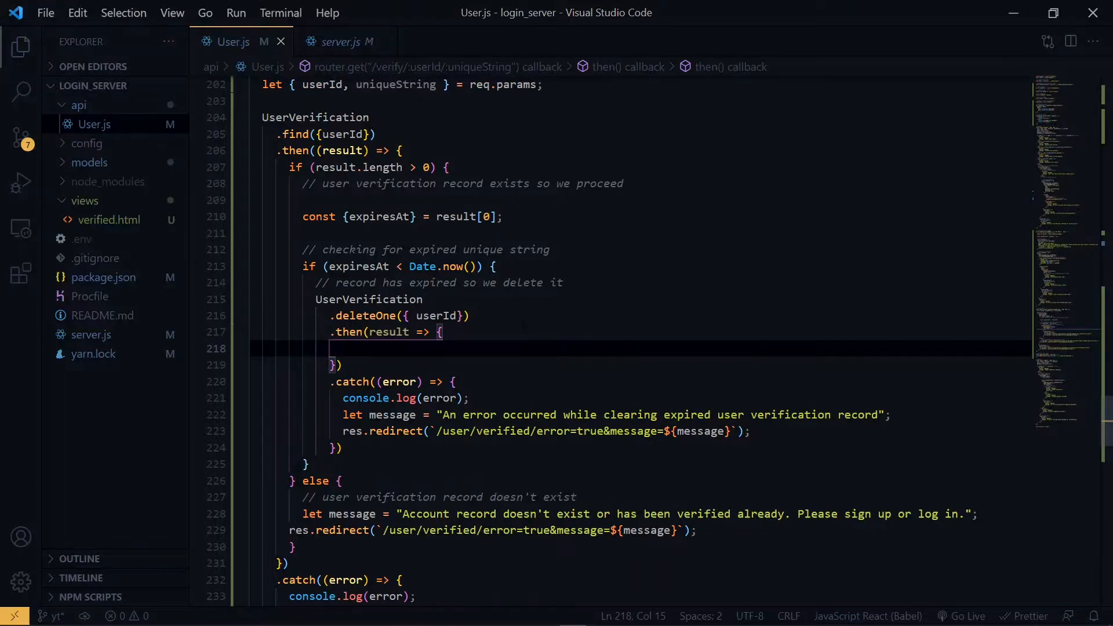
Step: Delete the expired user by userId, redirecting on 'Clearing user with expired unique string failed'
type("User.deleteOne({")
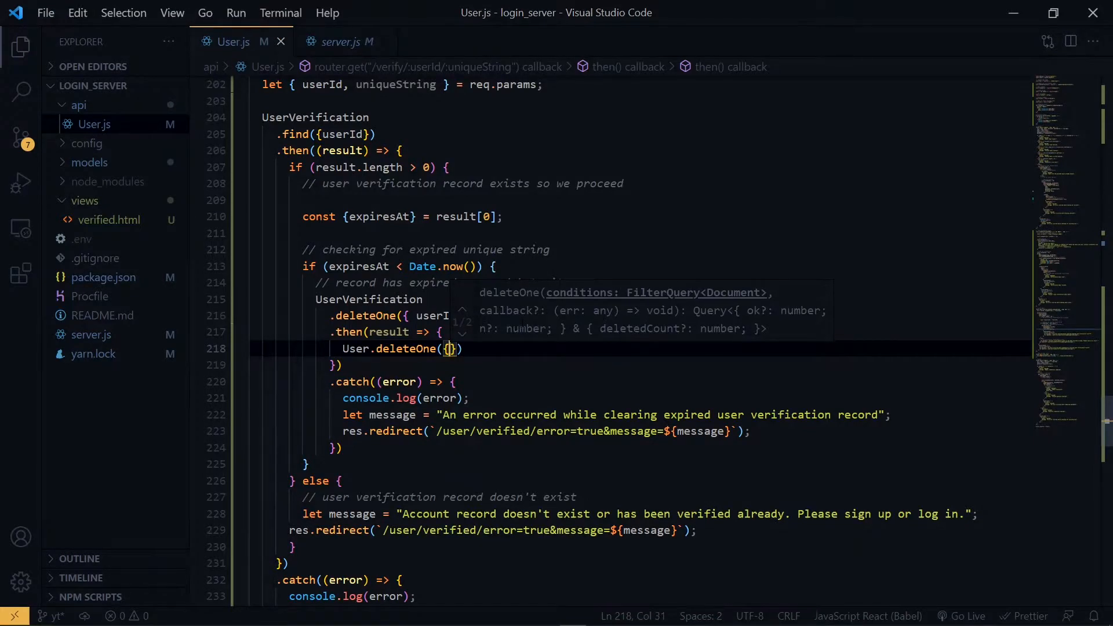
type("userId")
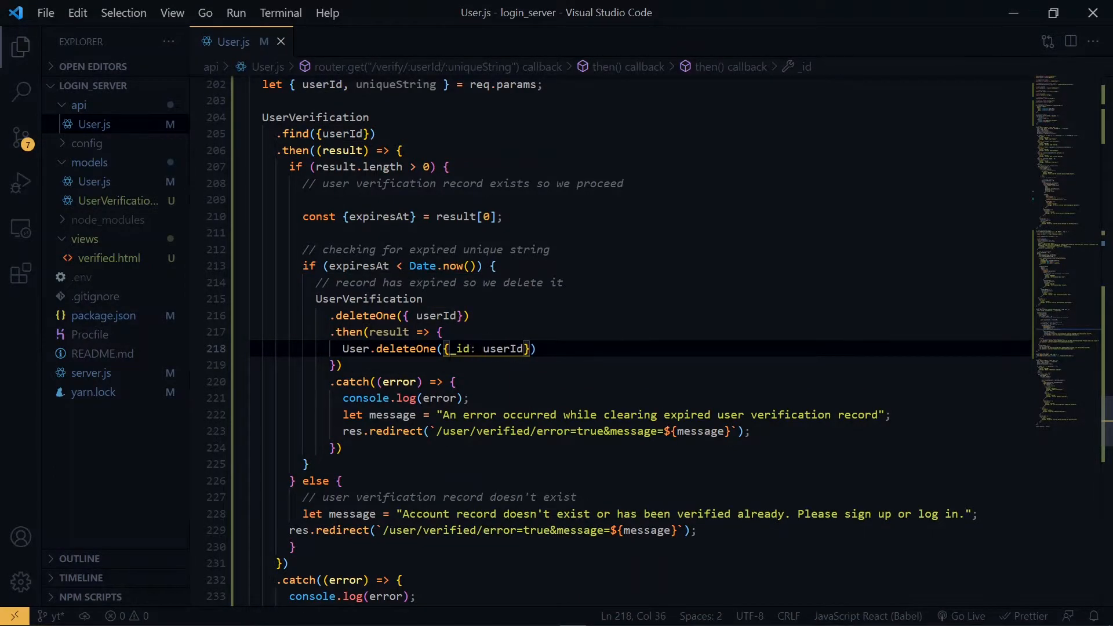
type(".then(")
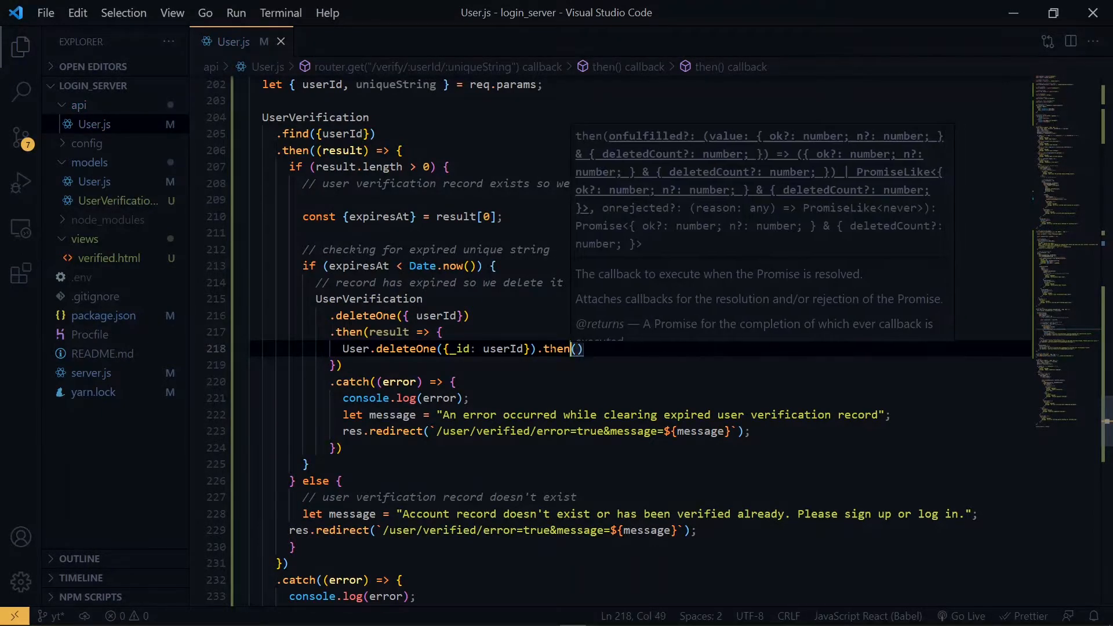
key("Enter")
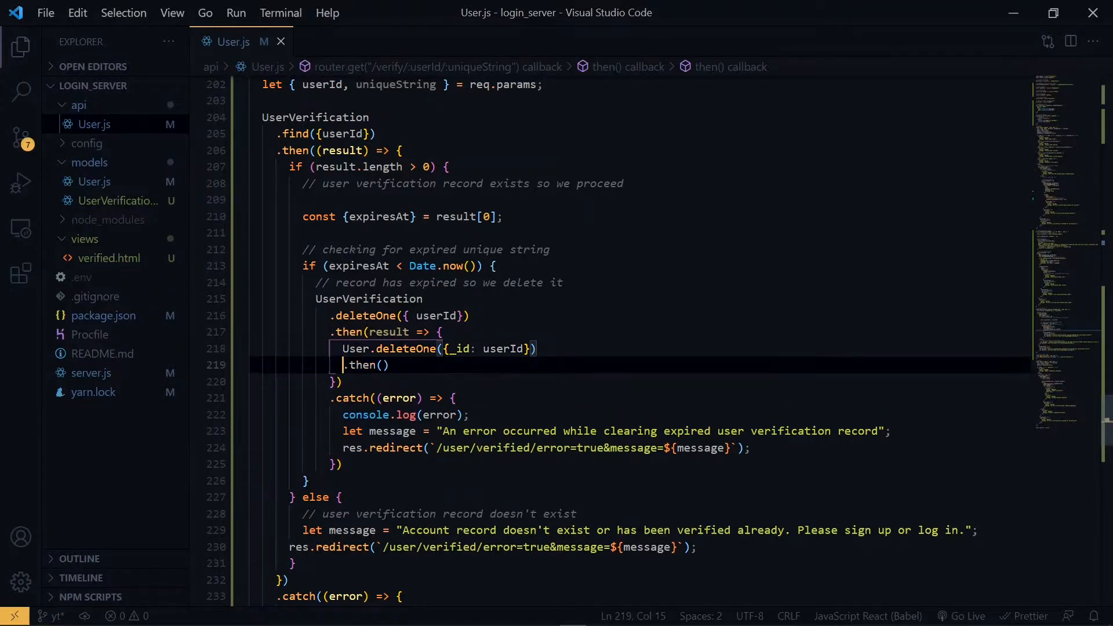
left_click(407, 348)
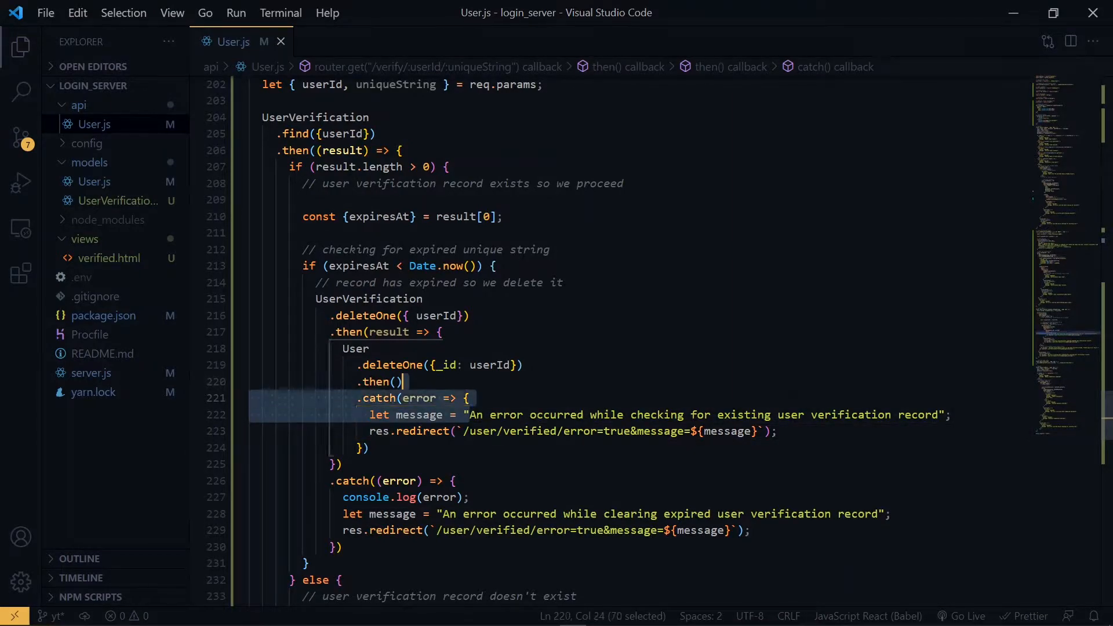
type("Clearing\";")
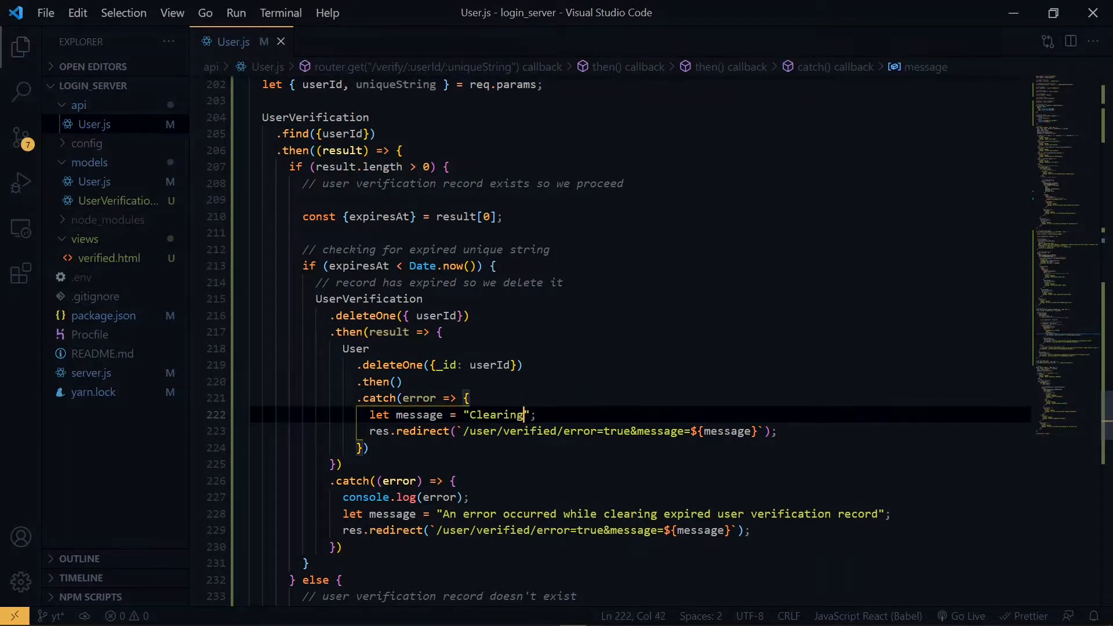
type("user with exp")
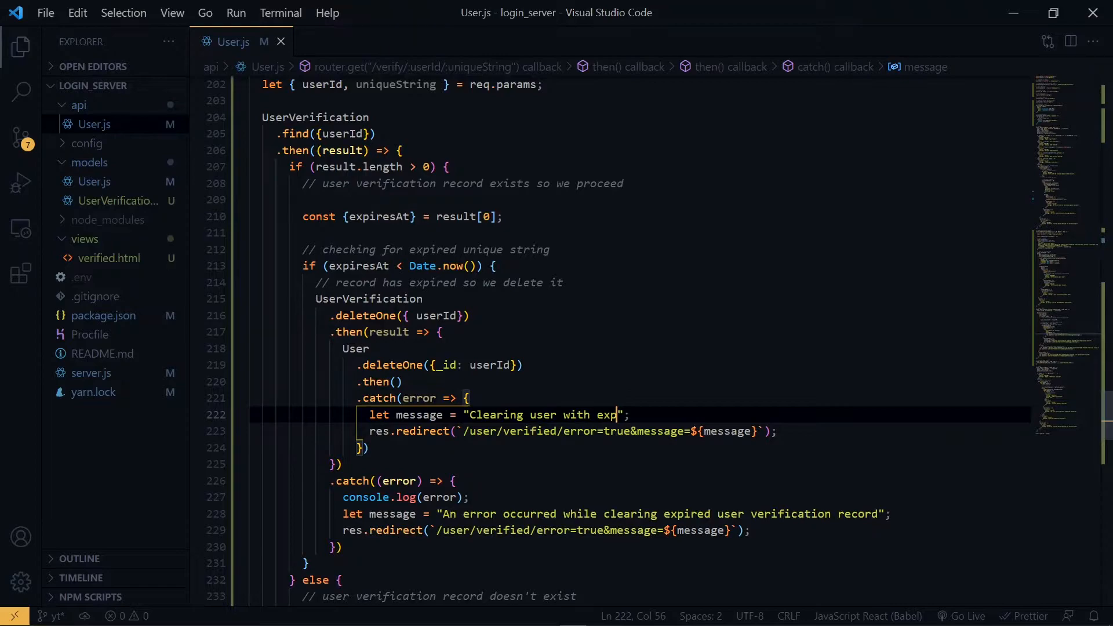
type("ired uniqu")
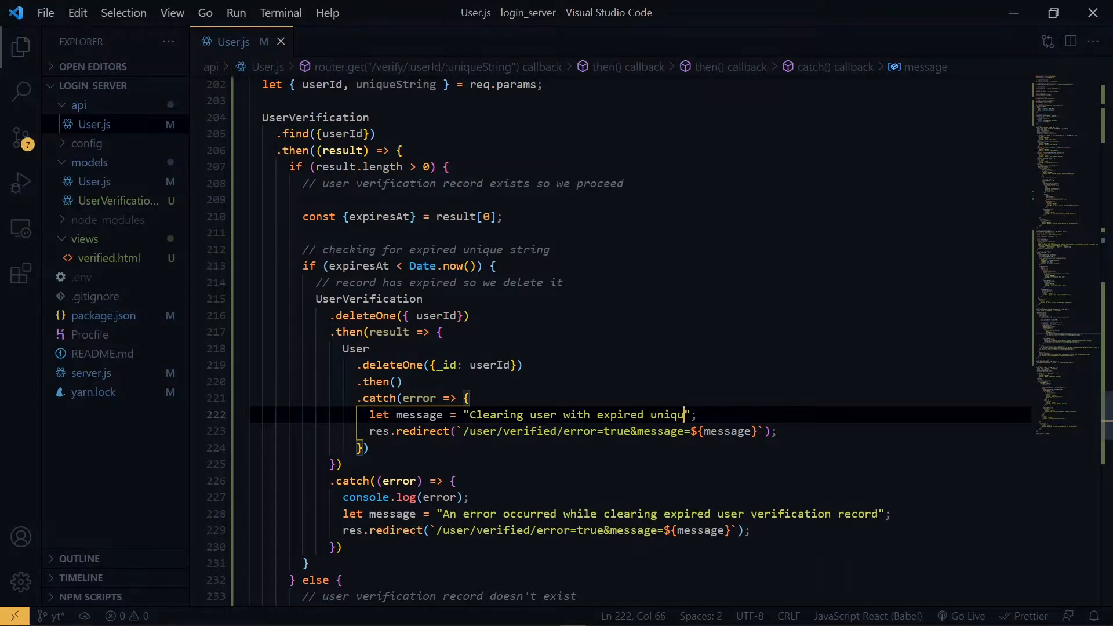
type("string failed")
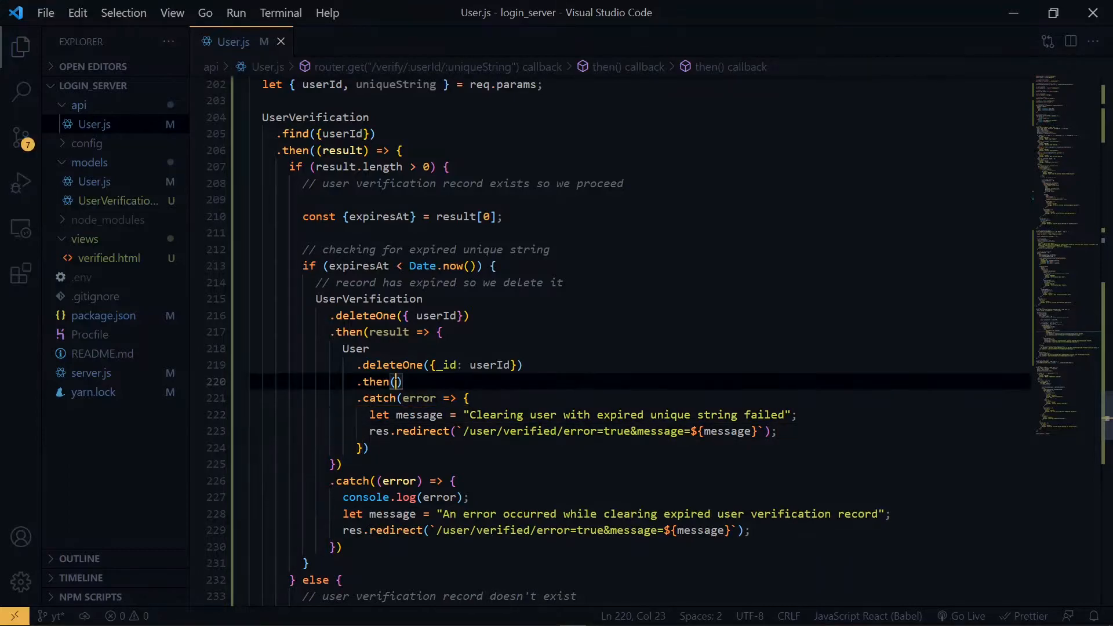
Step: Fill the deleteOne then callback with a redirect saying 'Link has expired. Please sign up again.'
type("() =)")
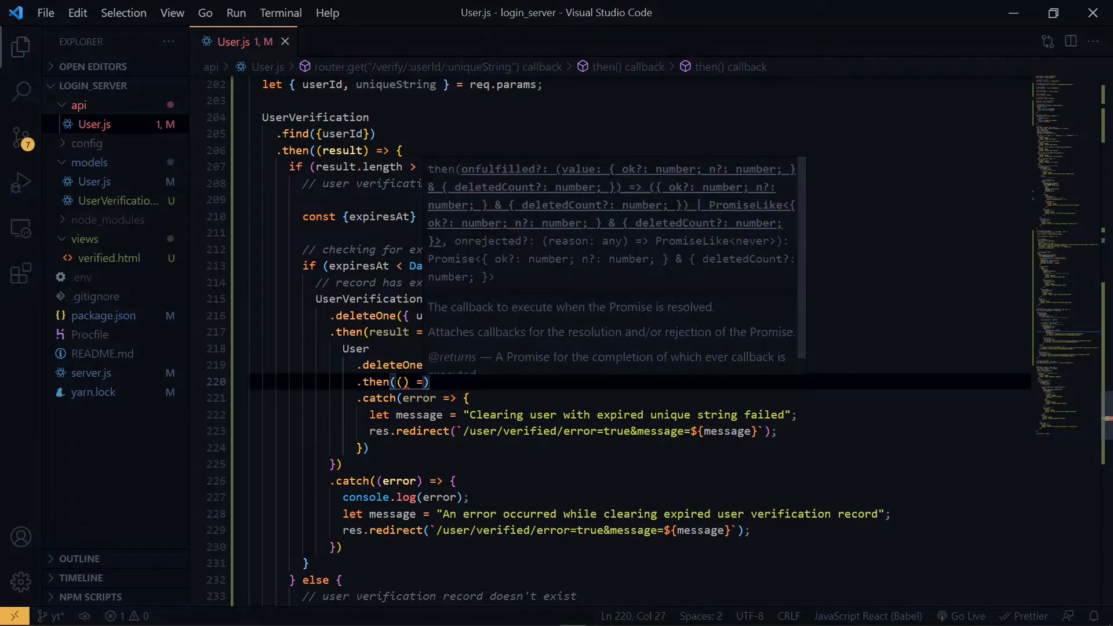
key("enter")
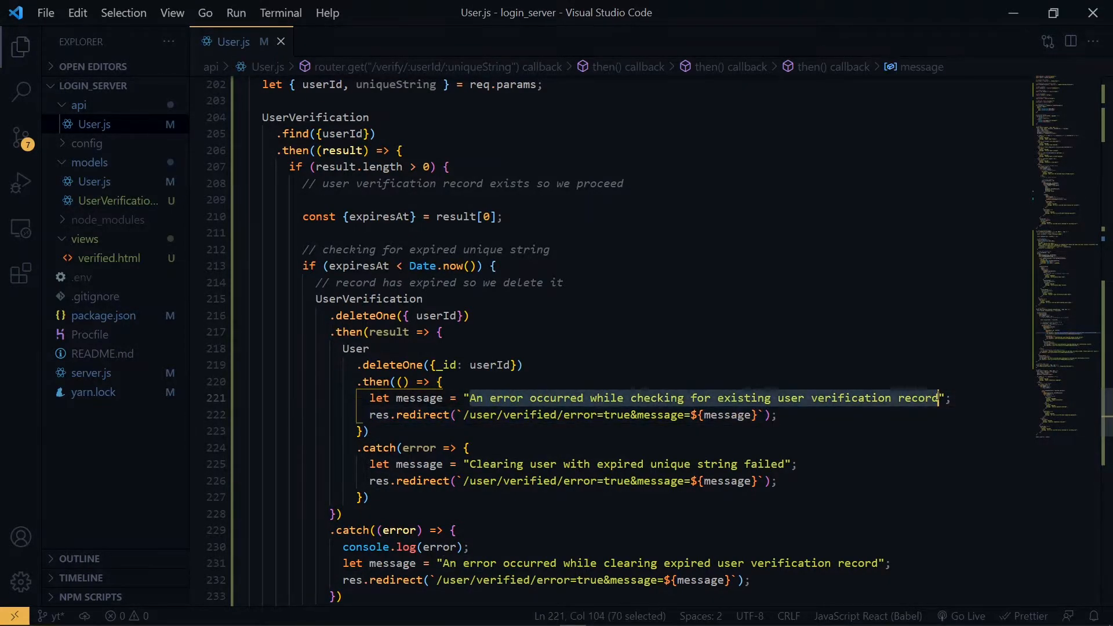
type("Link has expired")
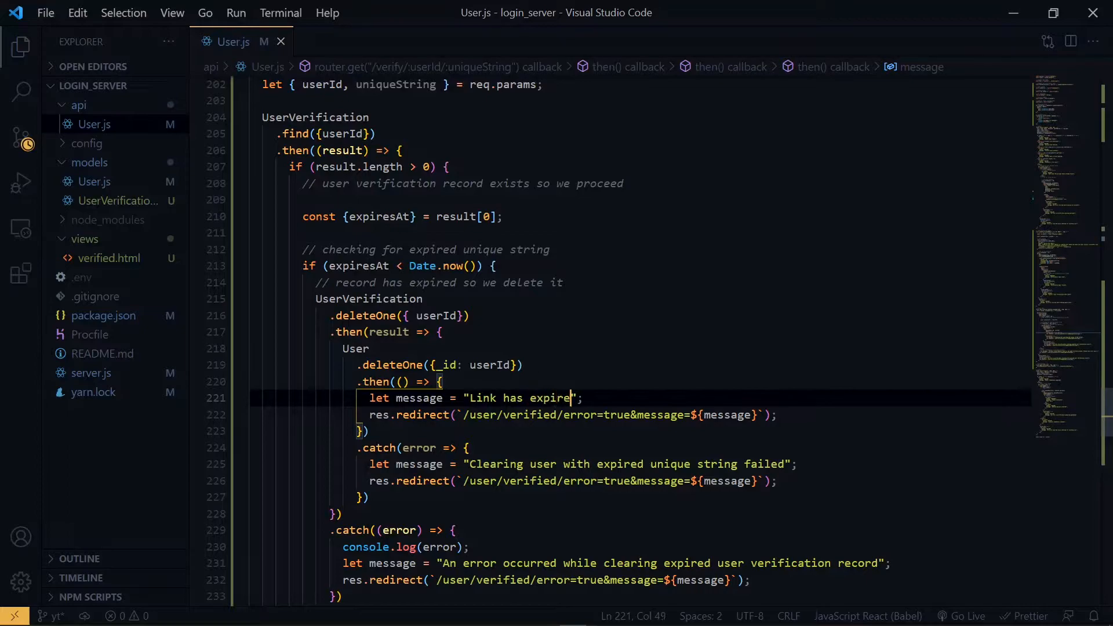
type(". Please sign")
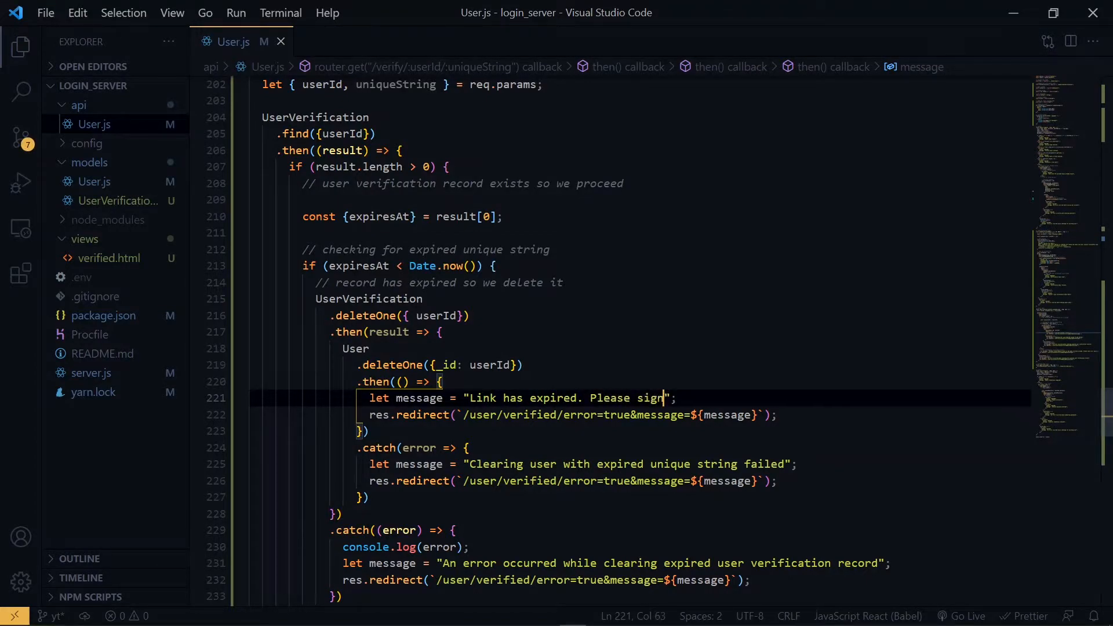
type("up again.")
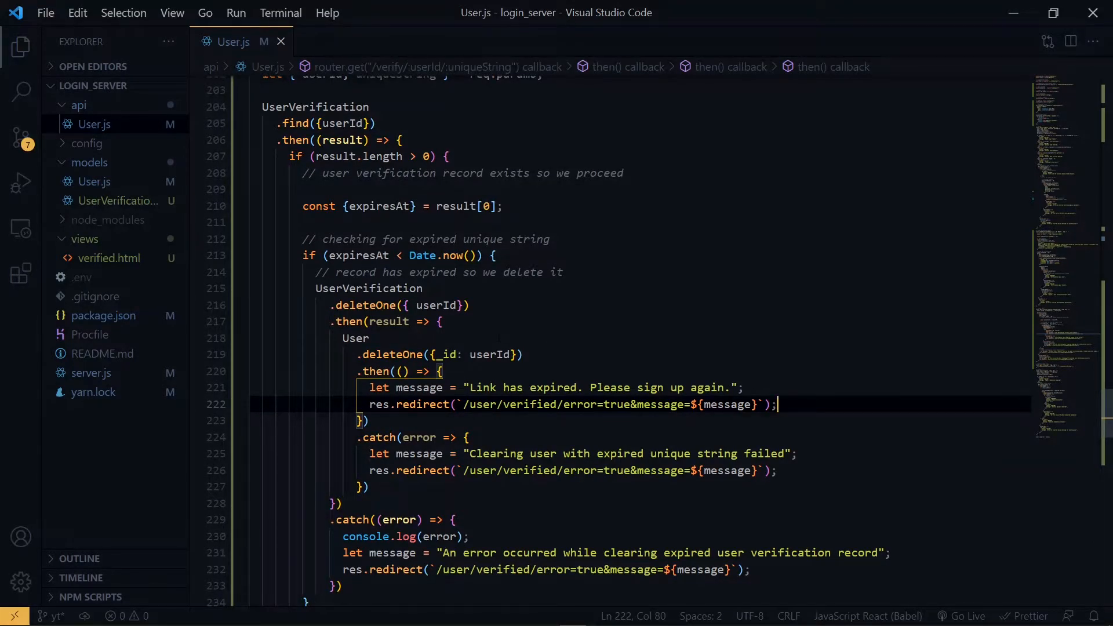
scroll("down", 3)
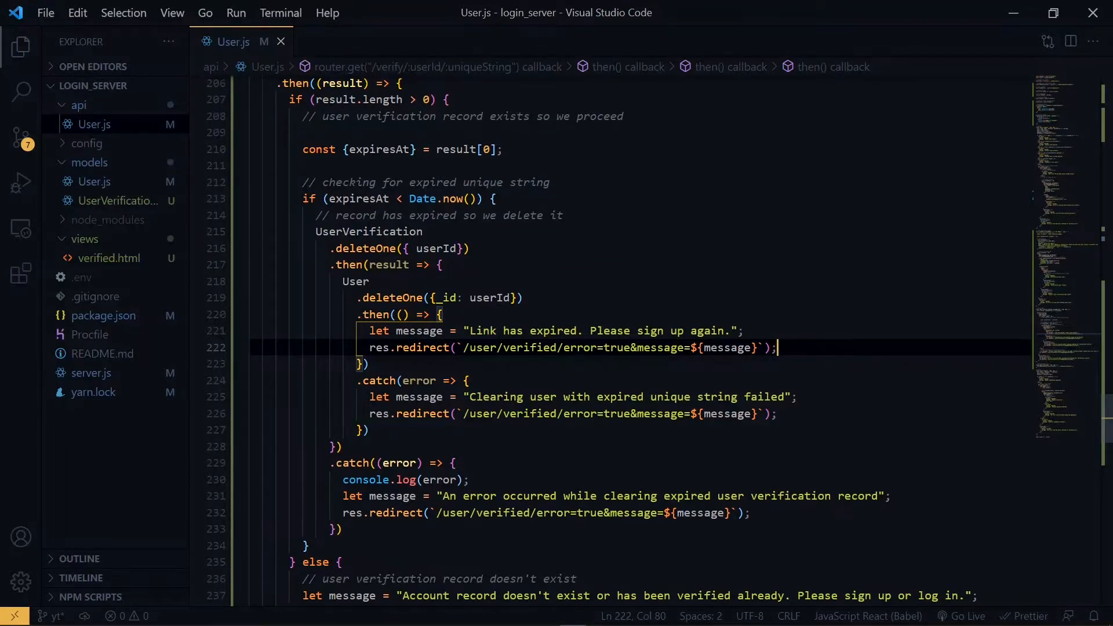
Step: Add an else block after the expiry check commented 'valid record exists so we validate the user string'
left_click(303, 198)
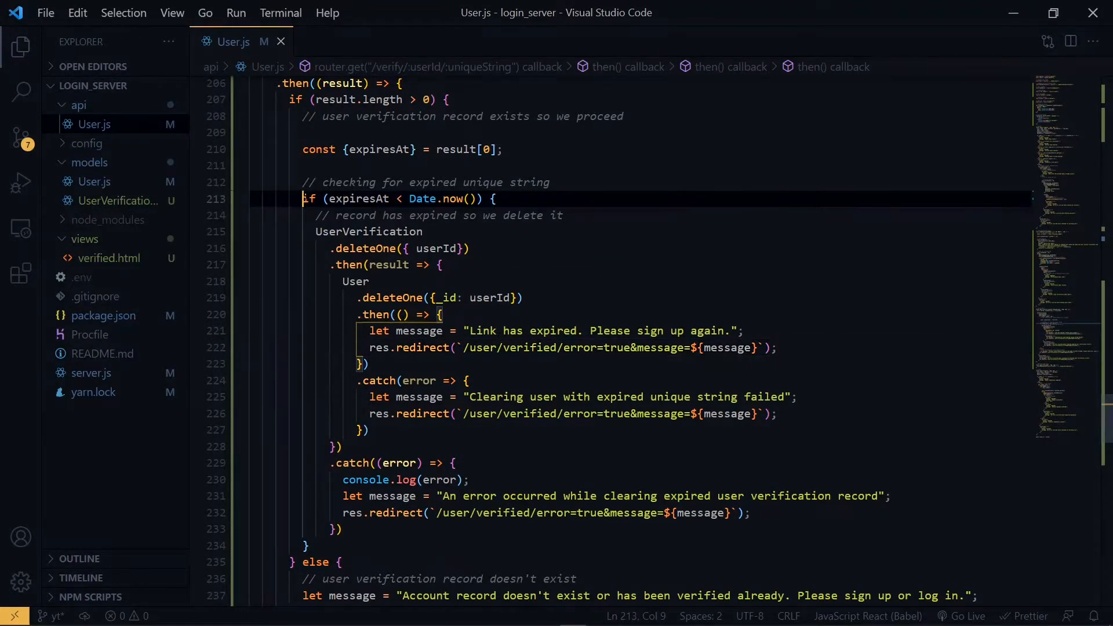
scroll("down", 3)
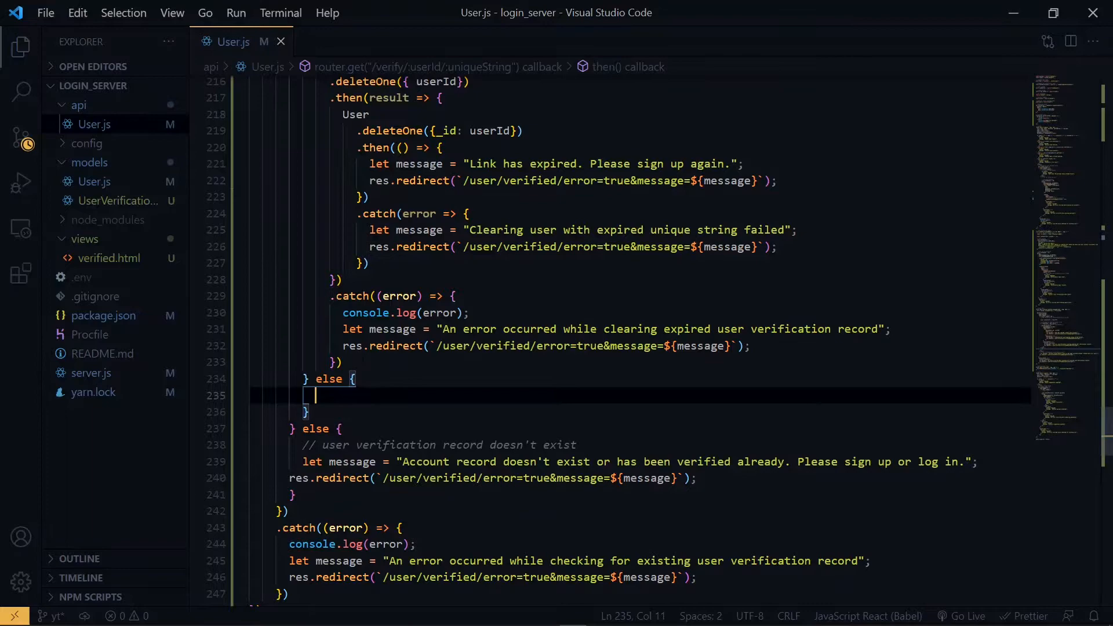
type("// valid")
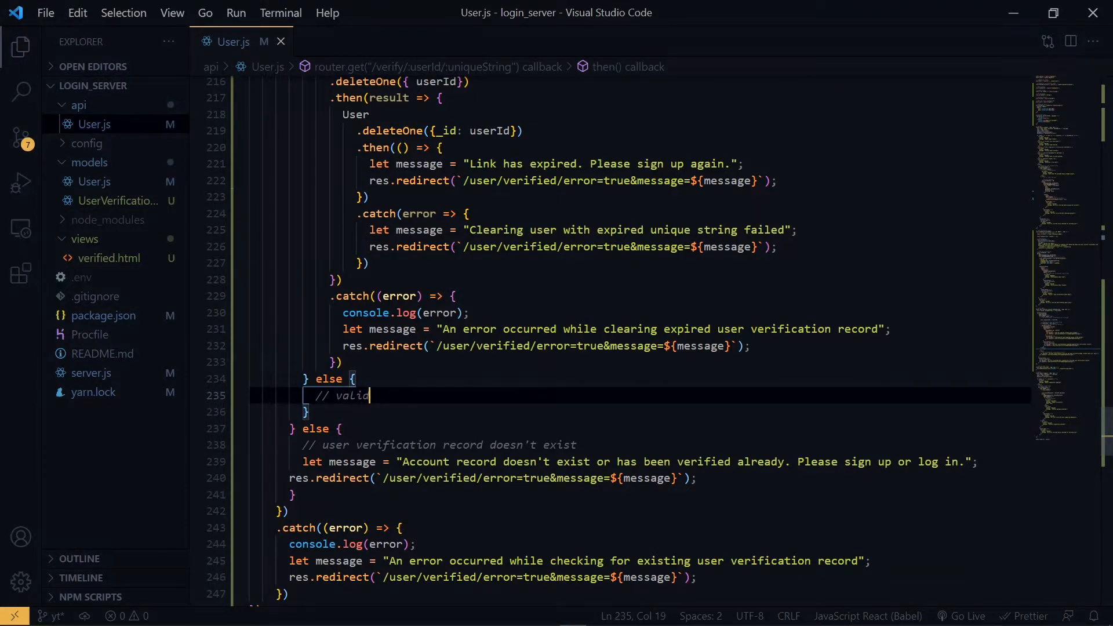
type("record exist")
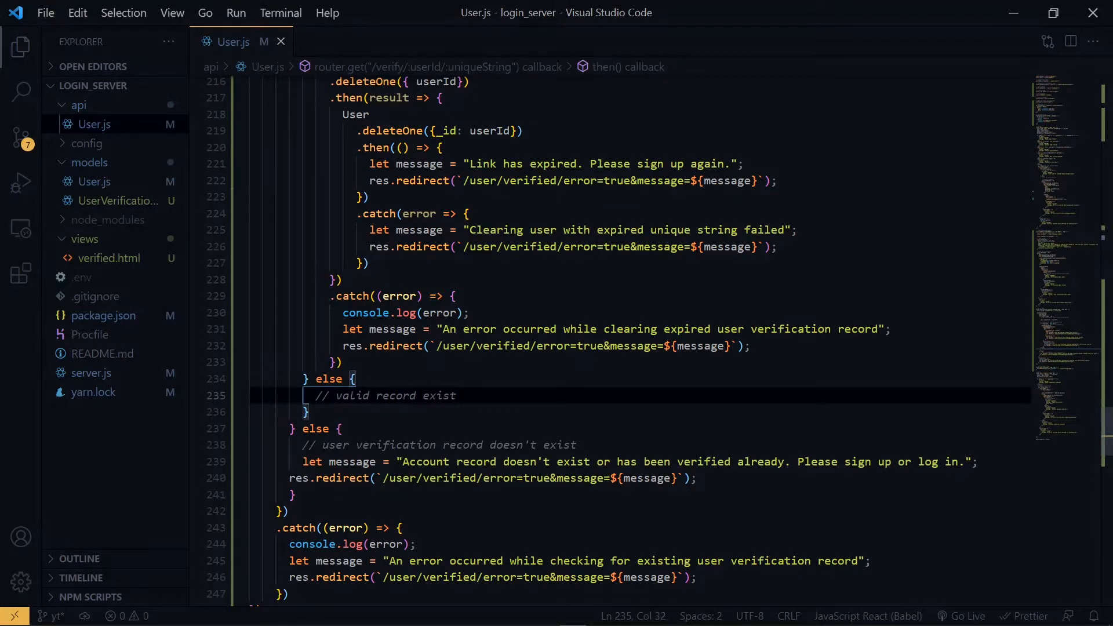
type("s so we")
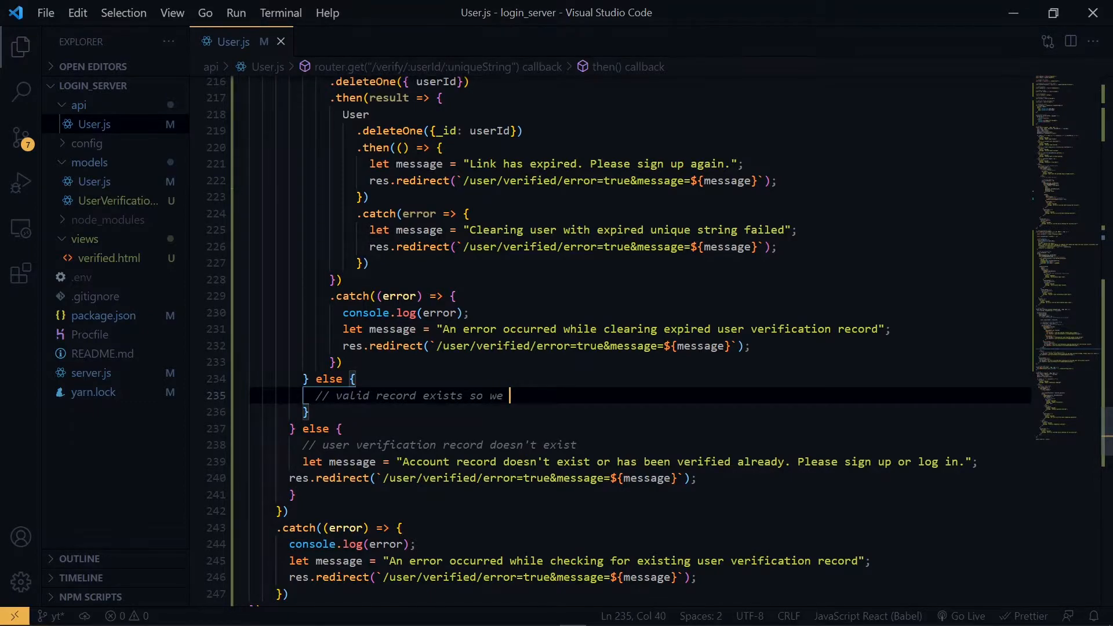
type("validate the user string")
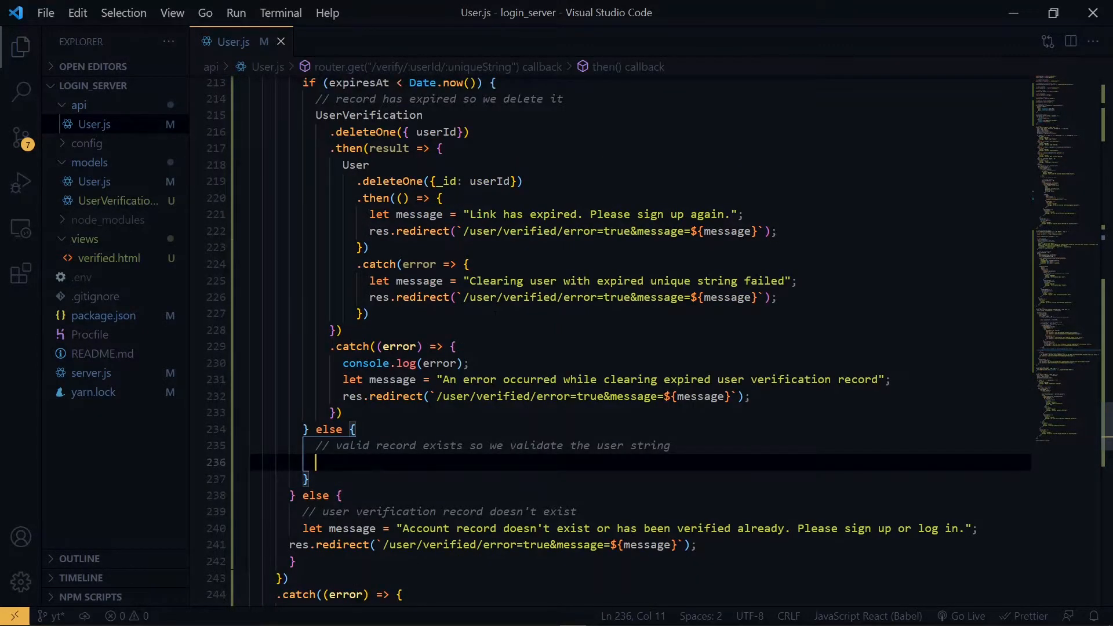
scroll("up", 3)
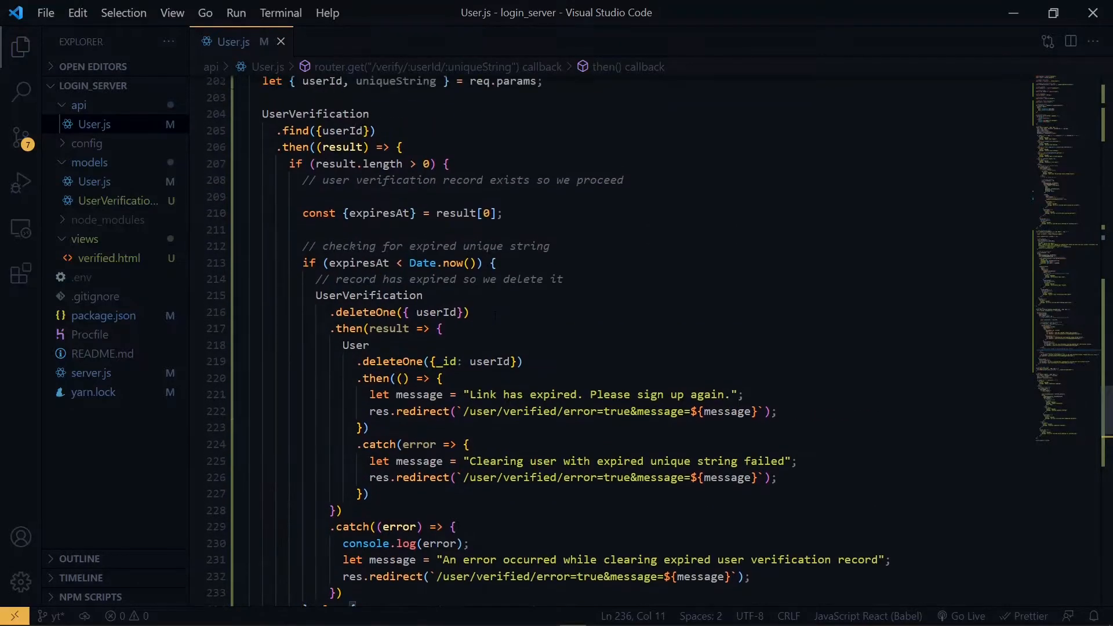
scroll("up", 3)
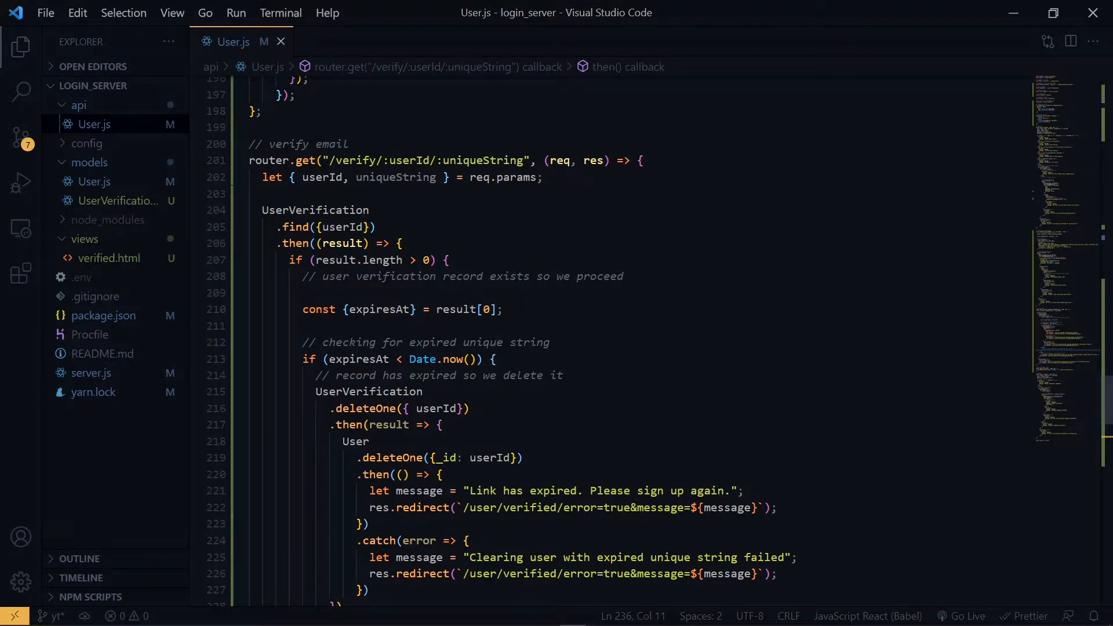
Step: Declare hashedUniqueString from result[0]'s stored unique string beneath the expiresAt declaration
left_click(503, 309)
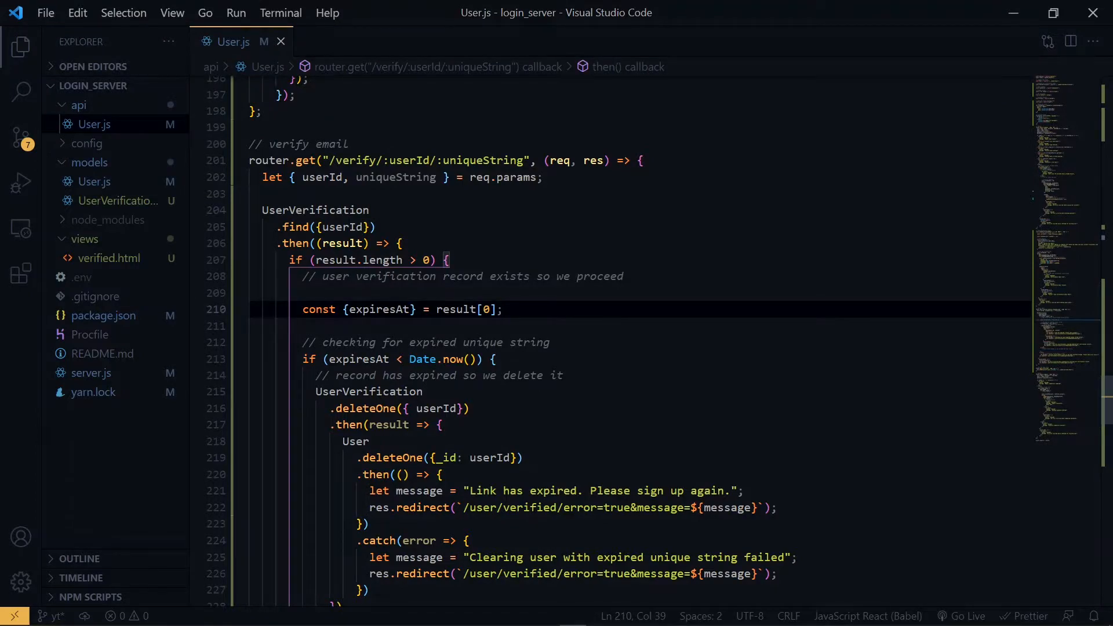
type("const hashedUniqueString =")
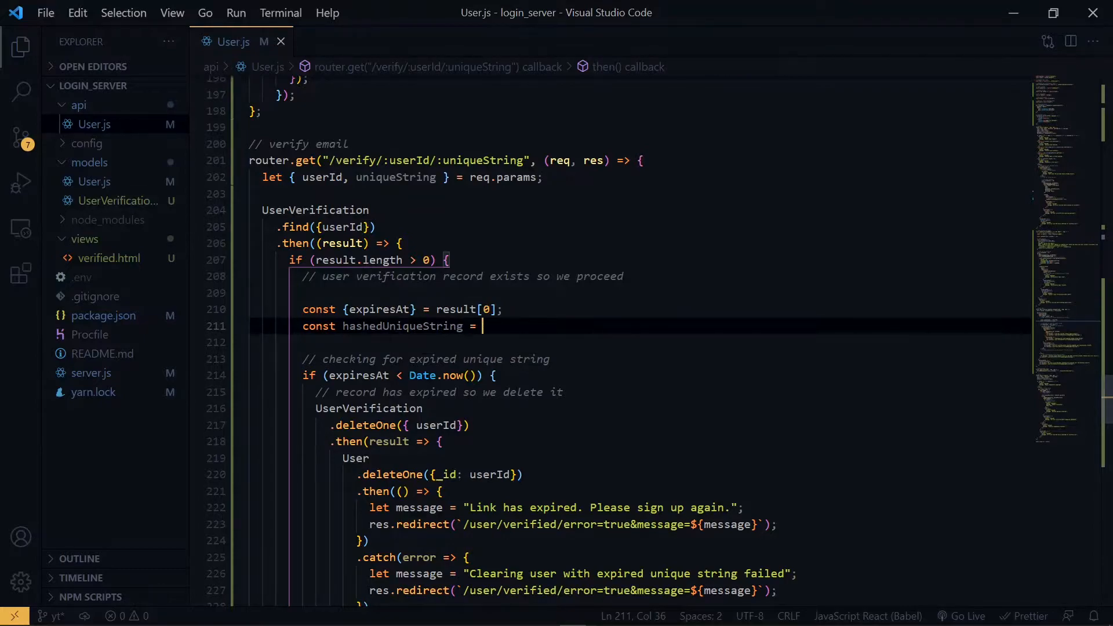
type("result[0]")
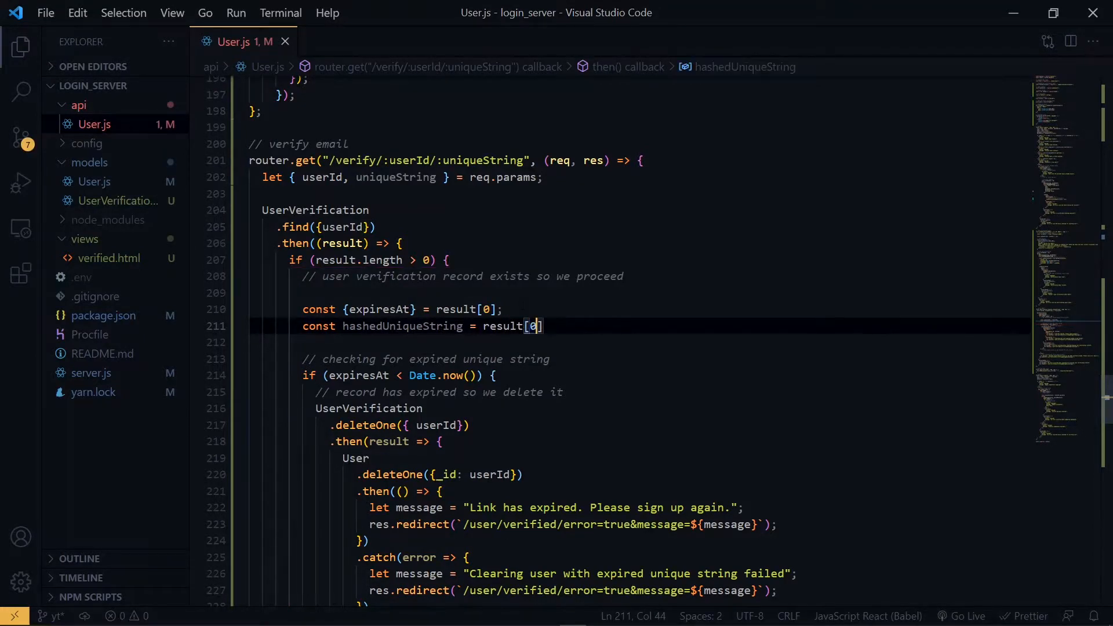
type(".uniqueString;")
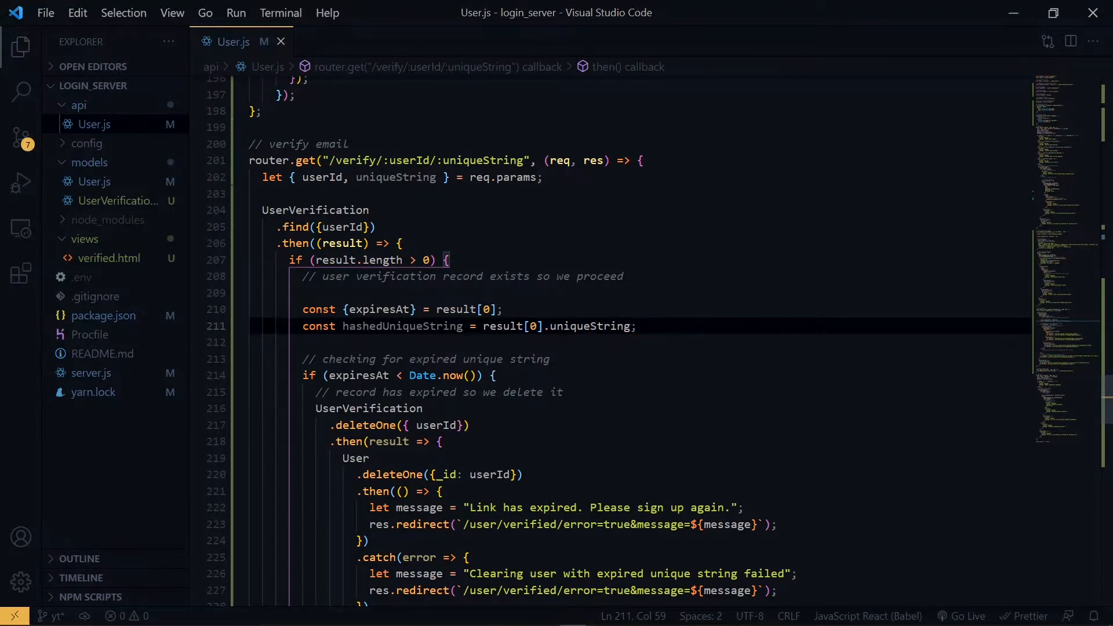
scroll("down", 3)
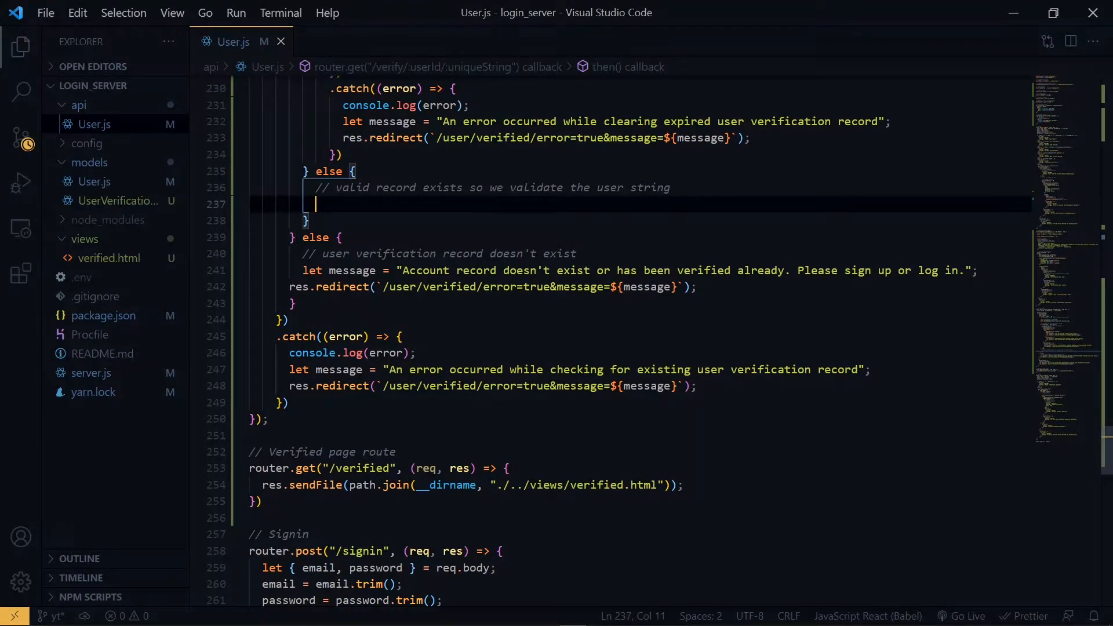
Step: Add a 'First compare the hashed unique string' comment and bcrypt.compare(uniqueString, hashedUniqueString)
type("//")
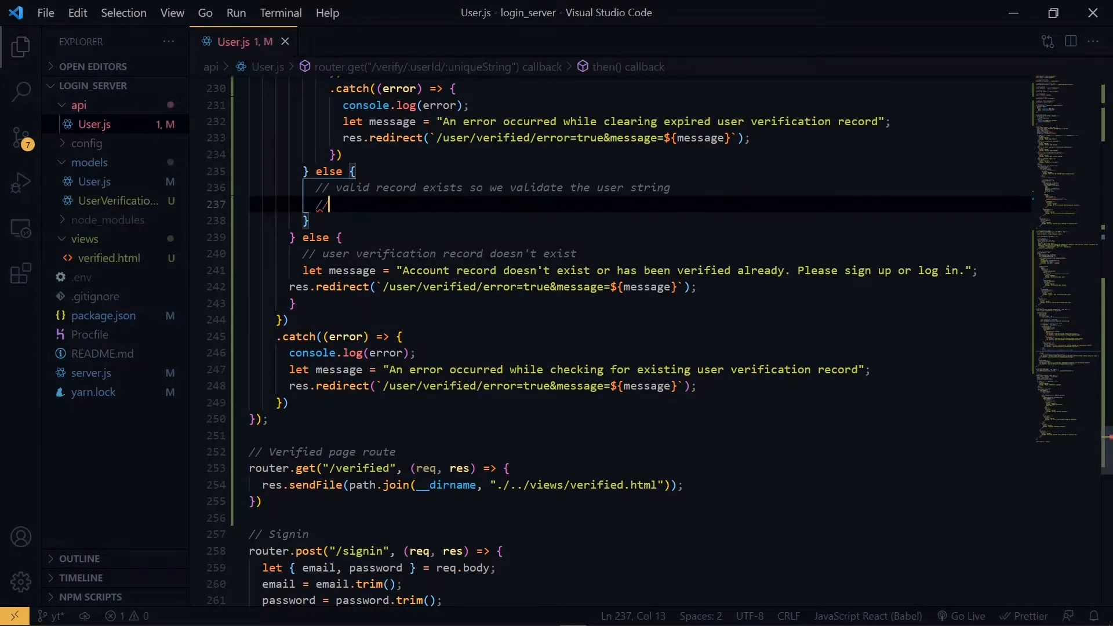
type("First compare t")
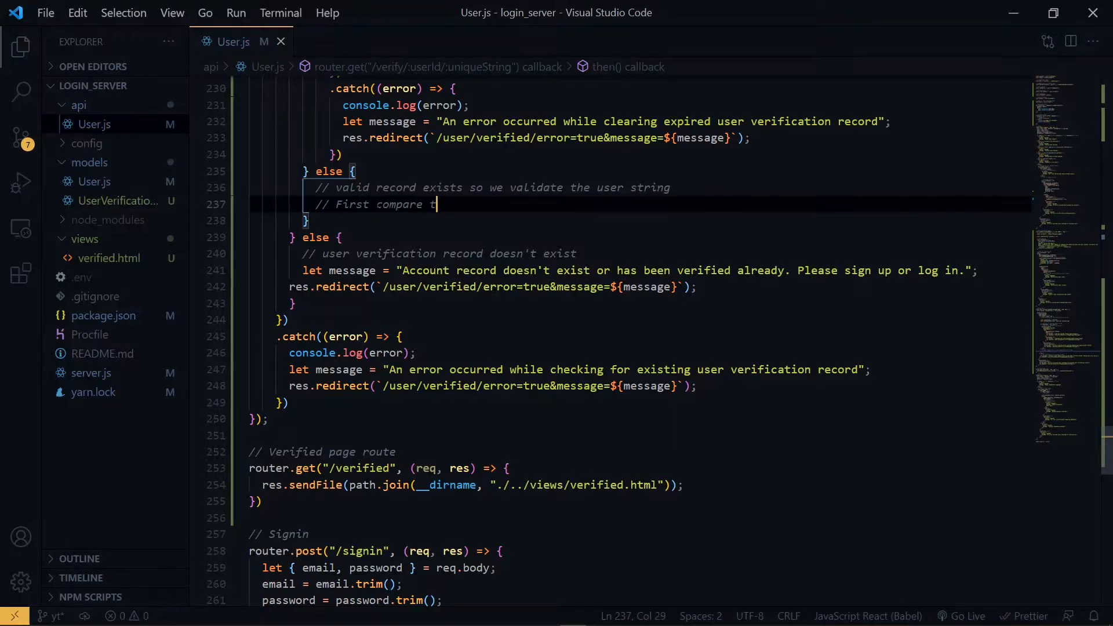
type("he hashed unique string")
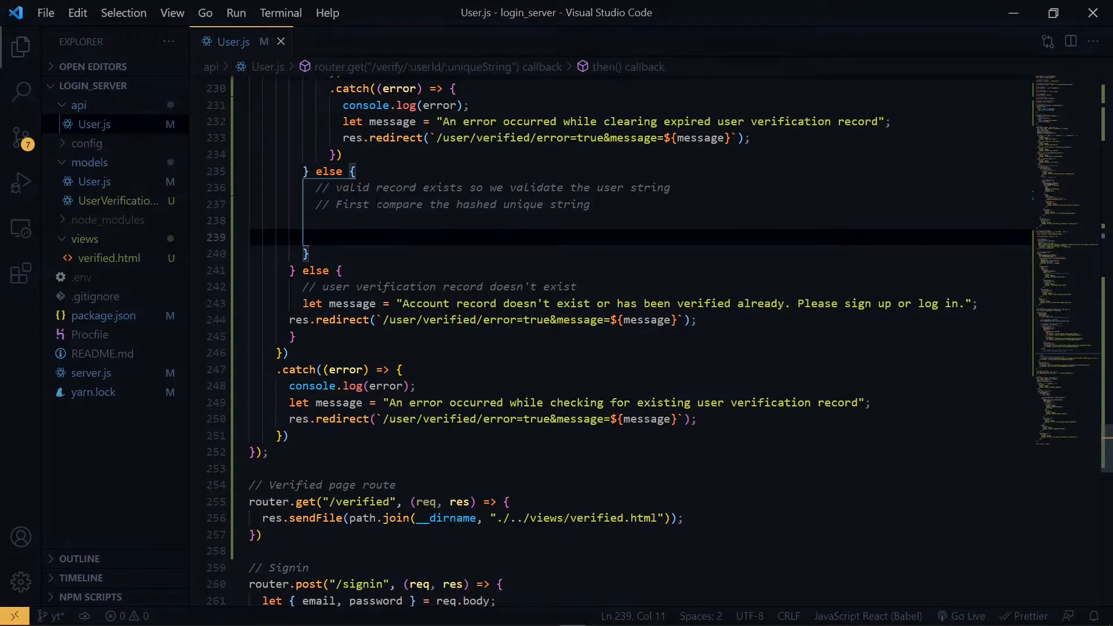
type("bcry")
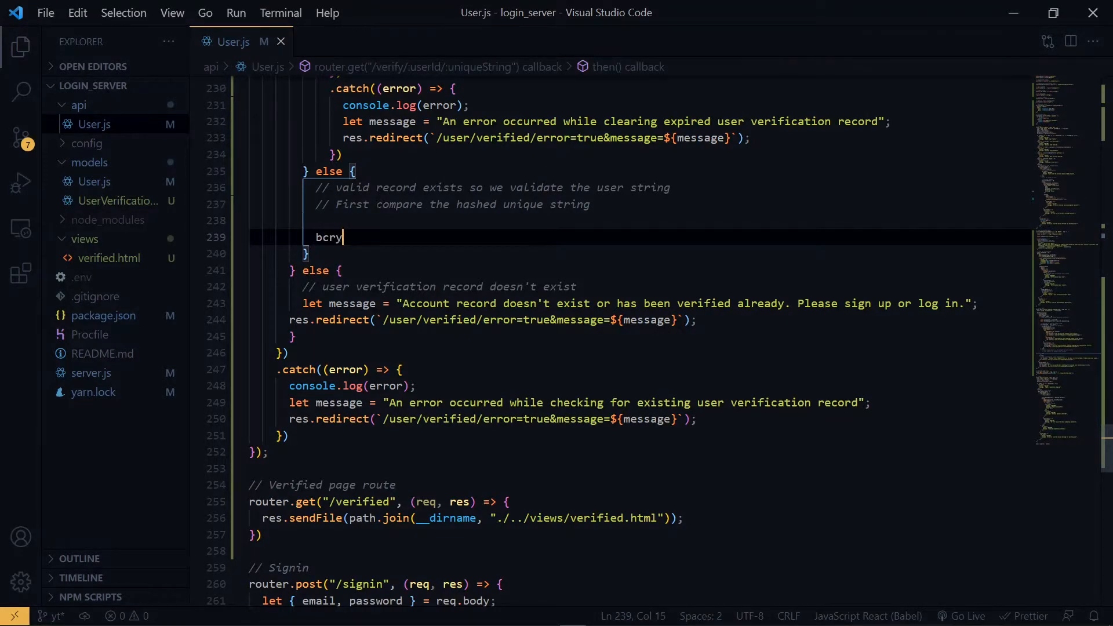
type("pt.comparer")
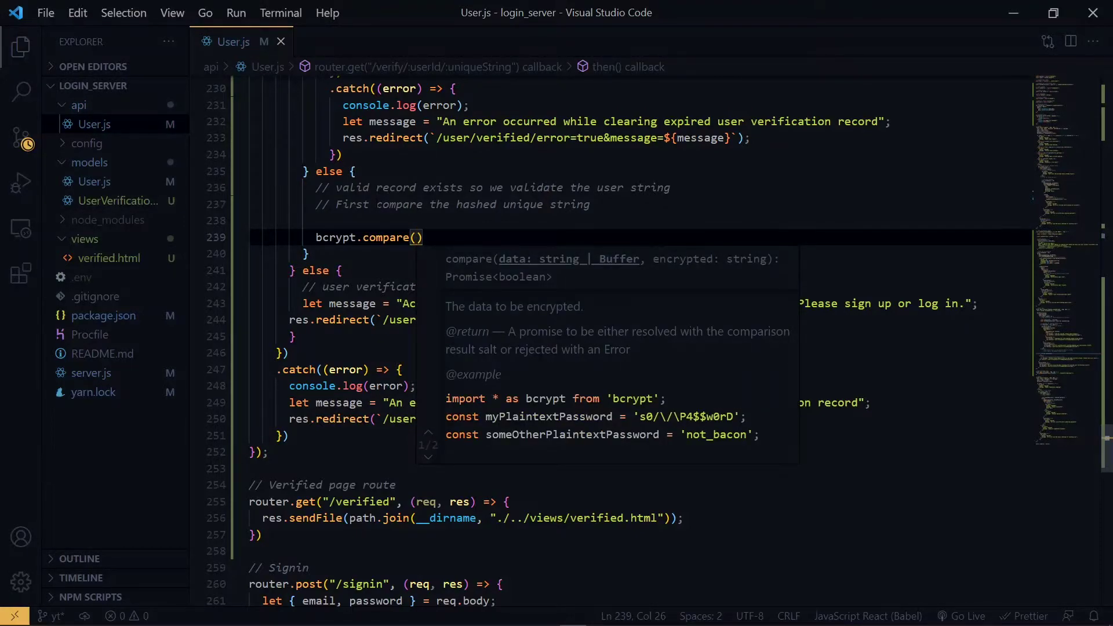
type("uniqueString,")
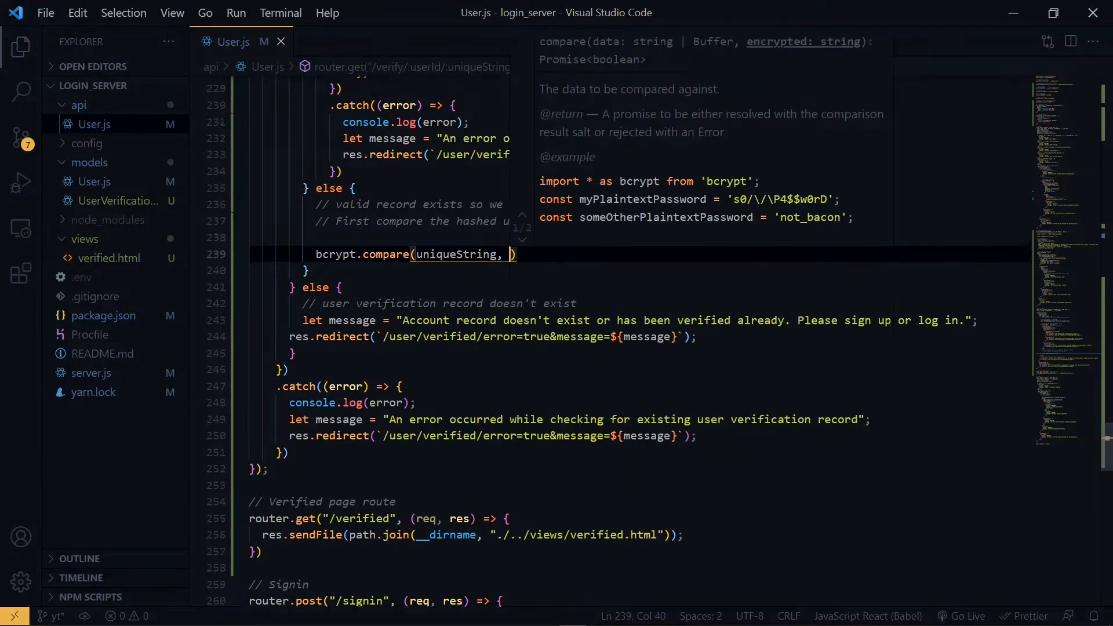
scroll("up", 3)
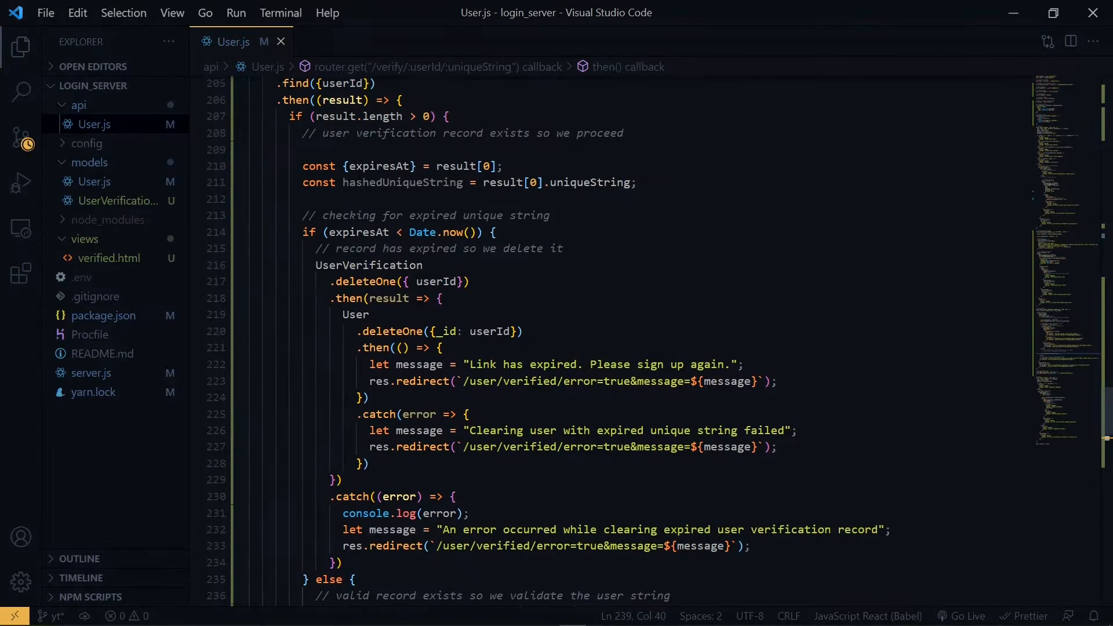
scroll("up", 3)
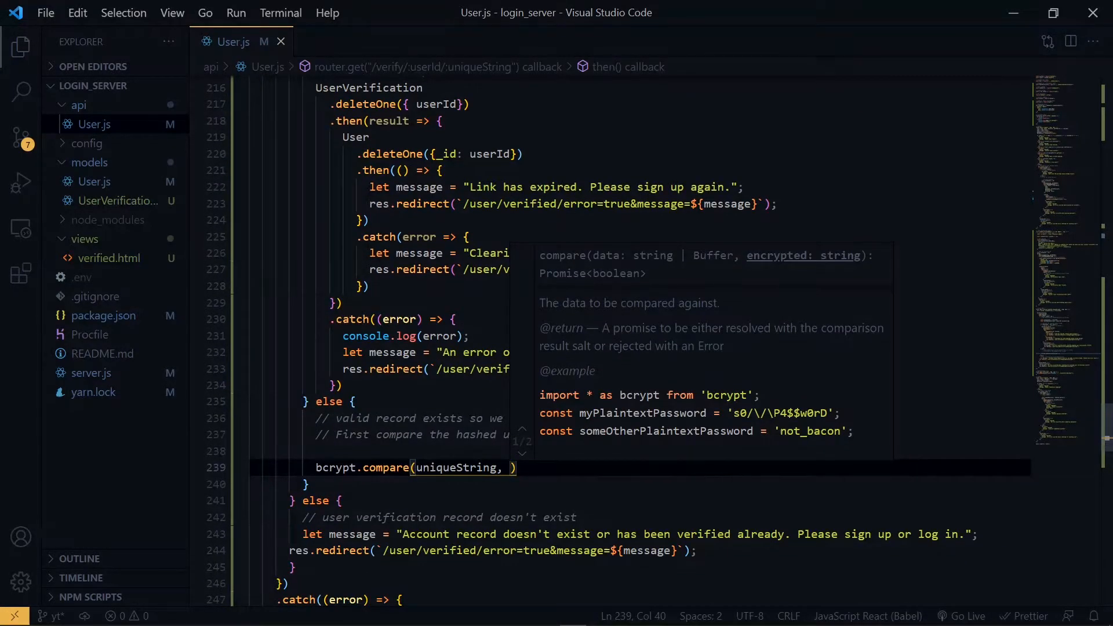
scroll("up", 3)
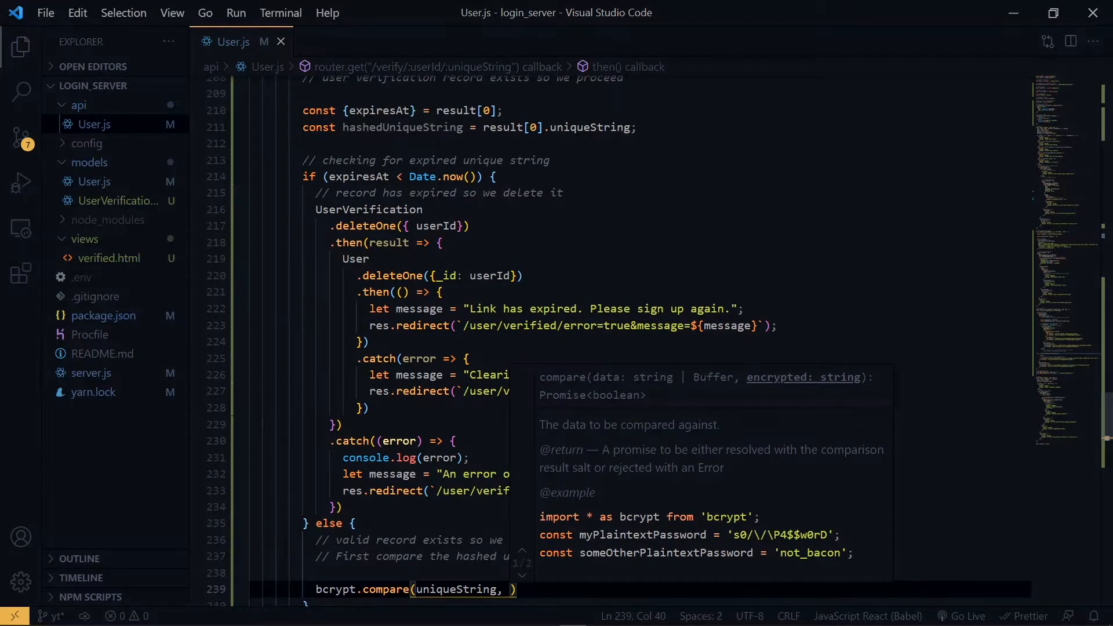
scroll("down", 3)
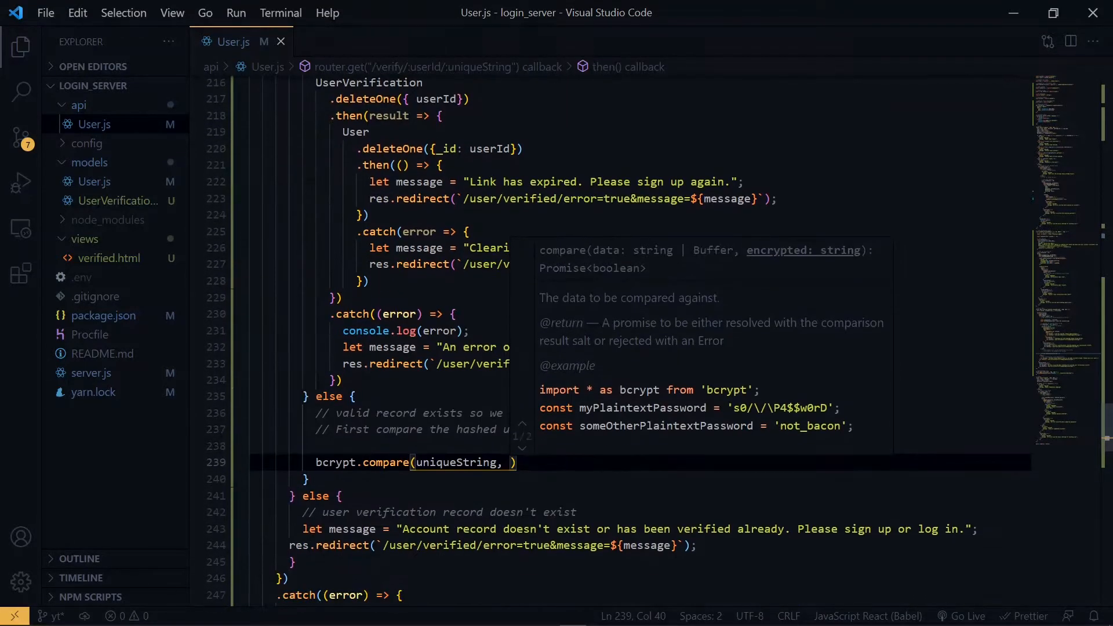
type("hashedUniqueString")
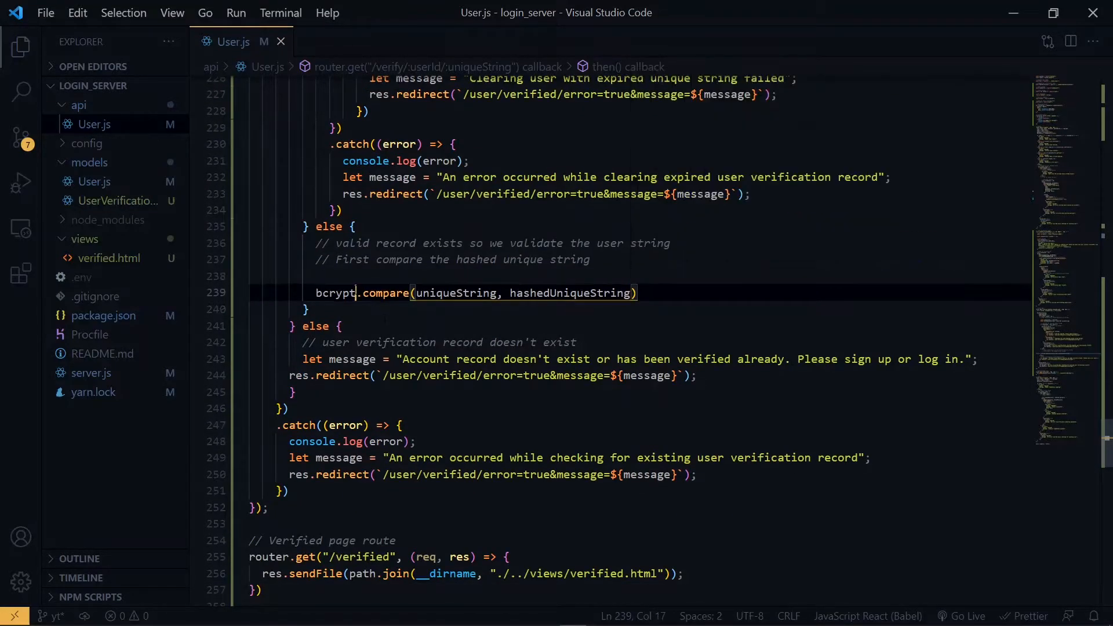
Step: Chain then(result =>) and a catch redirecting with 'An error occurred while comparing unique strings.'
key("Enter")
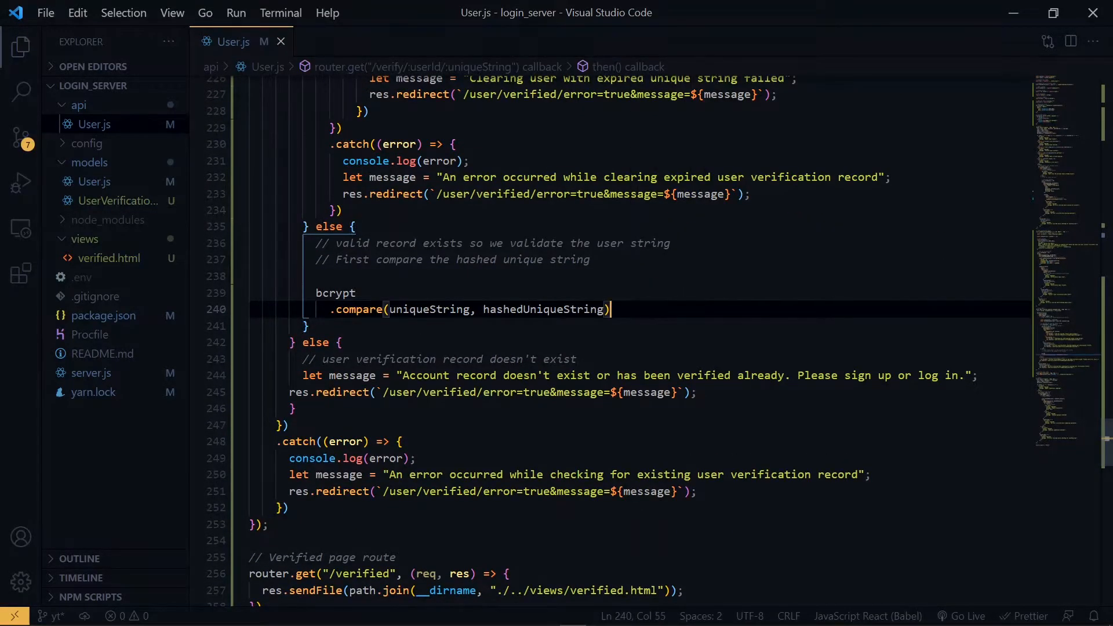
type(".then()")
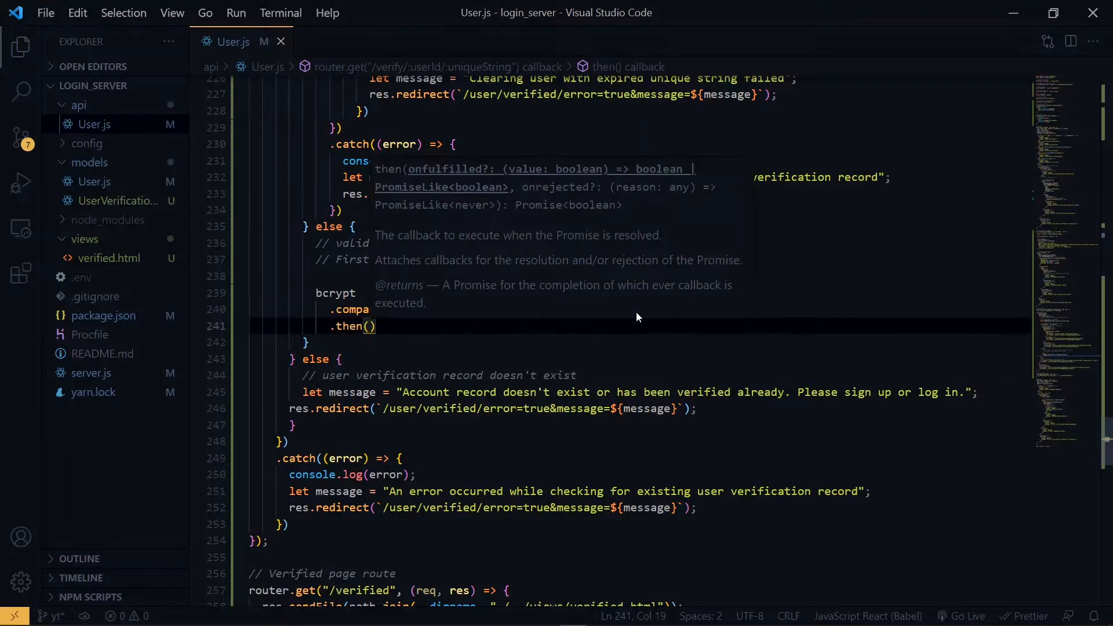
type(".catch(error => {")
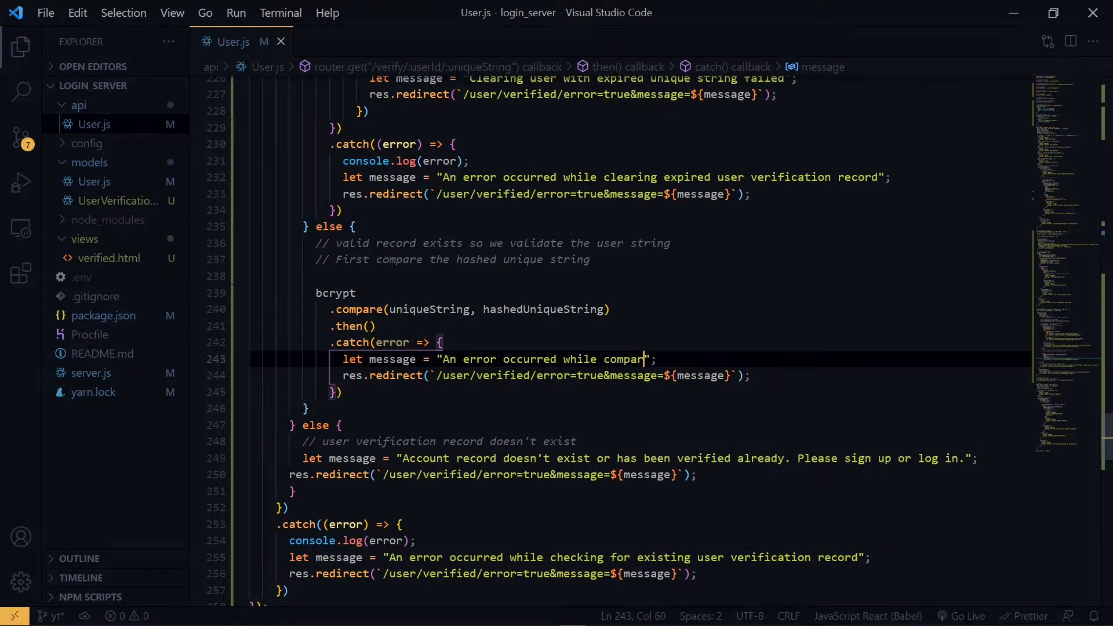
type("ing unique strings.")
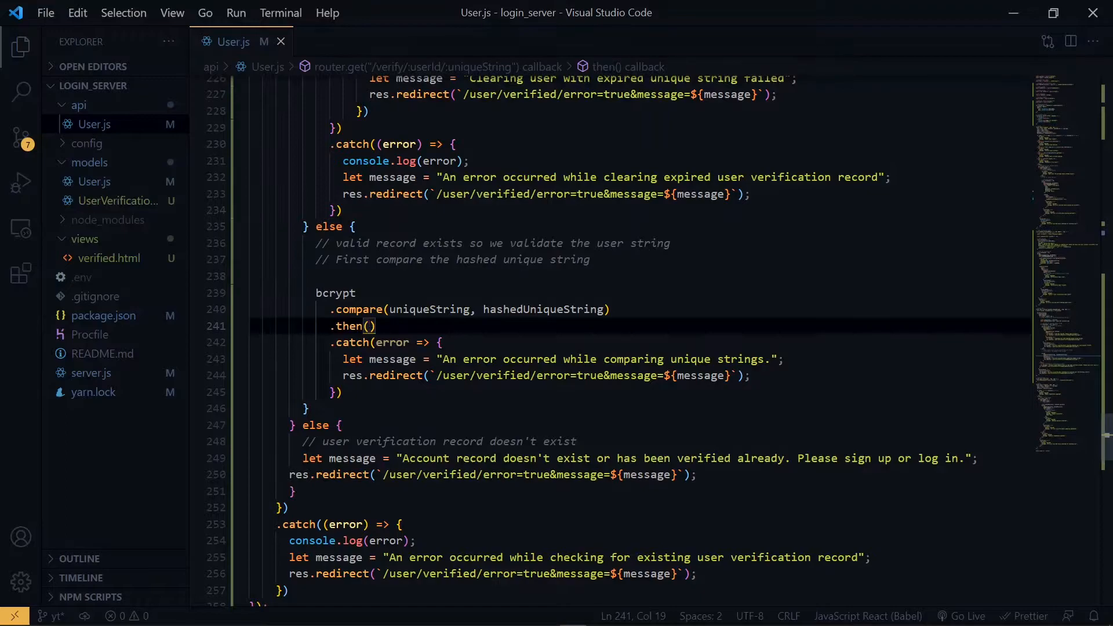
type("result => {")
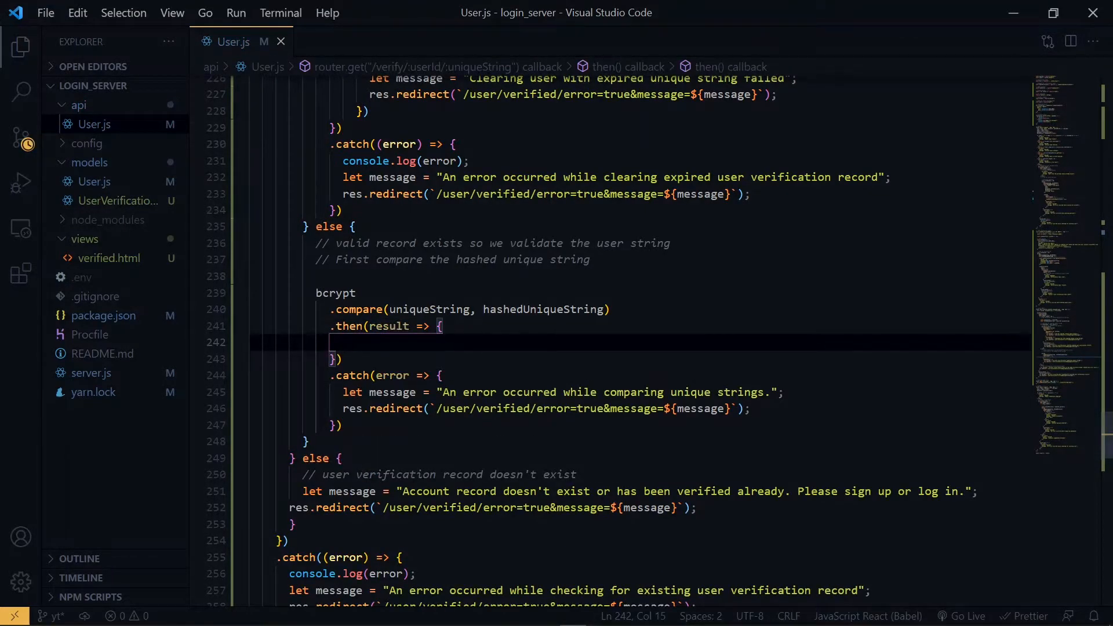
Step: Inside the compare callback, add an if (result) branch commented 'strings match' plus an else
scroll("down", 3)
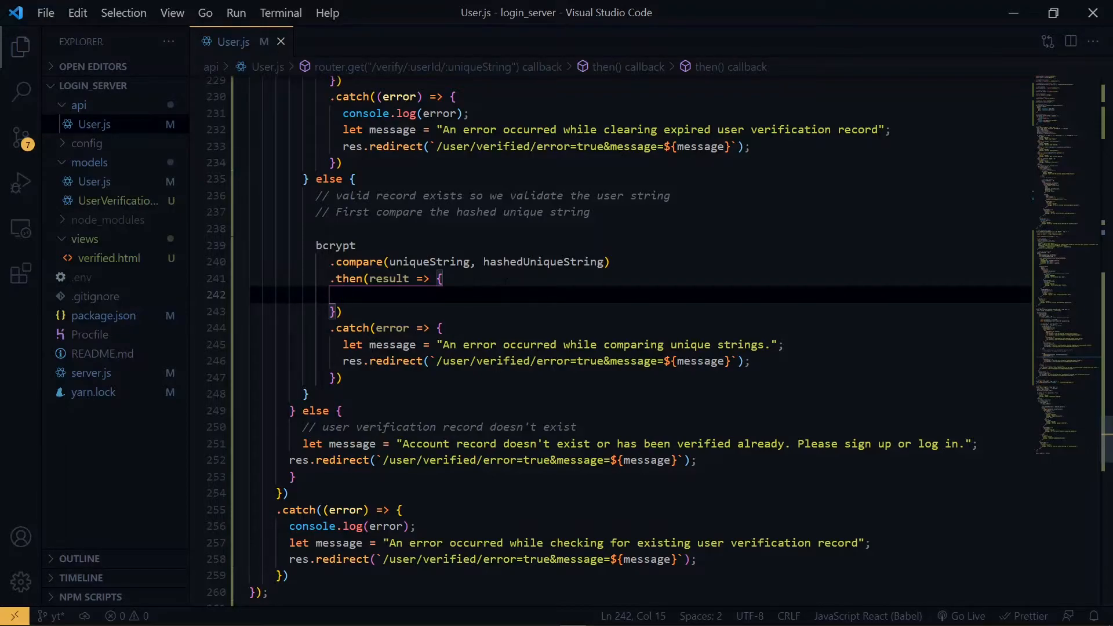
mouse_move(428, 262)
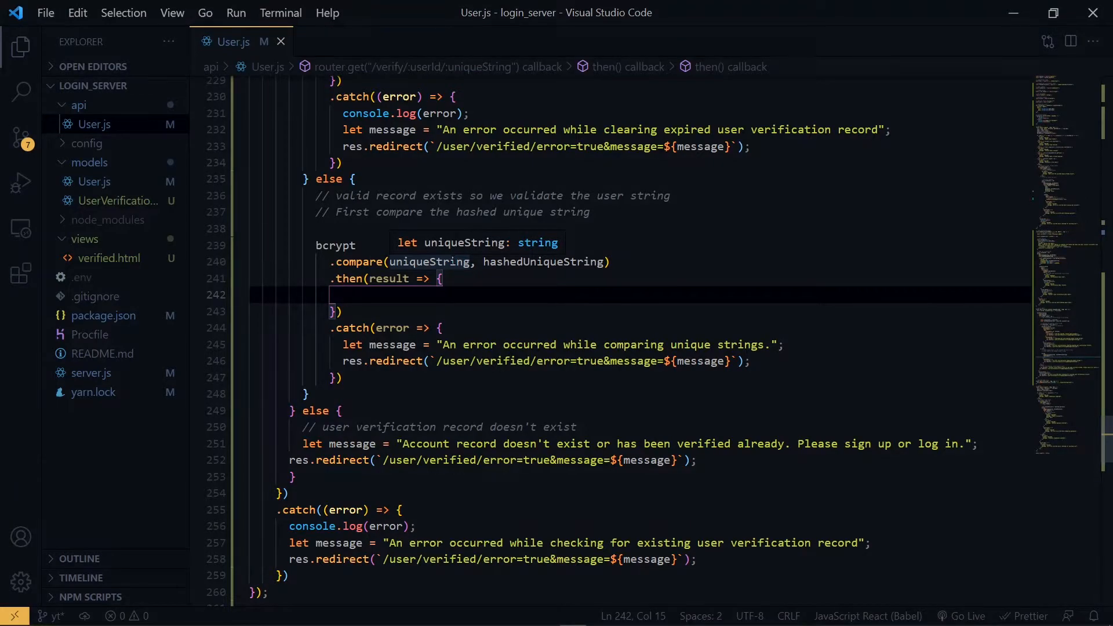
type("if (r")
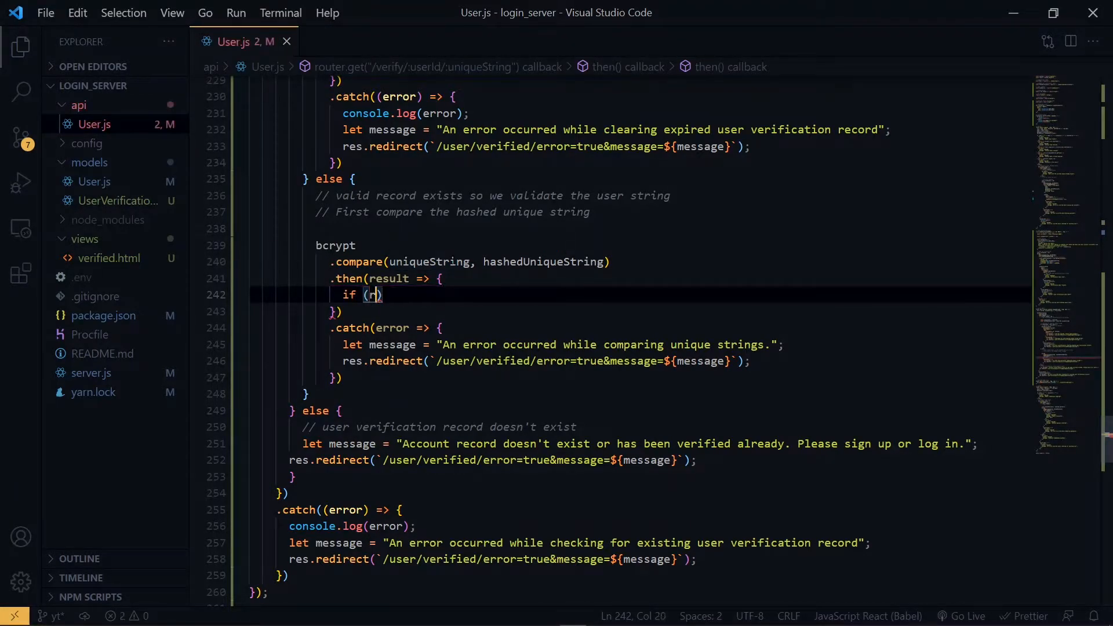
type("esult")
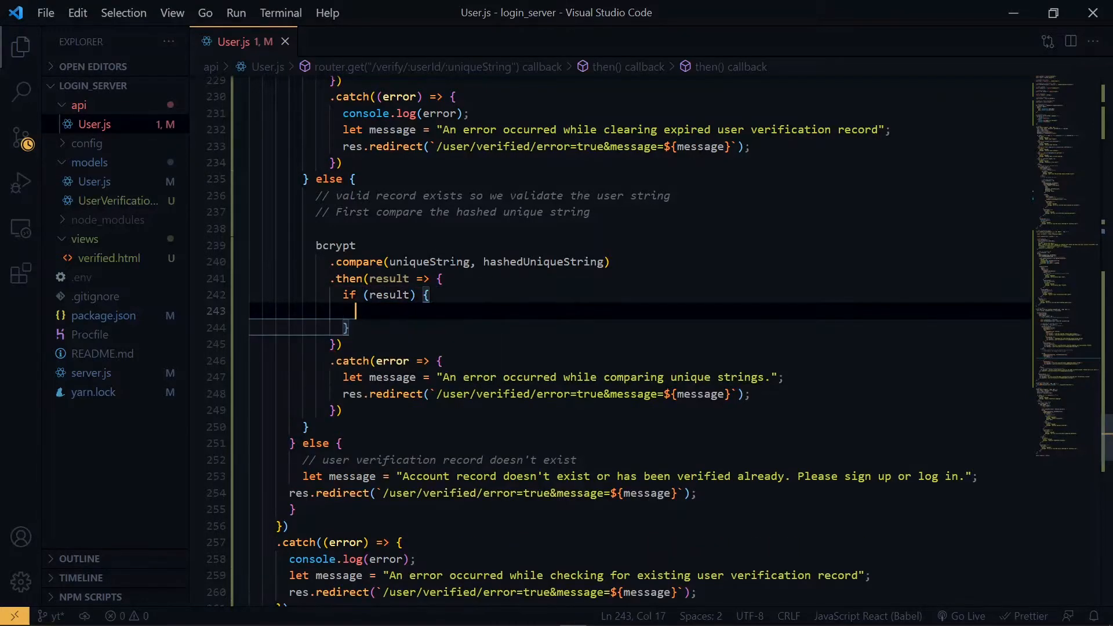
type("// strings match")
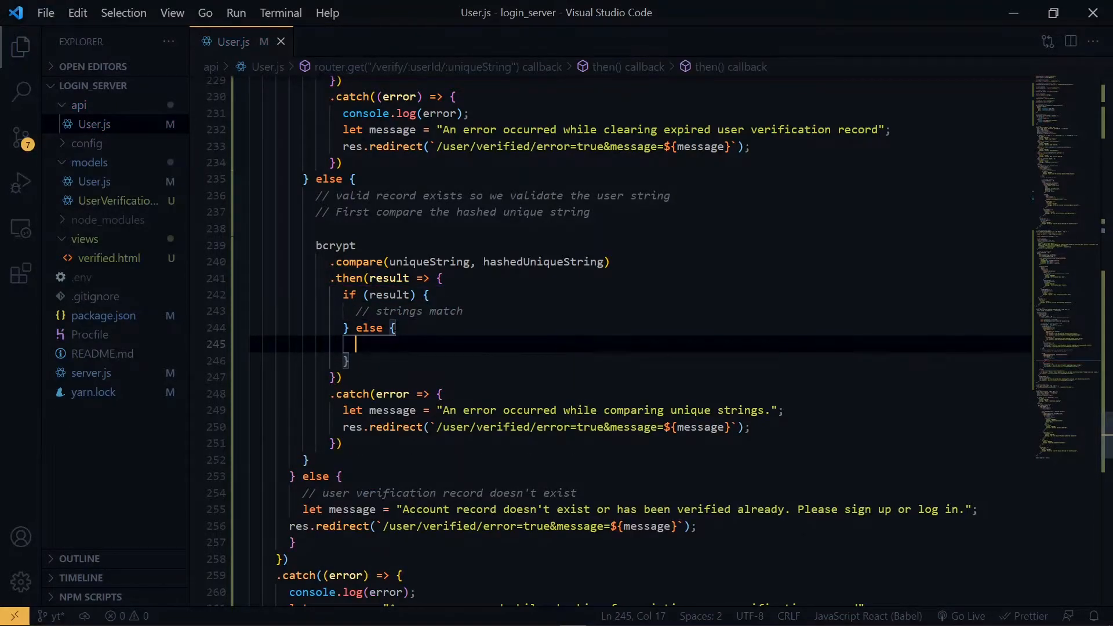
Step: In the else, redirect with 'Invalid verification details passed. Check your inbox.'
type("//")
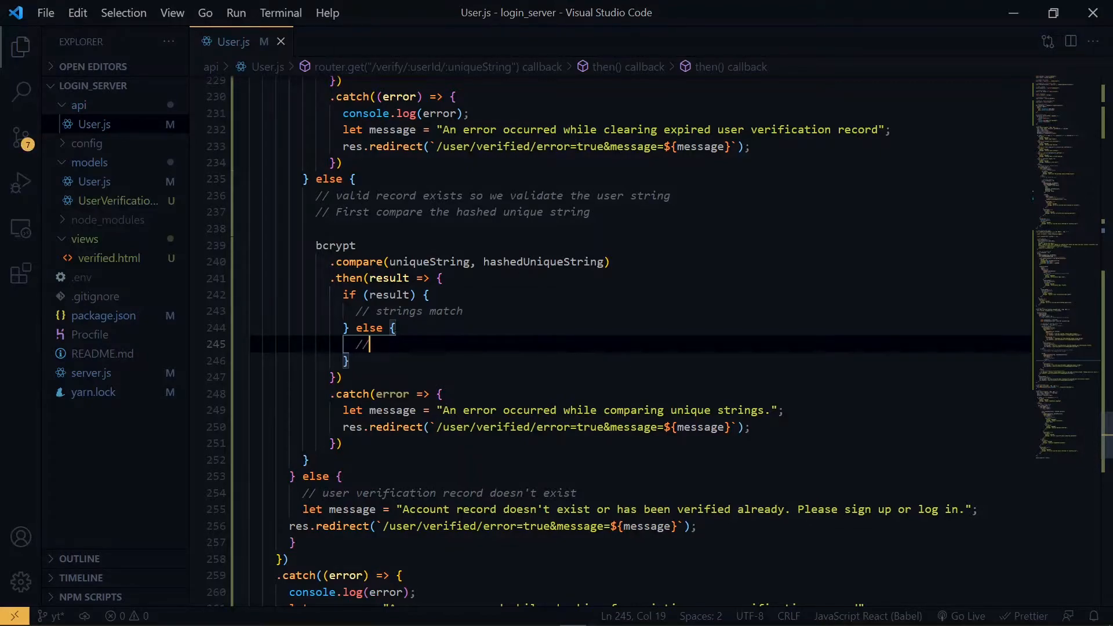
type("existing")
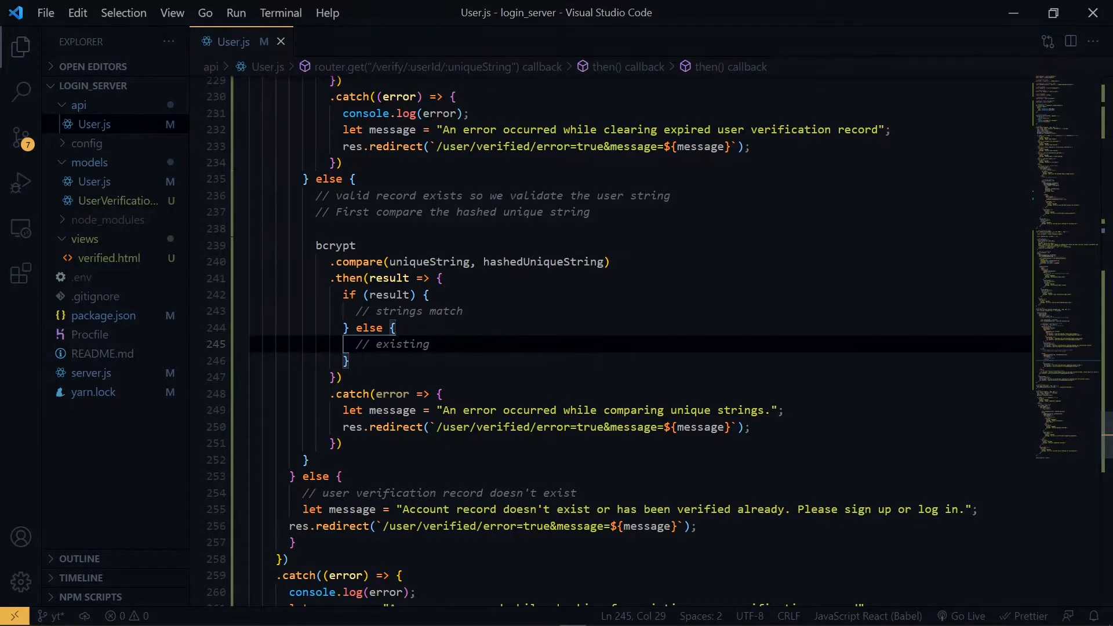
type("record but inc")
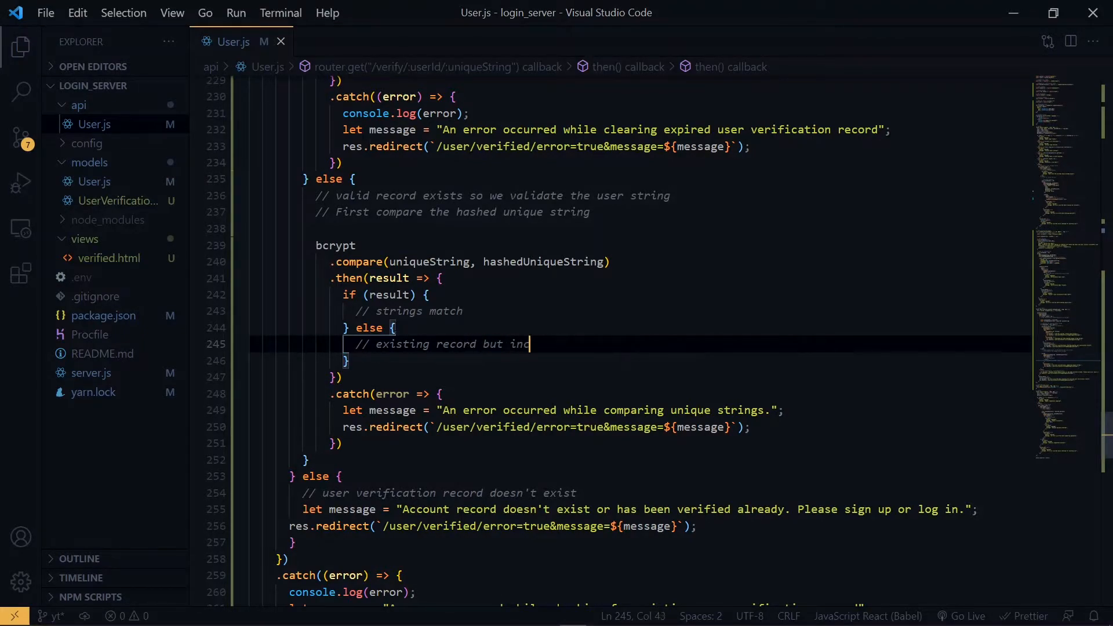
type("orrect verifi")
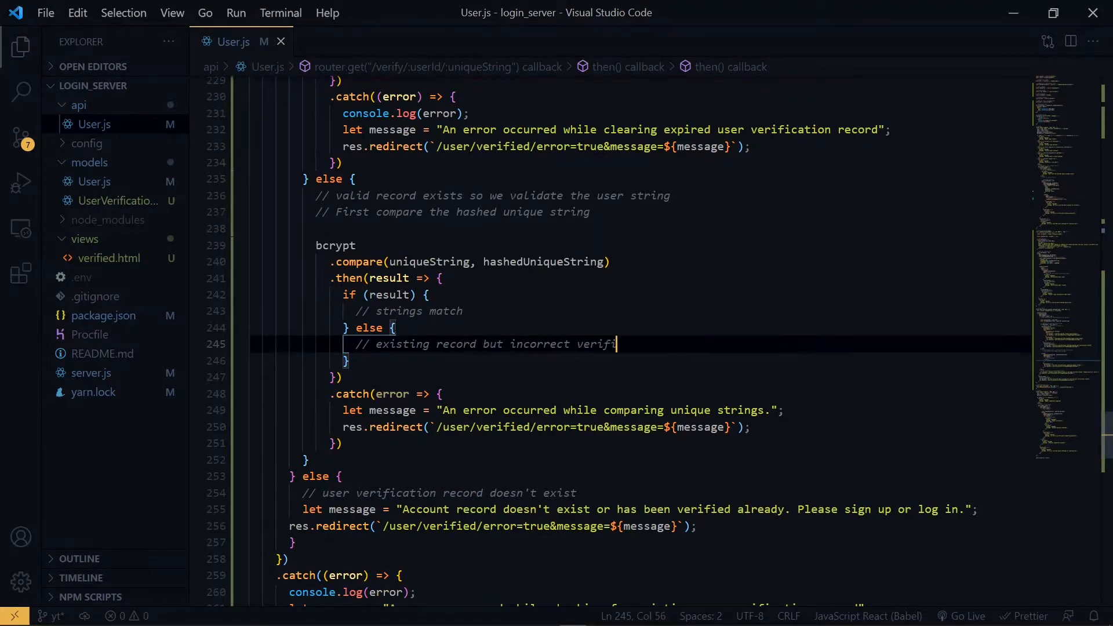
type("cation details passed.")
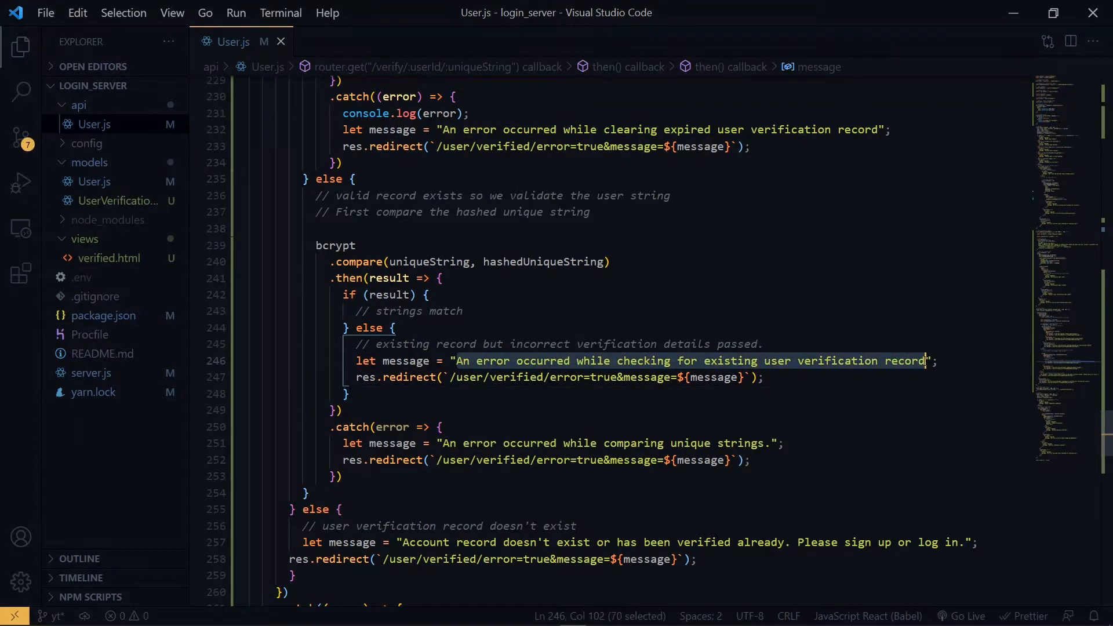
type("Invalid verification details passe\";")
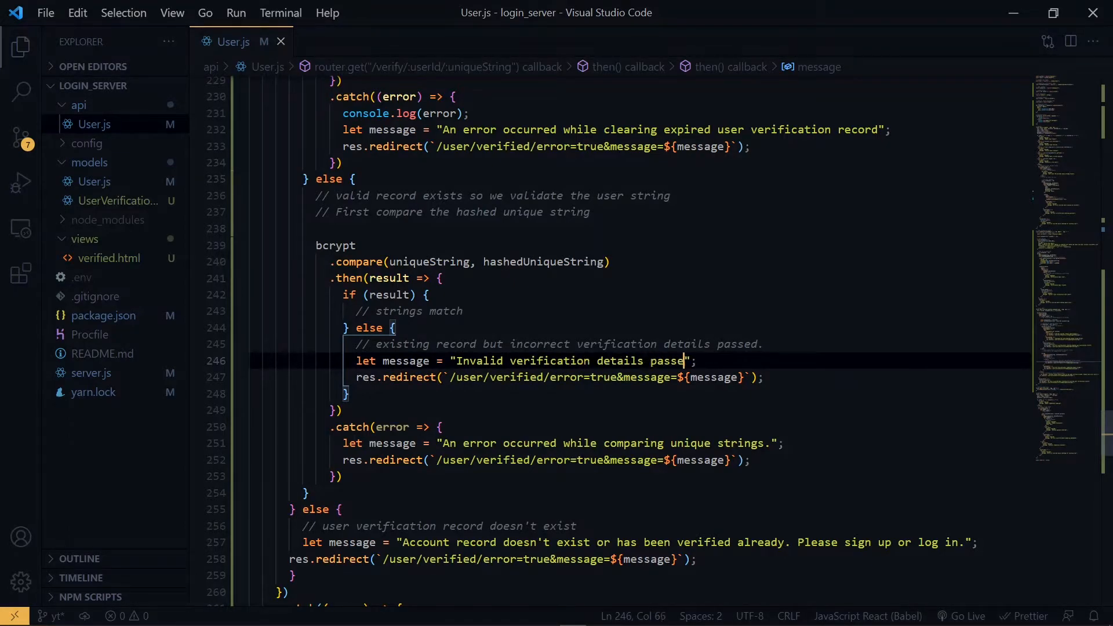
type(". Check yo")
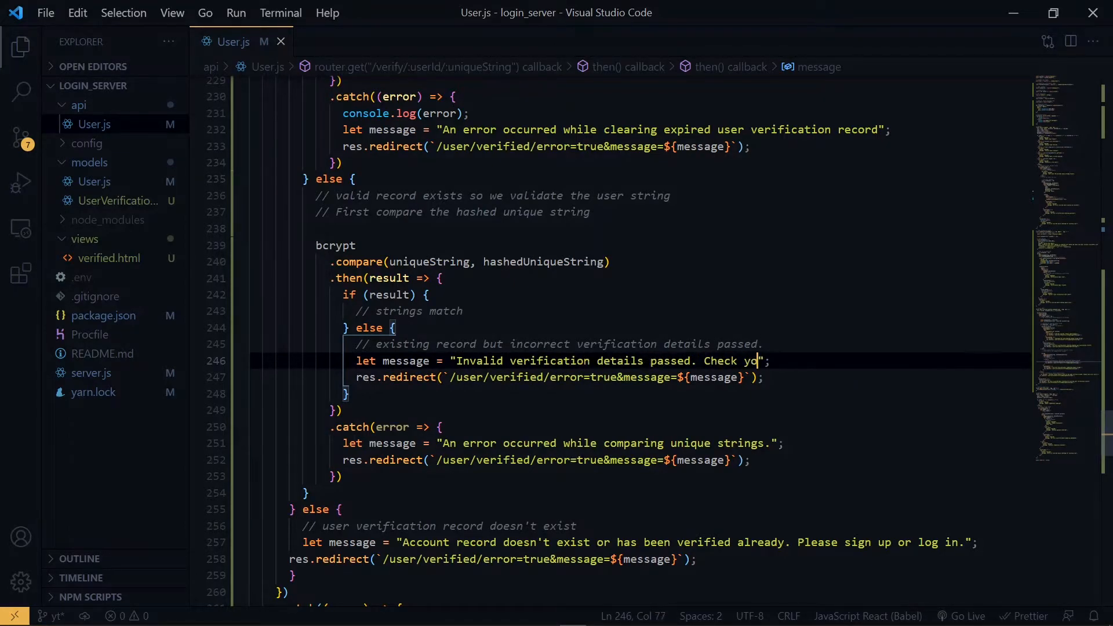
type("ur inbox.")
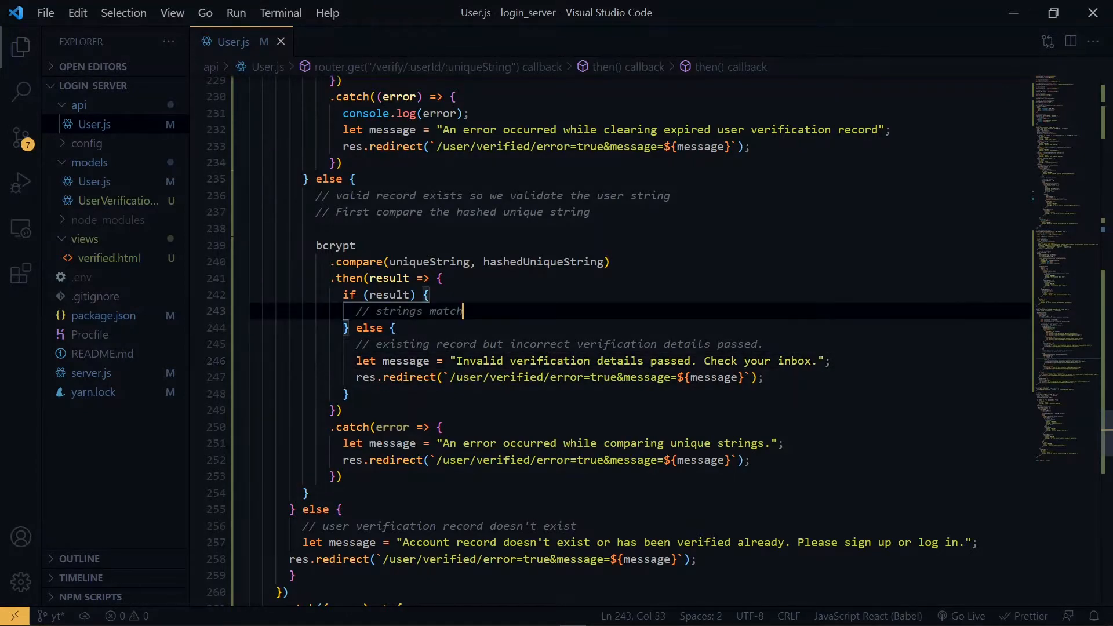
Step: Insert blank lines under the '// strings match' comment and scroll back to that spot
key("Enter")
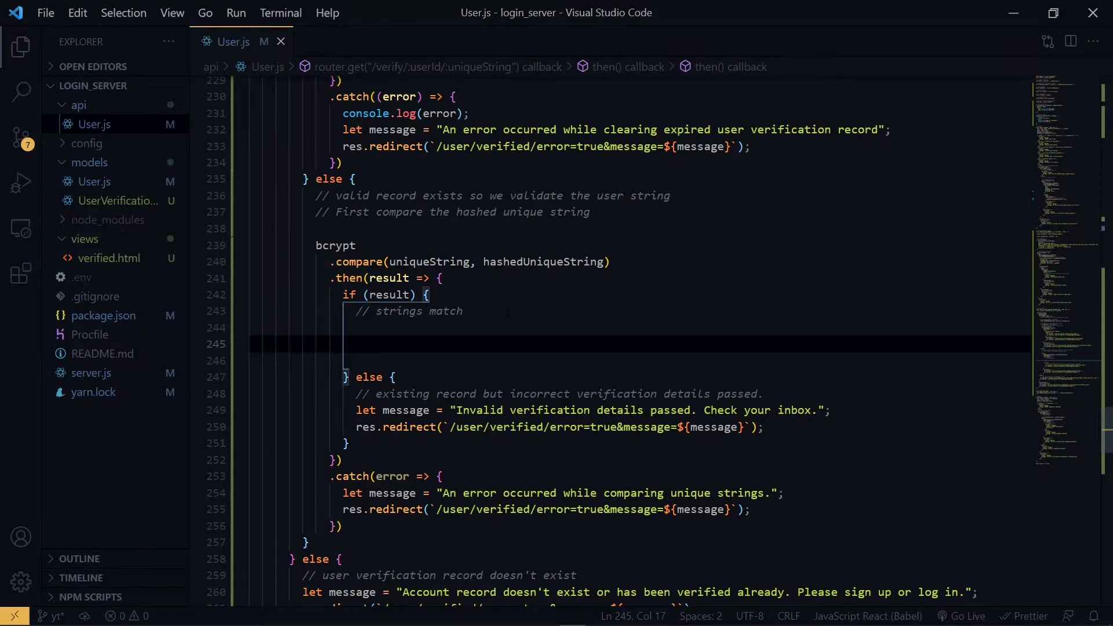
scroll("up", 3)
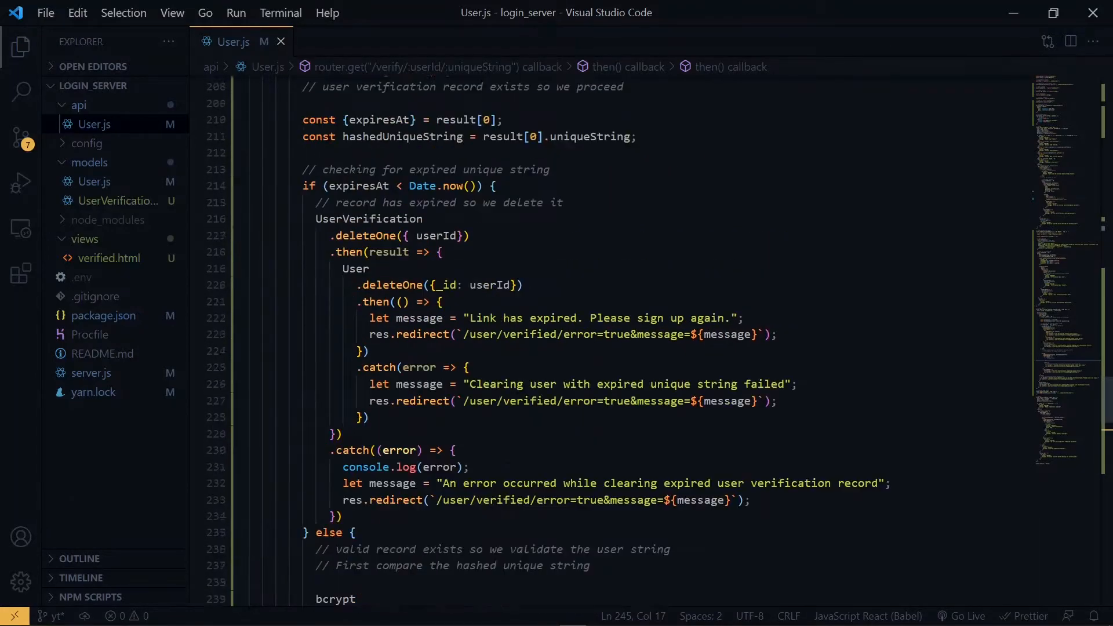
scroll("up", 3)
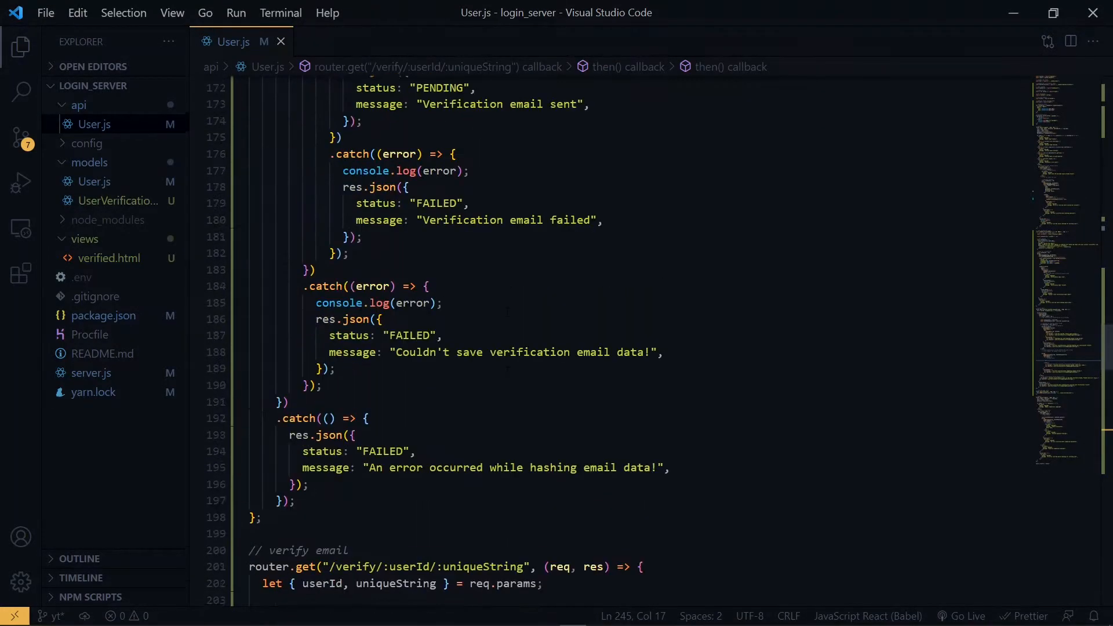
scroll("up", 3)
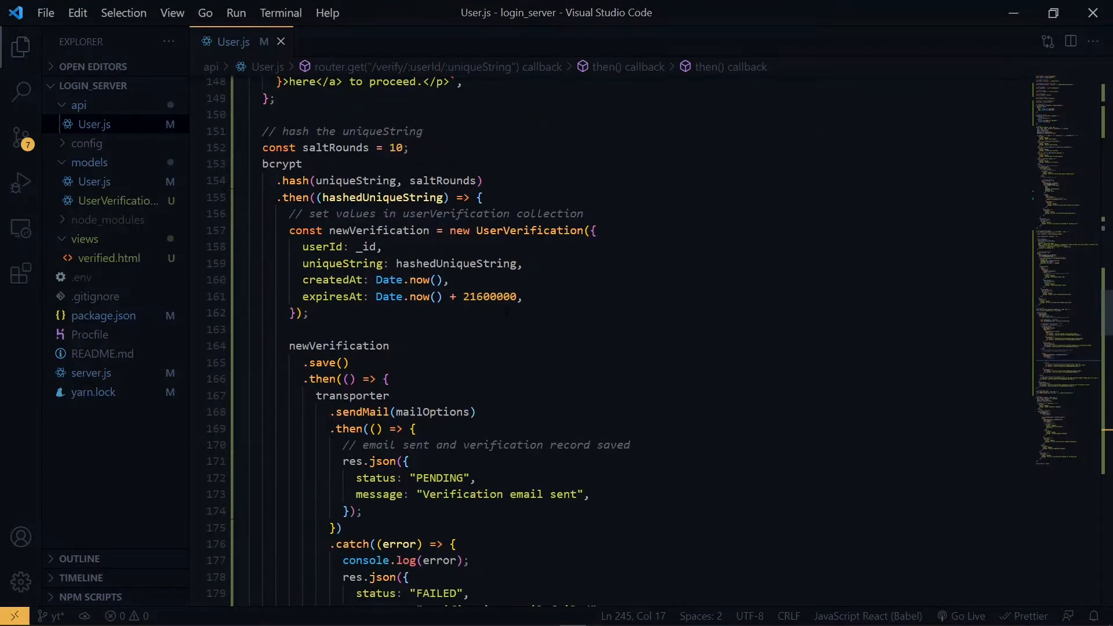
scroll("up", 3)
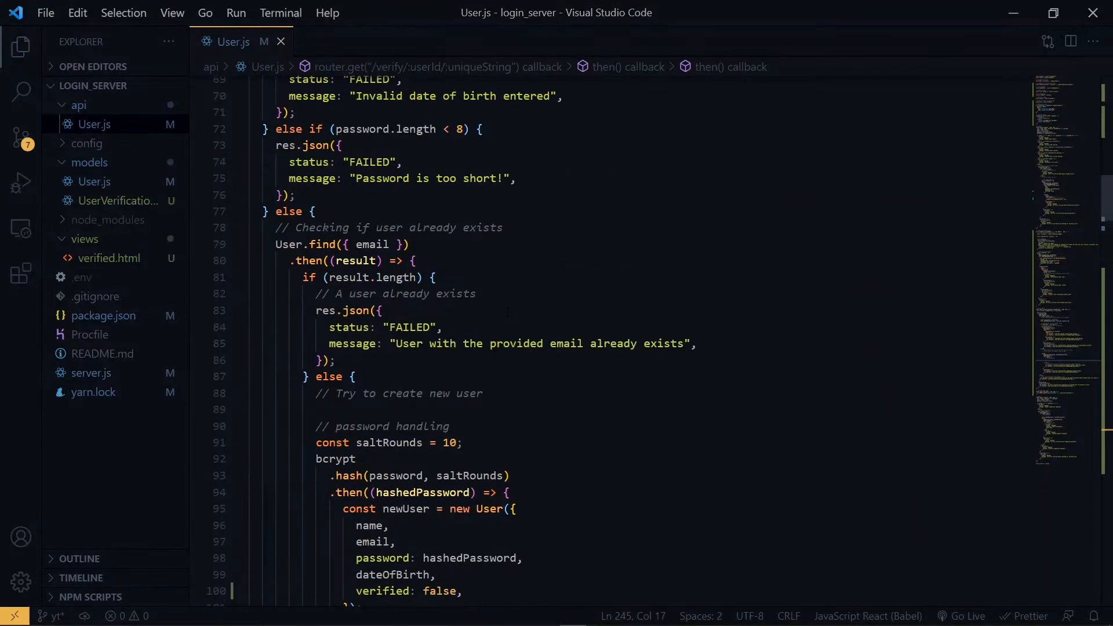
scroll("down", 3)
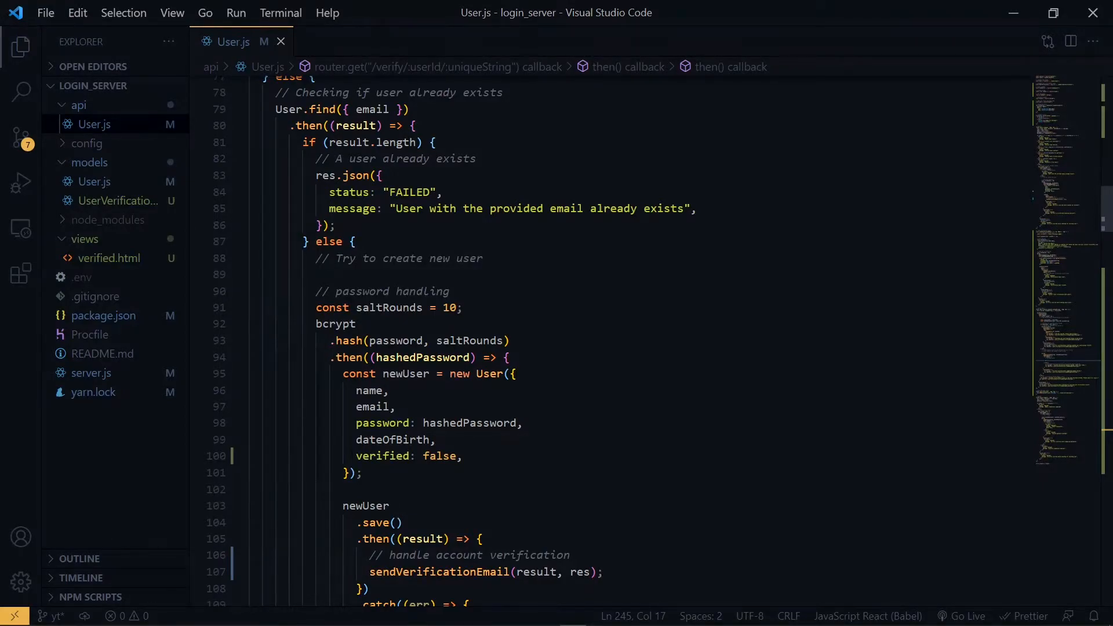
scroll("down", 3)
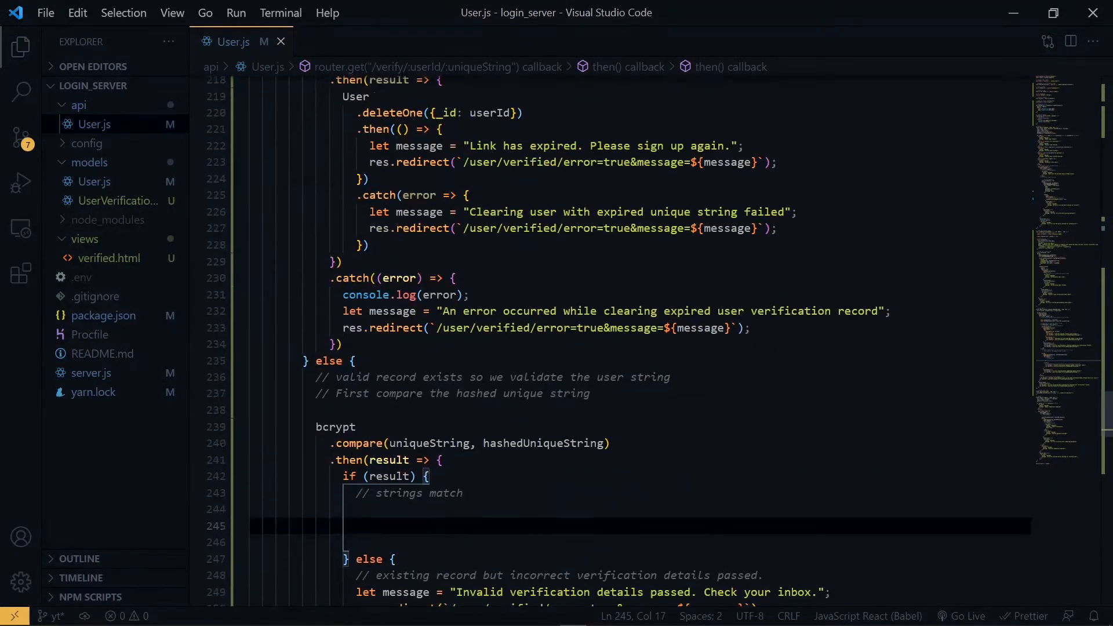
scroll("down", 3)
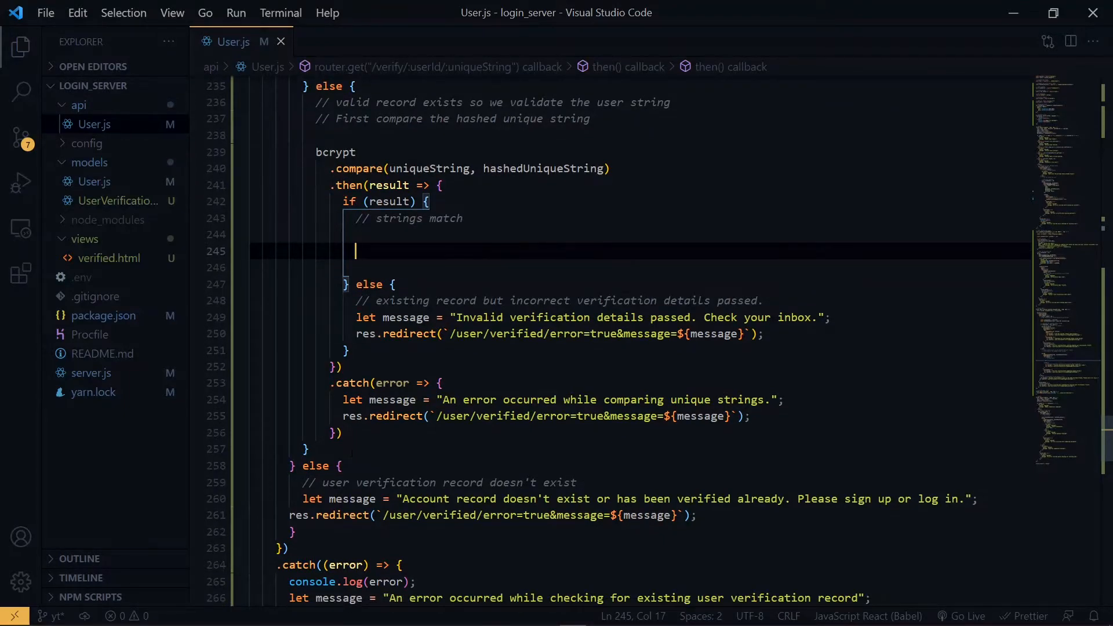
Step: Write User.updateOne({_id: userId}, {verified: true}) with chained then and catch
type("User")
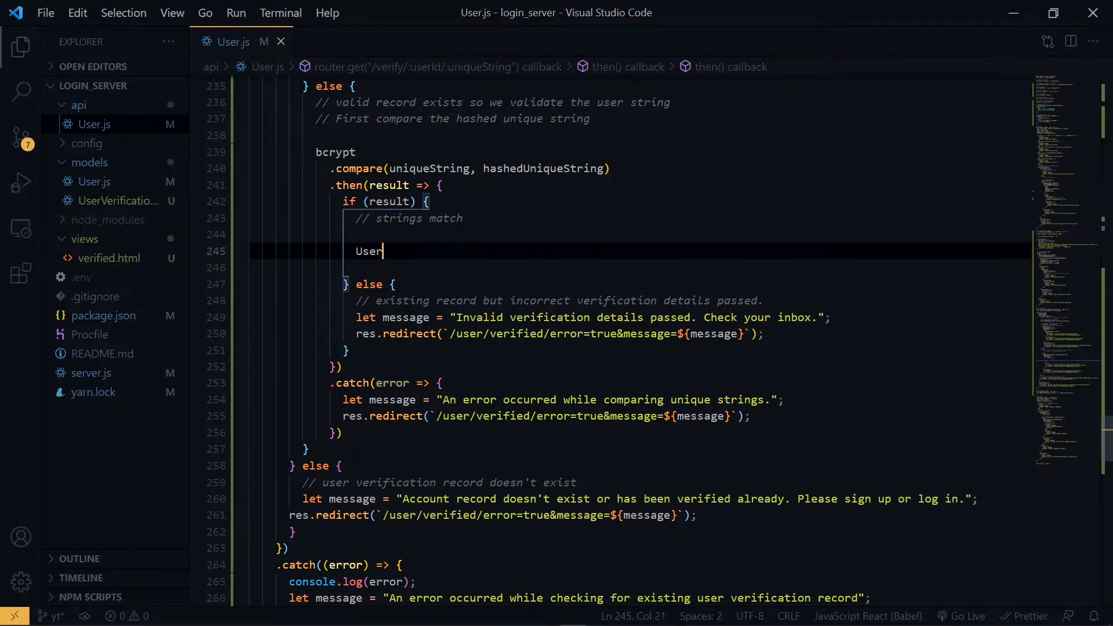
type(".updateOne({")
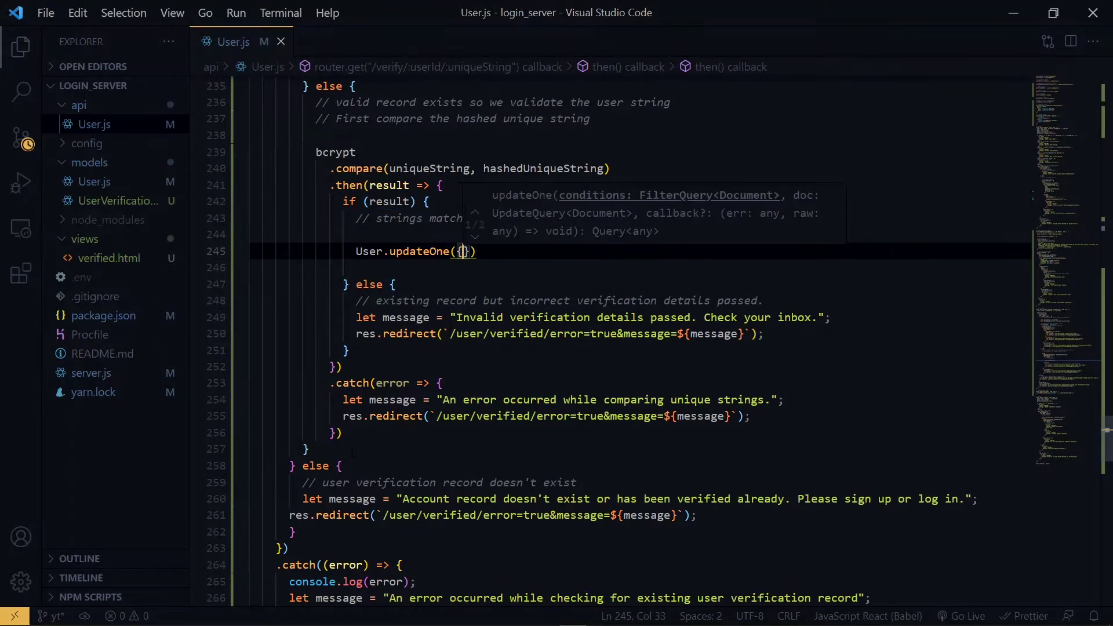
type("_id:")
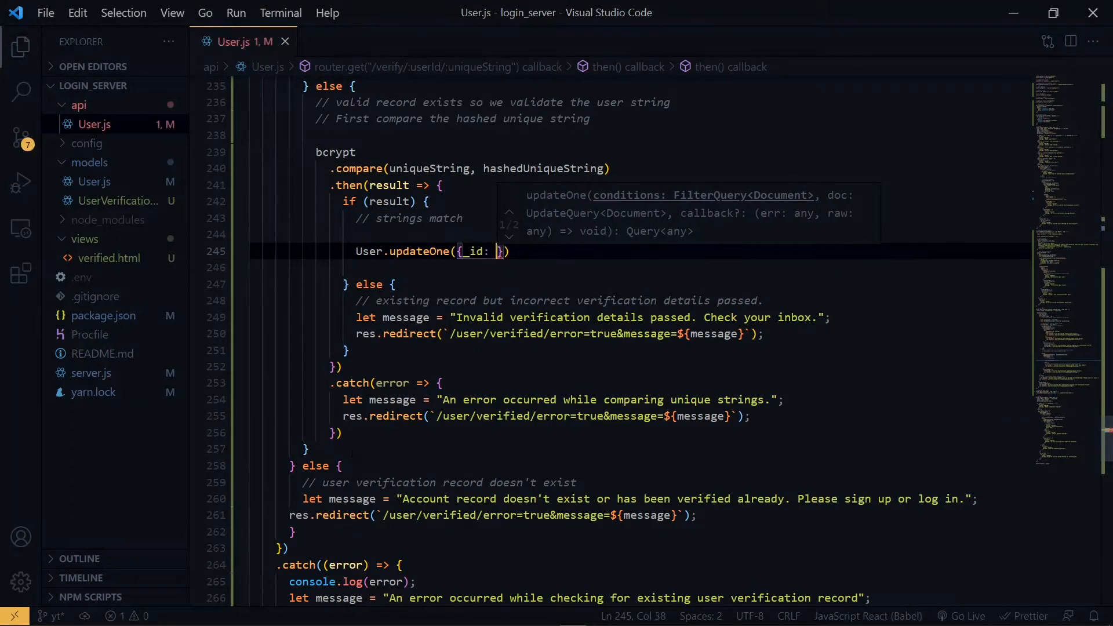
type("userId")
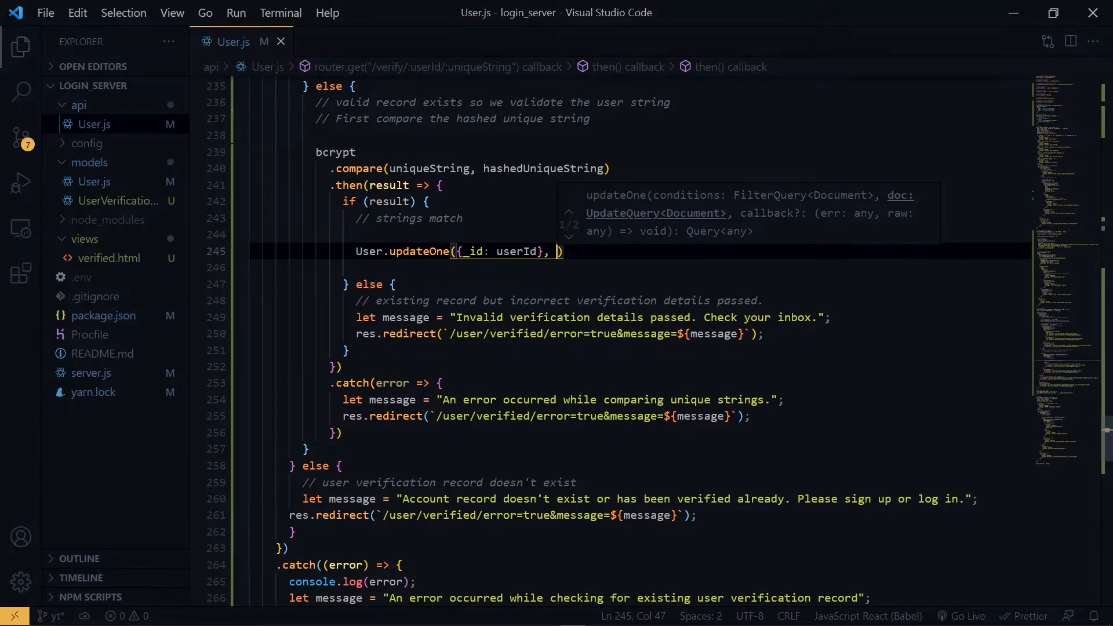
type("{}")
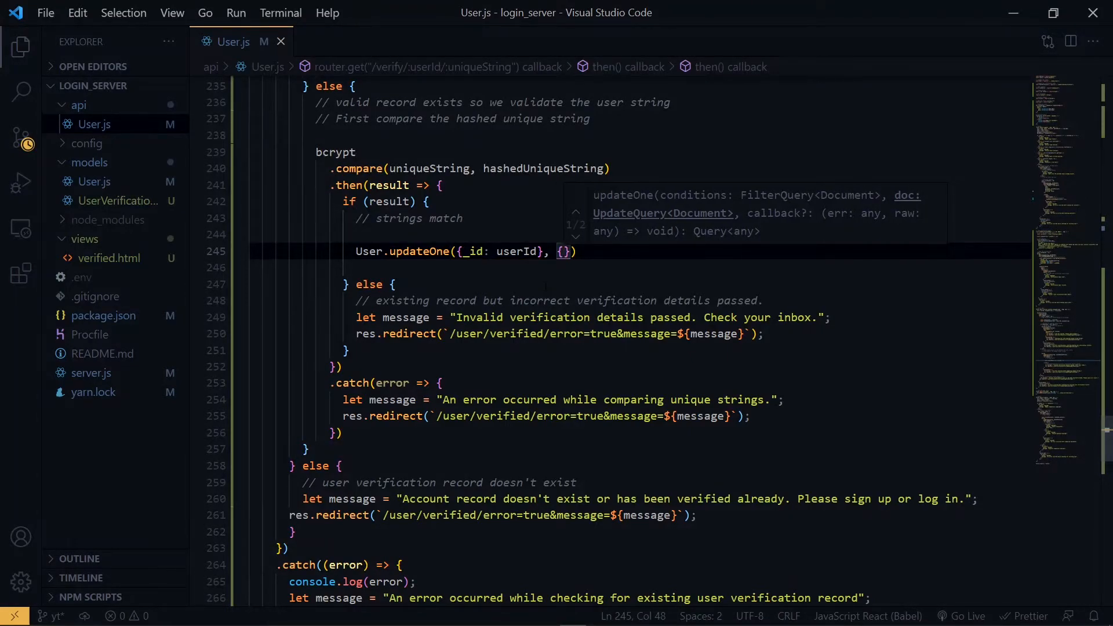
type("verified")
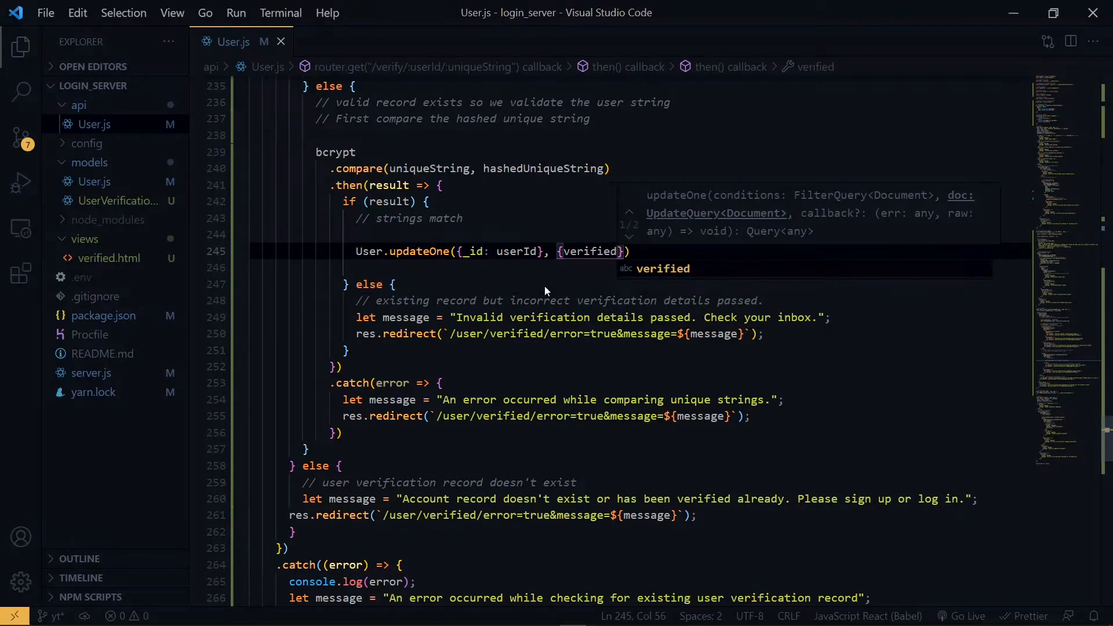
type(": true")
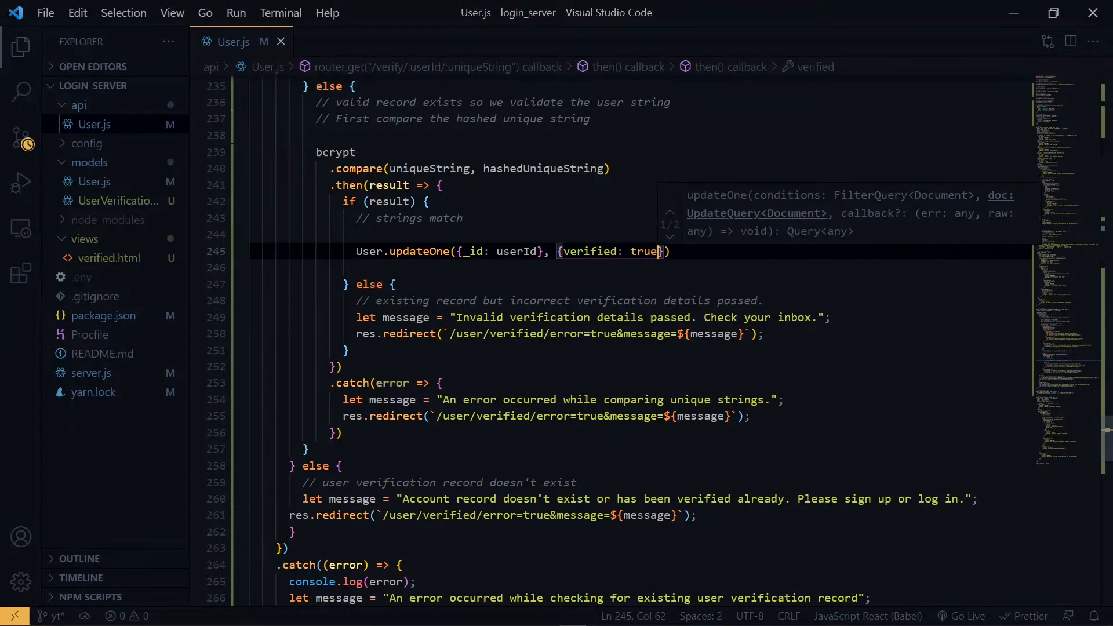
type(").then()")
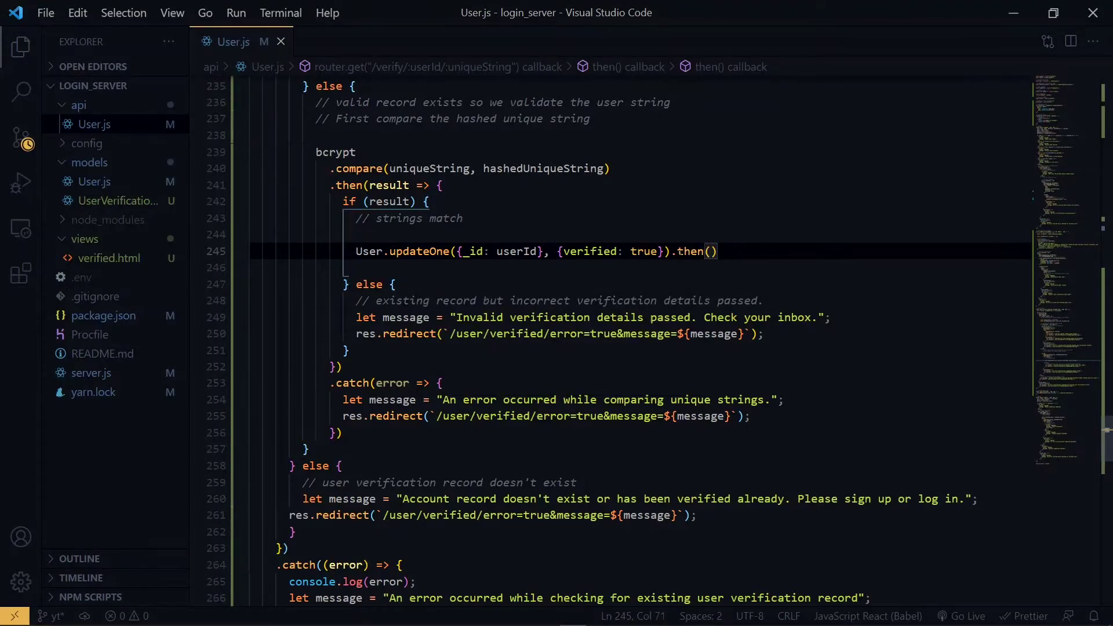
type(".catch()")
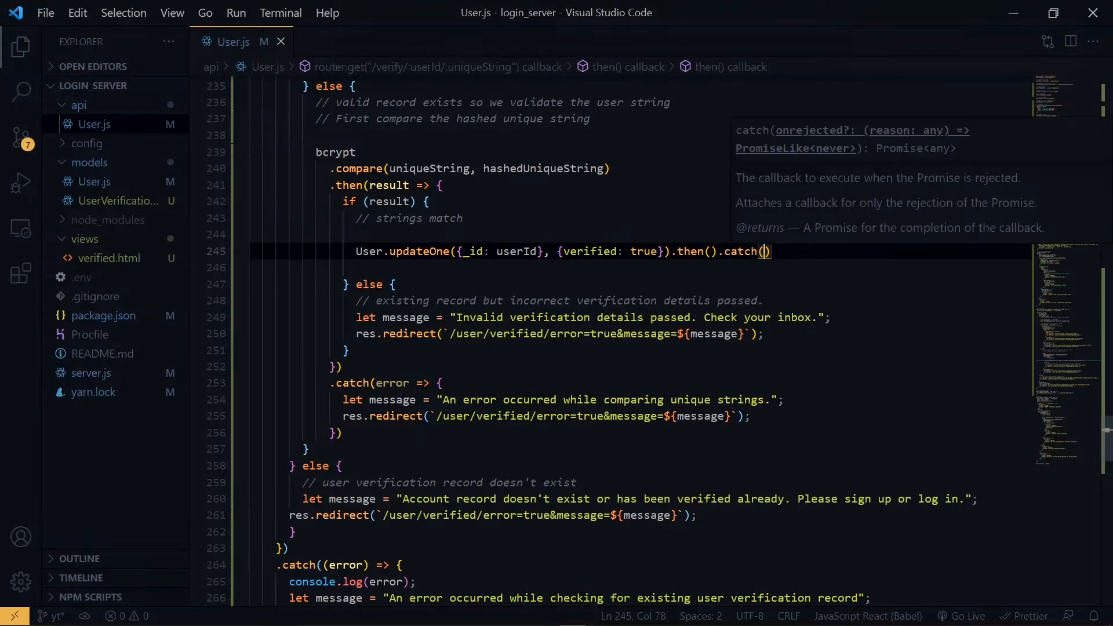
Step: Split the update chain across lines and log the error inside the catch handler
key("Enter")
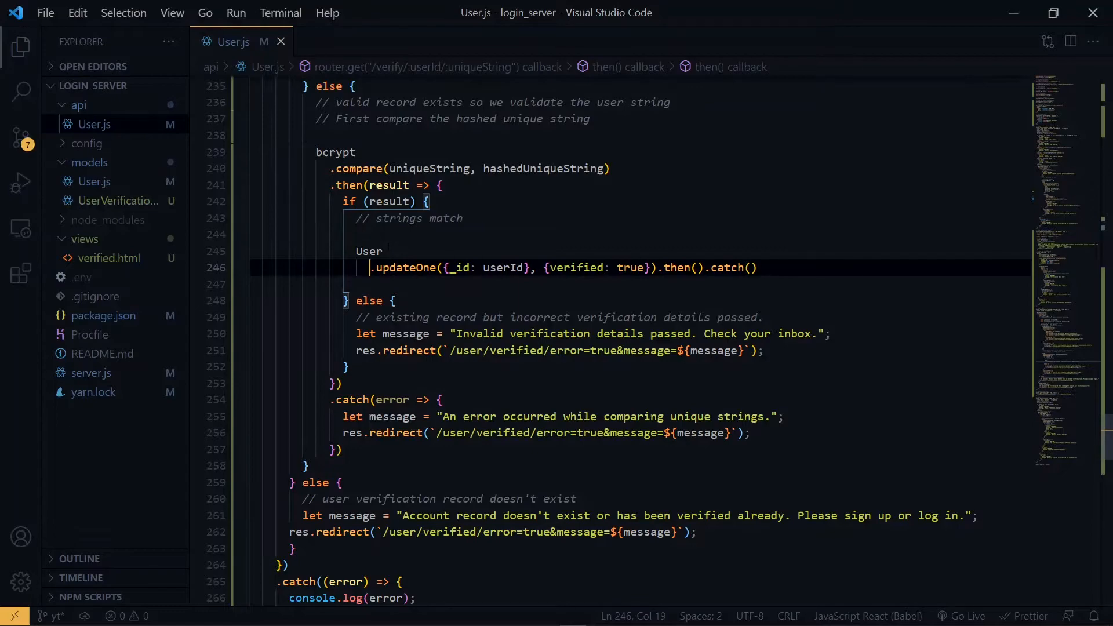
key("Enter")
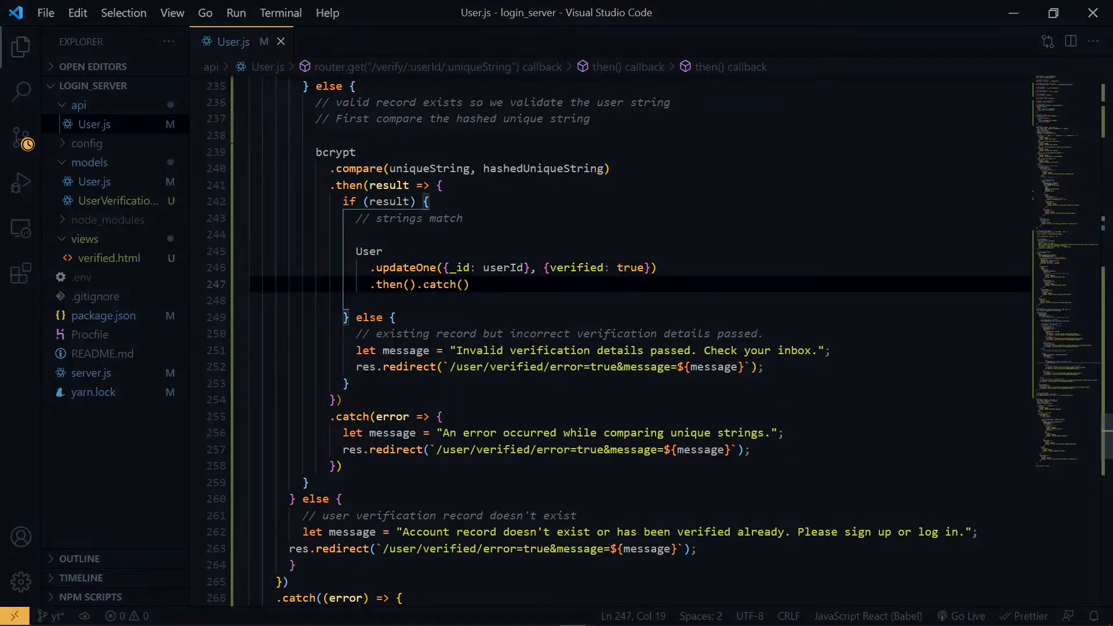
key("Enter")
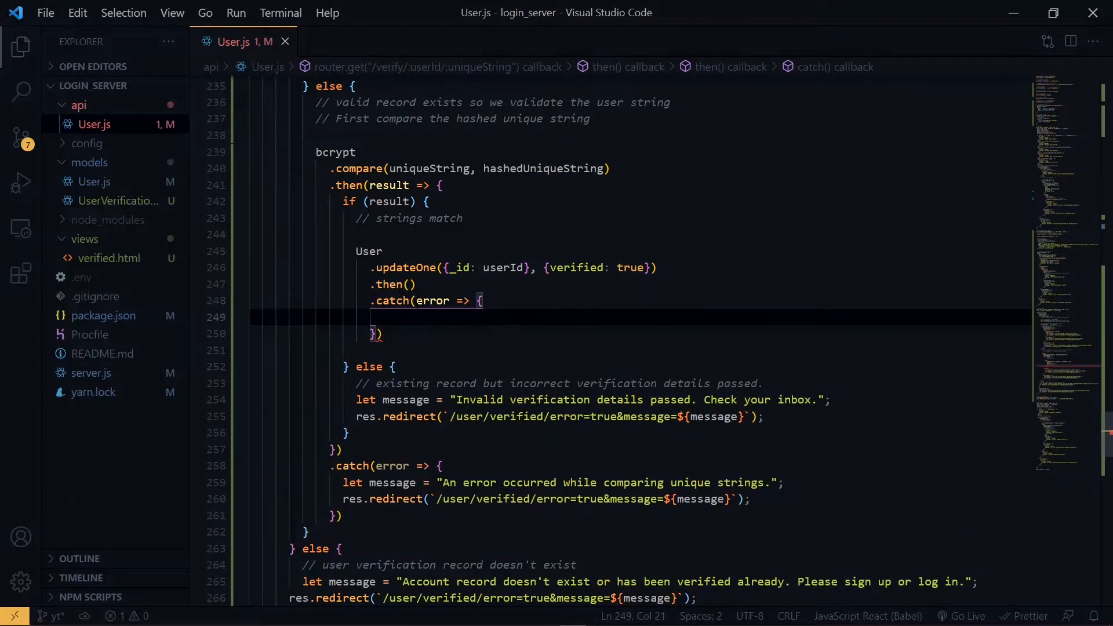
type("console.log(e")
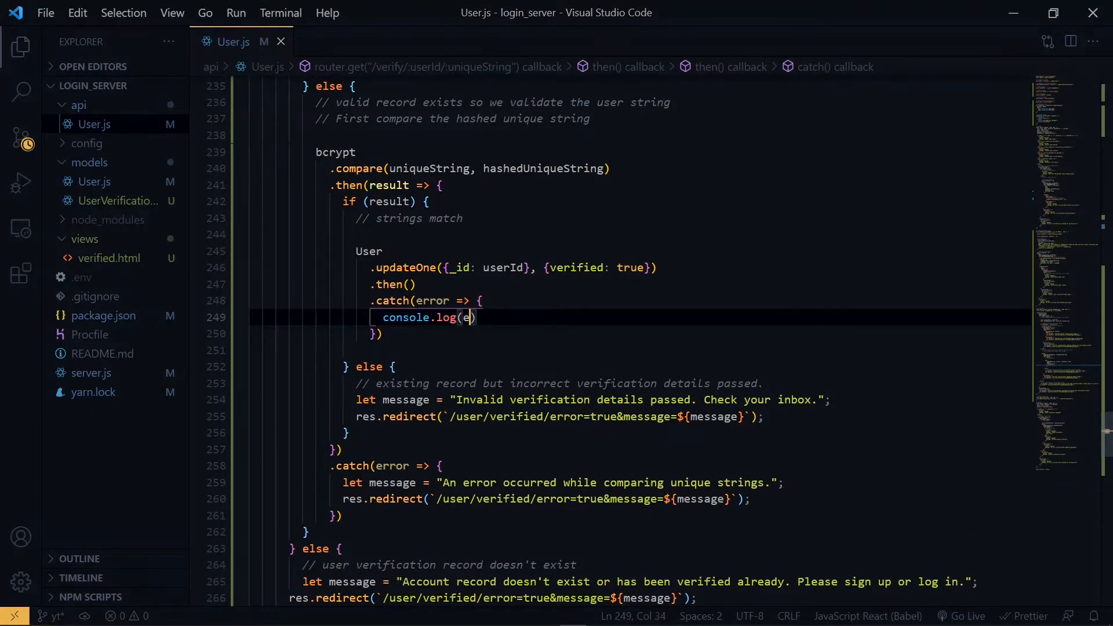
type("rror);")
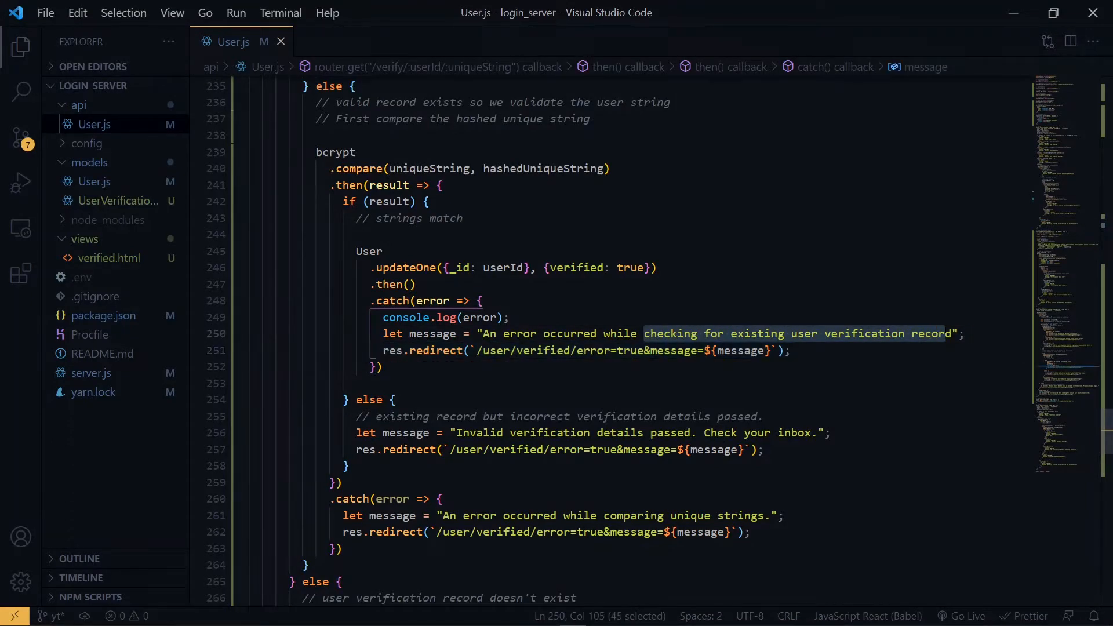
Step: Change the catch message to 'updating user record to show verified.' and add an empty then callback
type("updating")
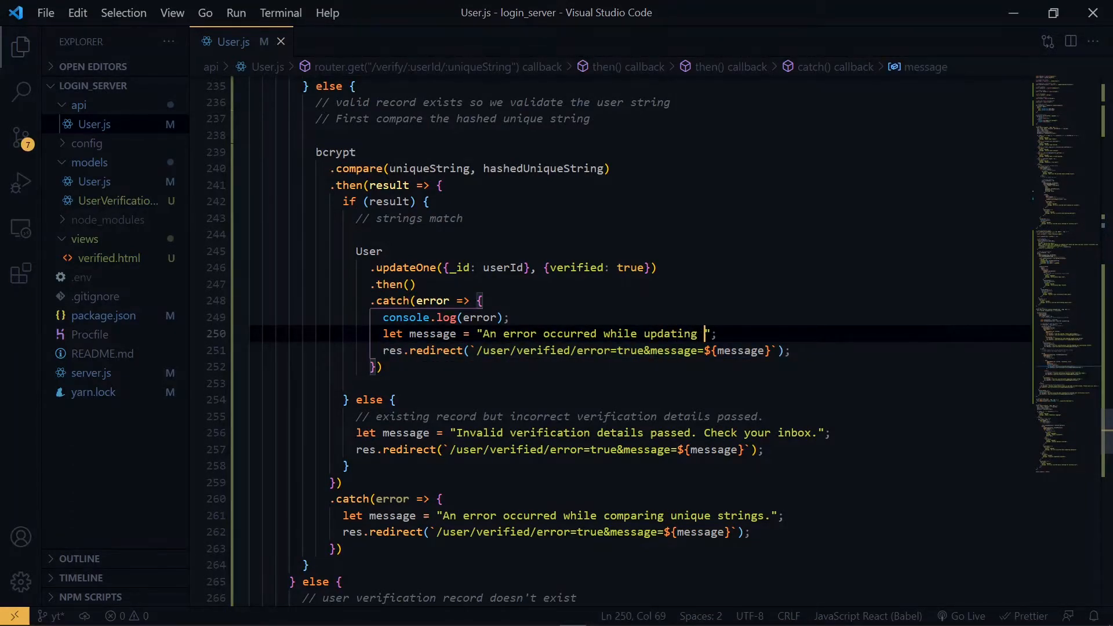
type("user rc")
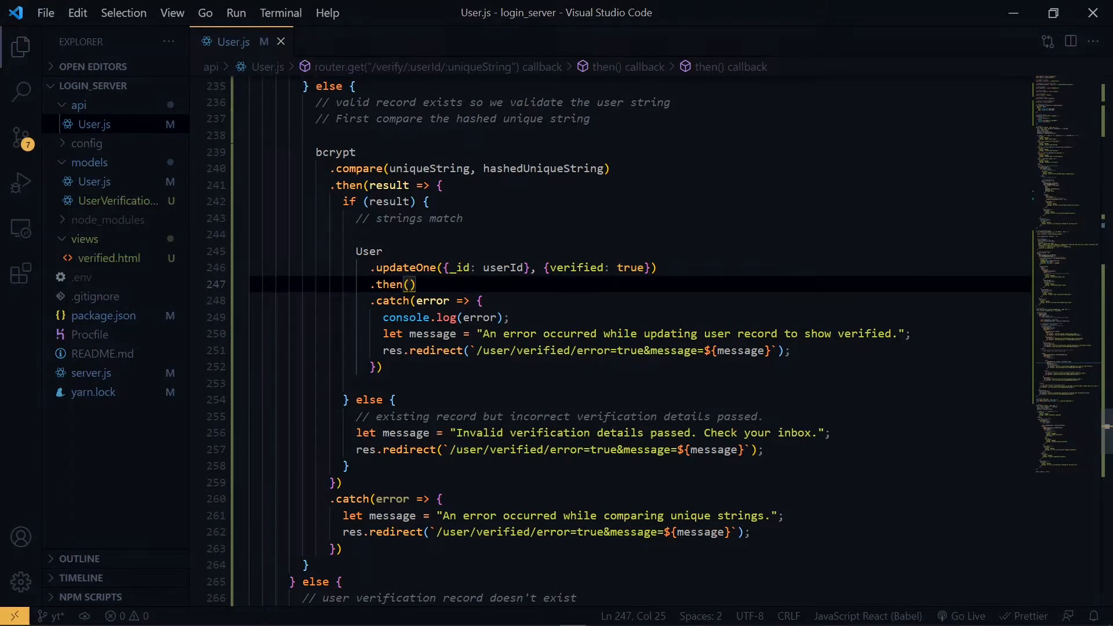
type("() => {}")
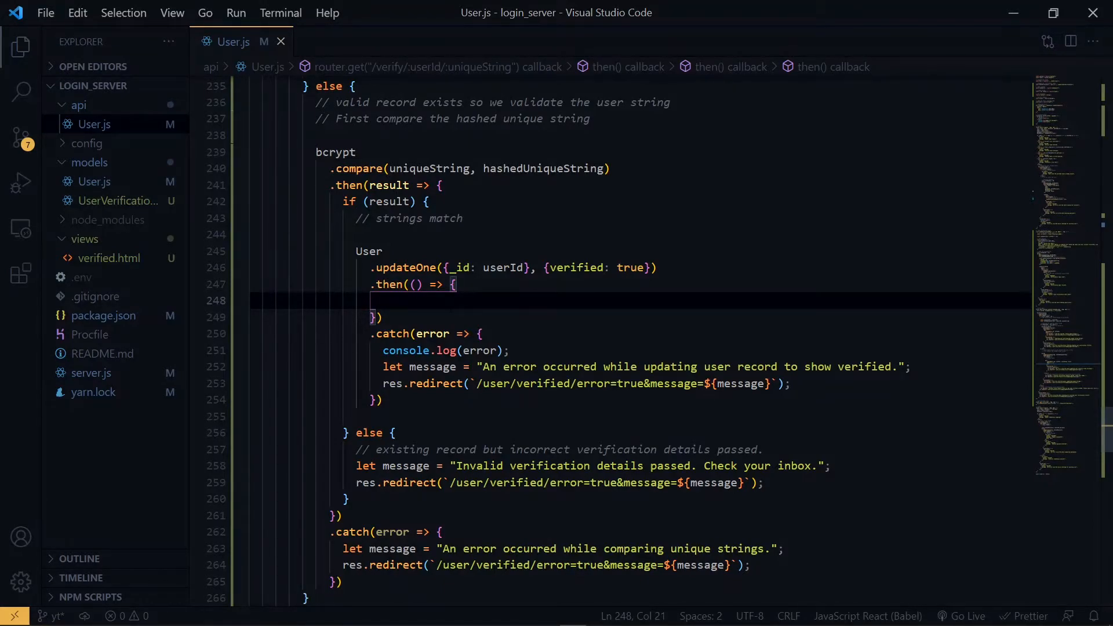
Step: Delete the UserVerification record, catching with 'An error occurred while finalizing successful verification.'
type("UserVerification")
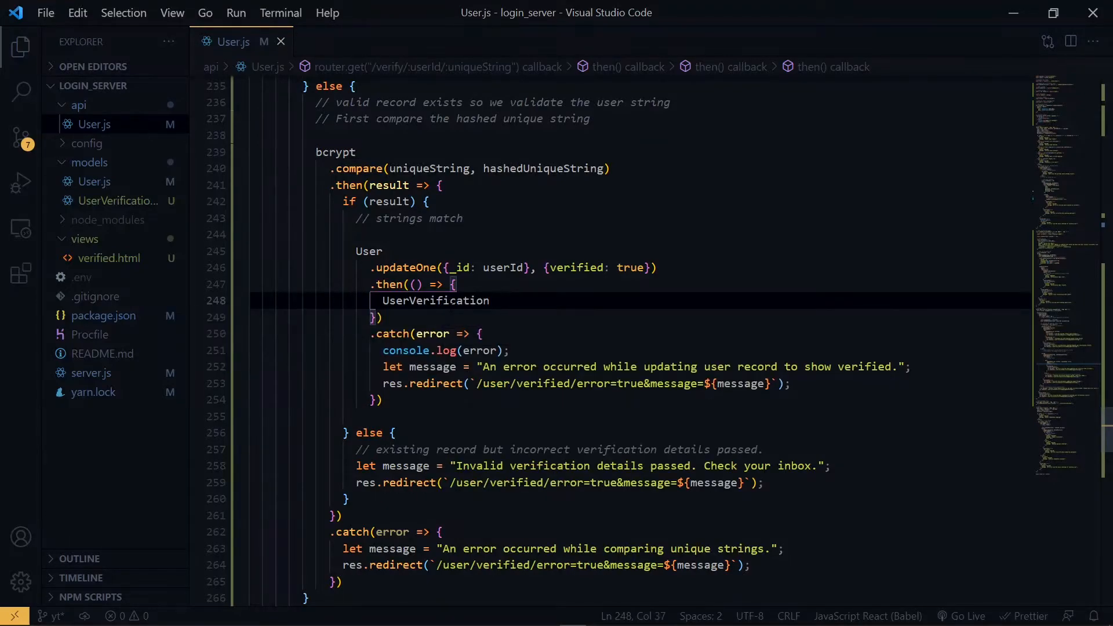
type(".deleteOne({userId")
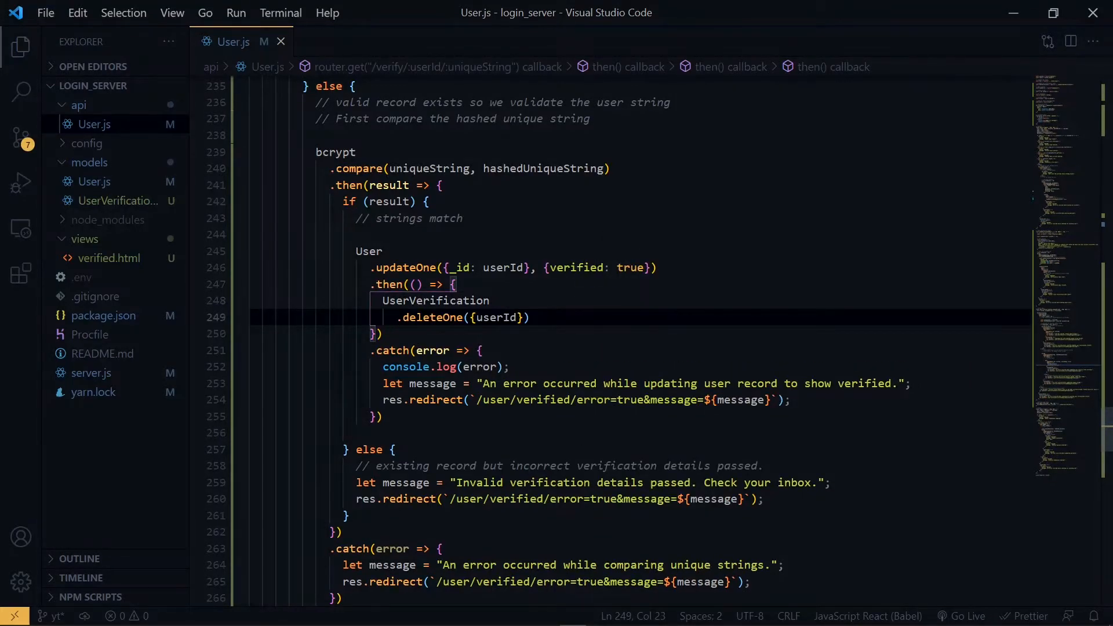
type(".then()")
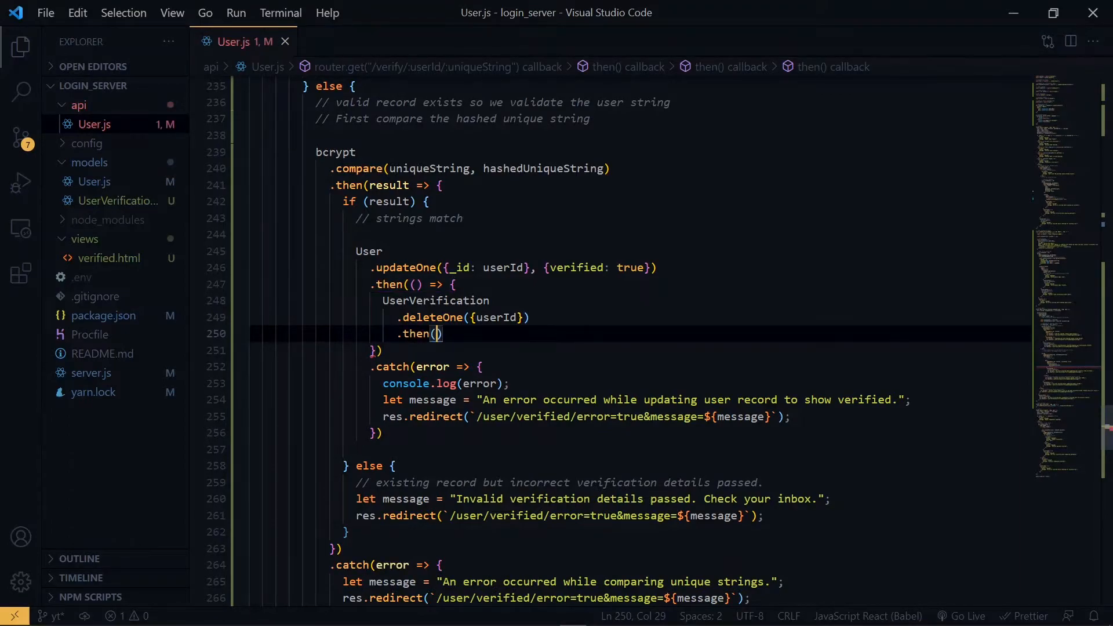
type(".catch(error => {")
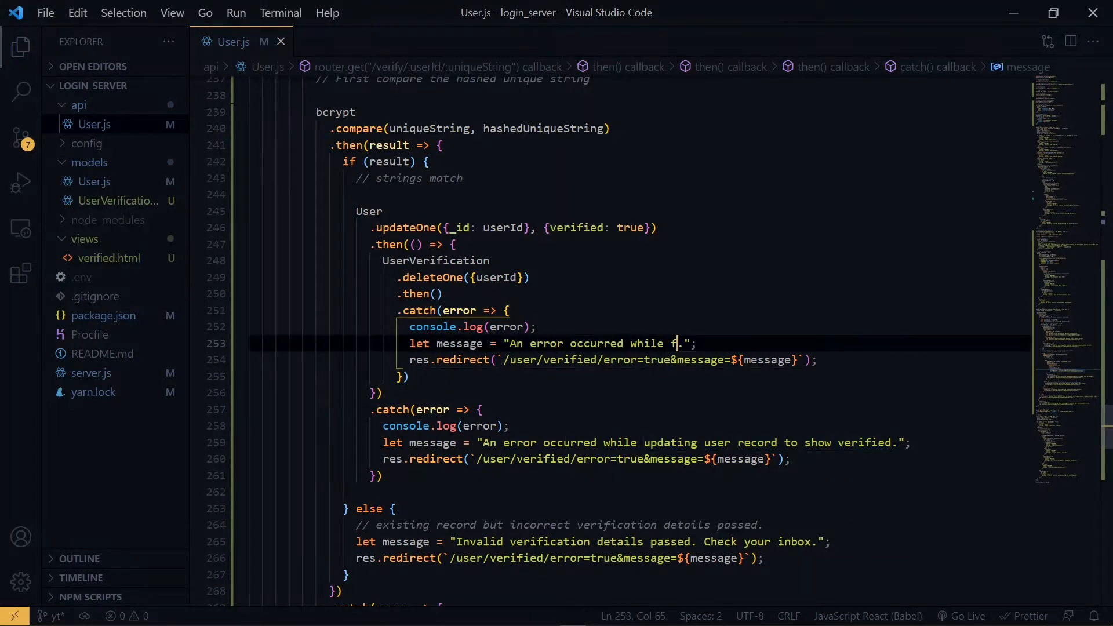
type("inalizing successful verification")
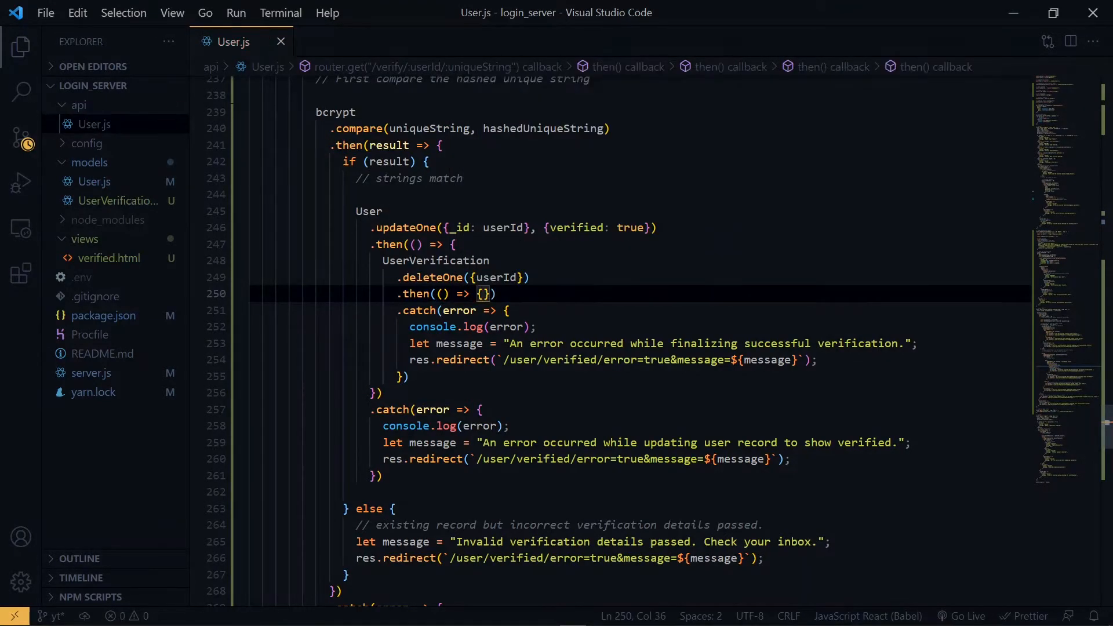
key("Enter")
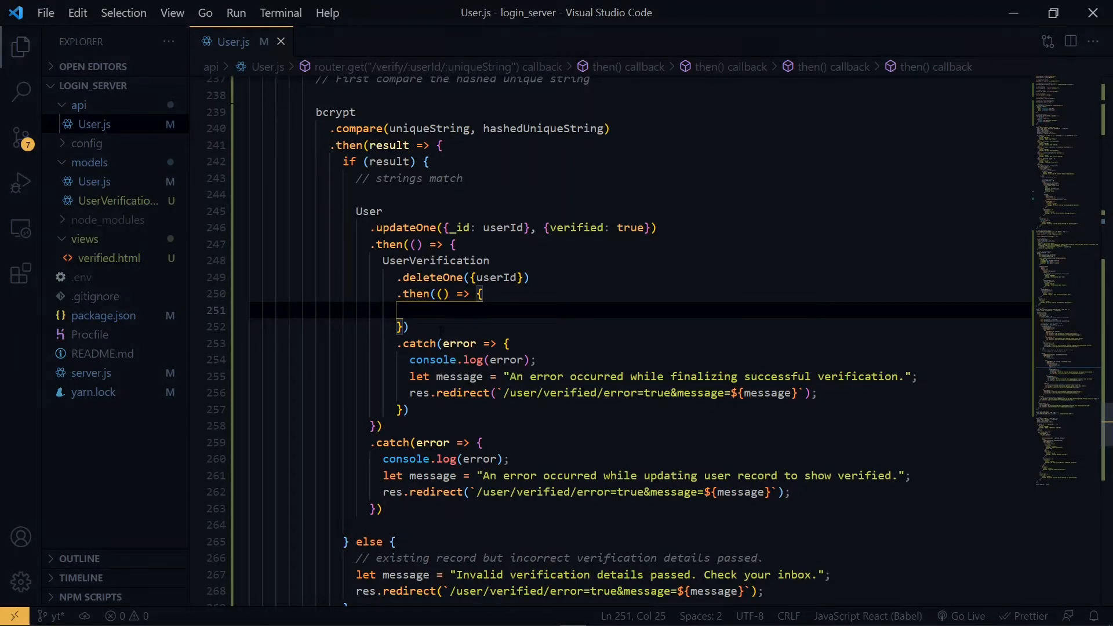
Step: Make the .then callback call res.sendFile(path.join(__dirname, "./../views/verified.html"))
type("res")
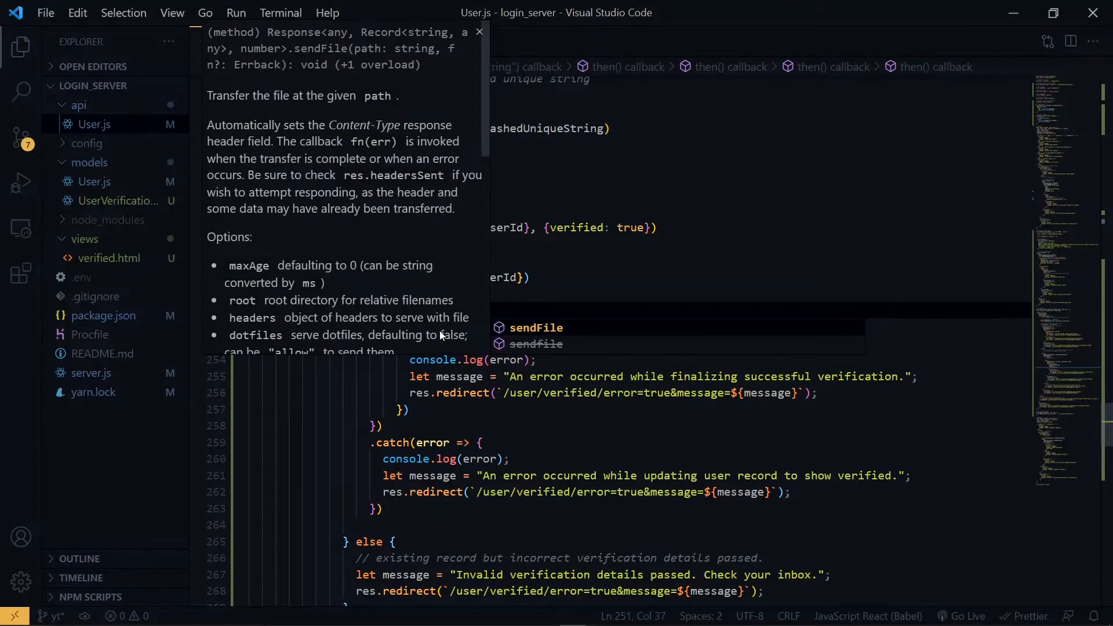
type("(path.join")
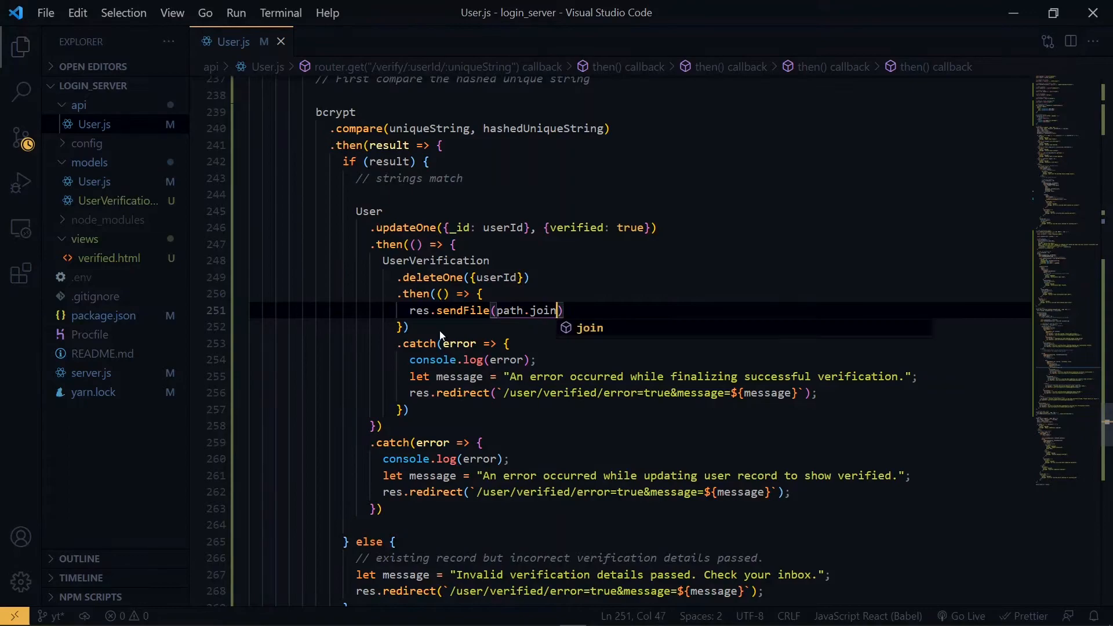
type("__dirname")
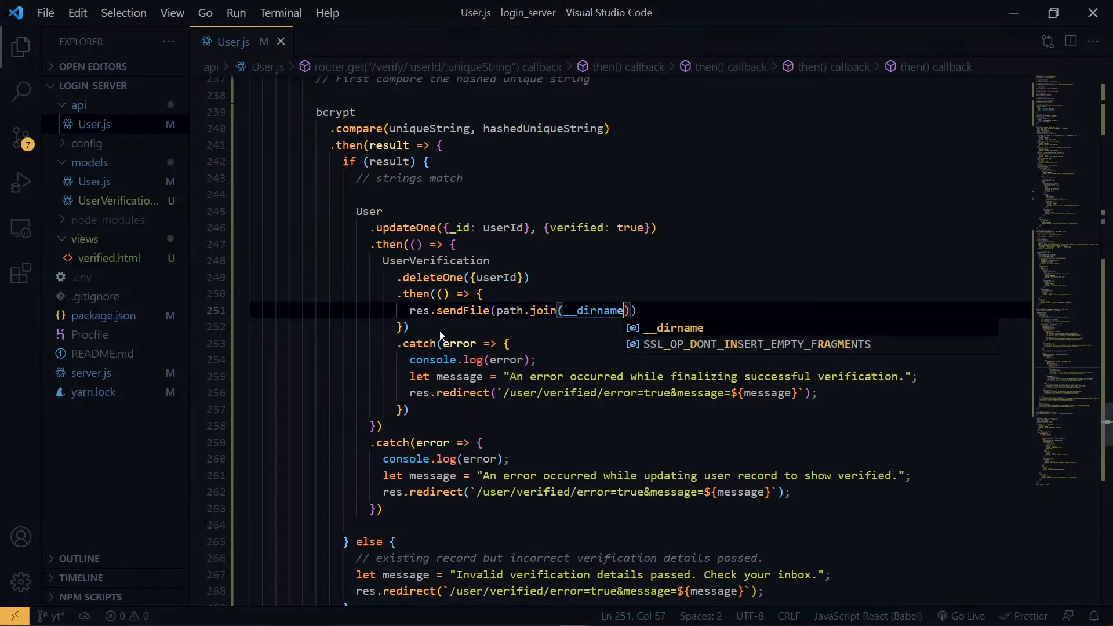
type(", \"./../\"")
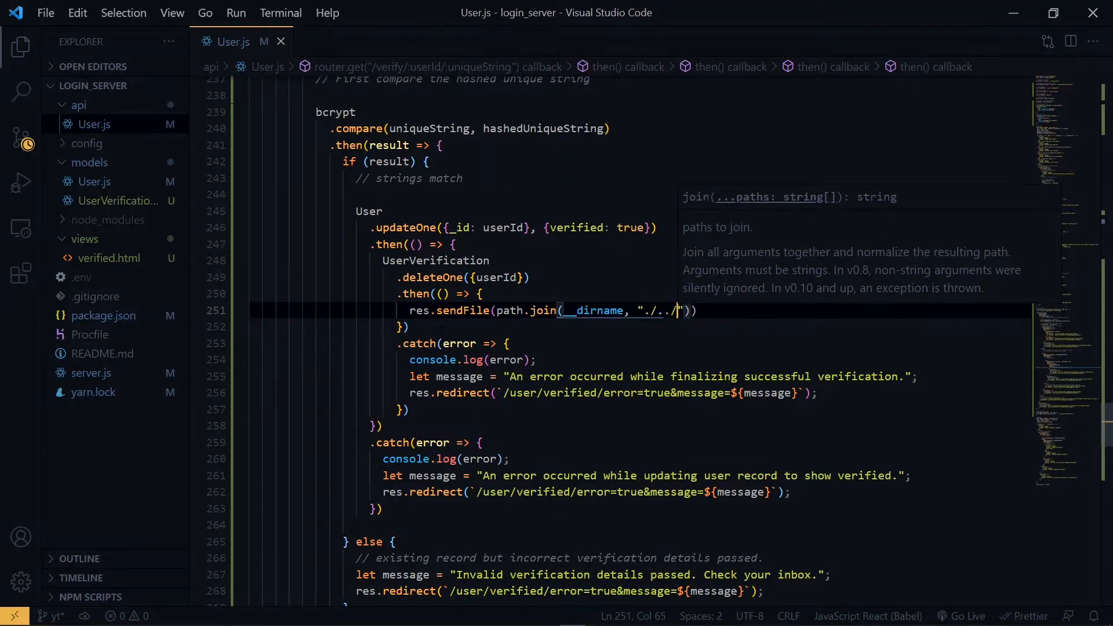
type("views/")
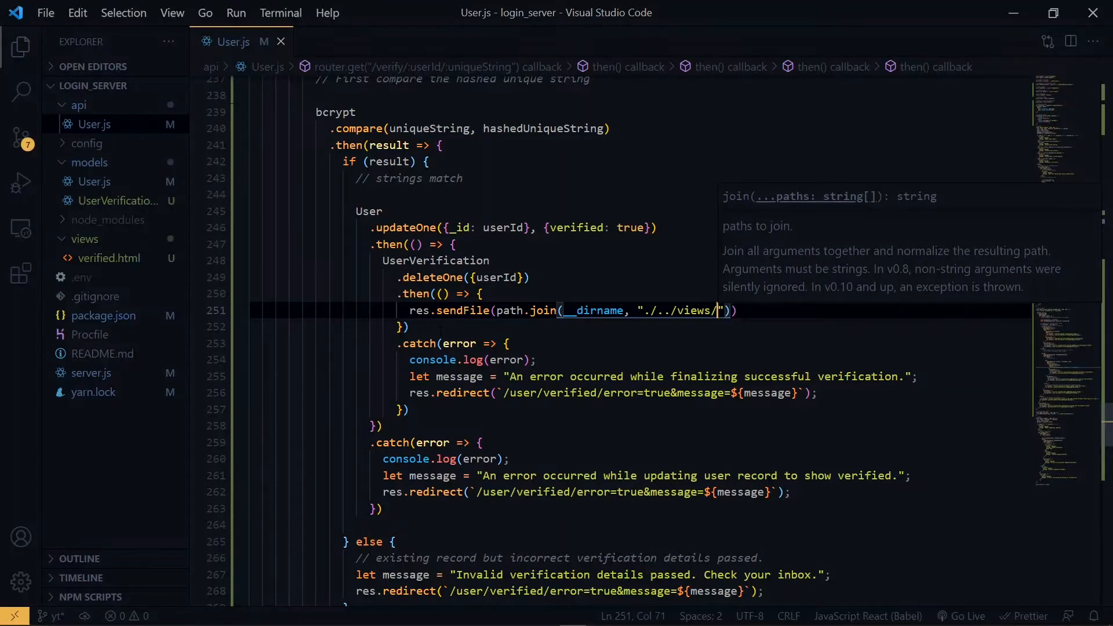
type("verified.html")
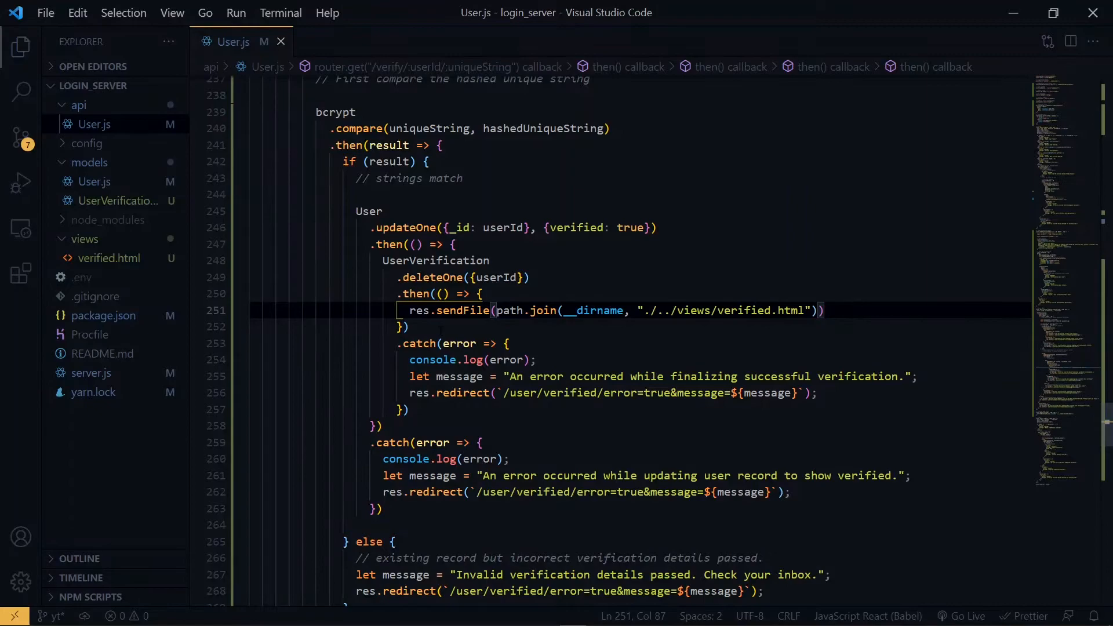
type(";")
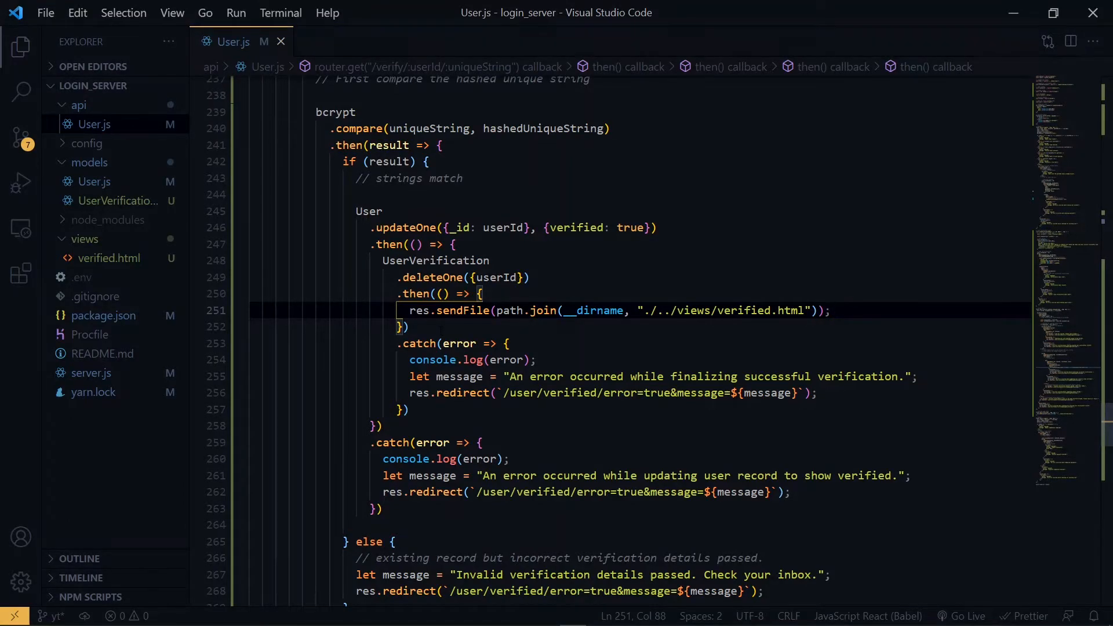
Step: Below '// User exists', add a 'check if user is verified' comment and empty if (!data[0].verified) block
scroll("down", 3)
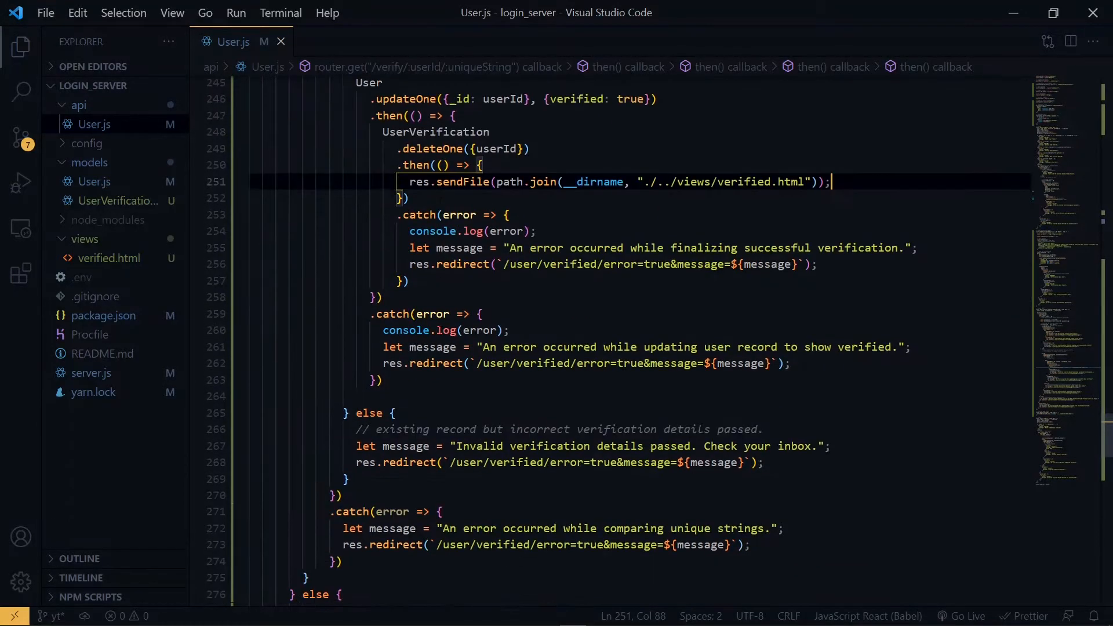
scroll("down", 3)
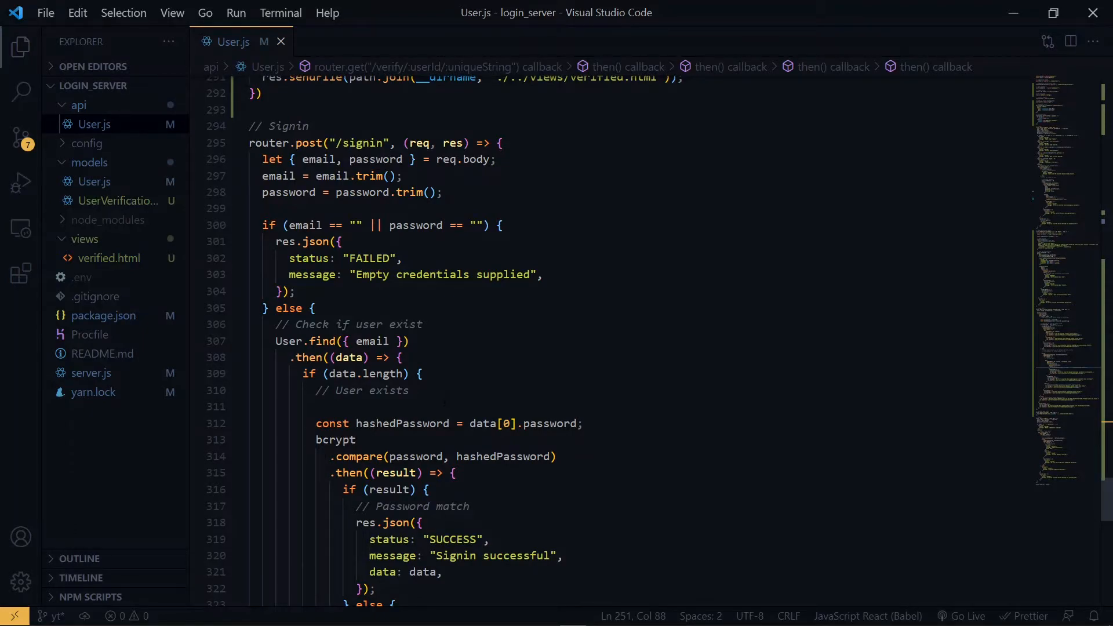
left_click(361, 391)
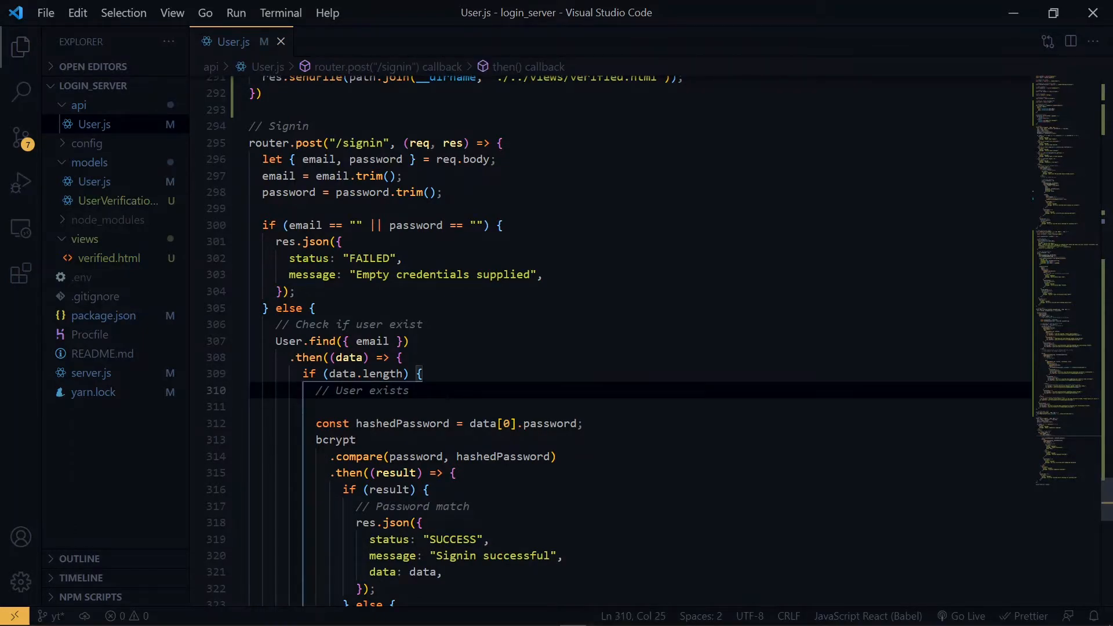
key("Enter")
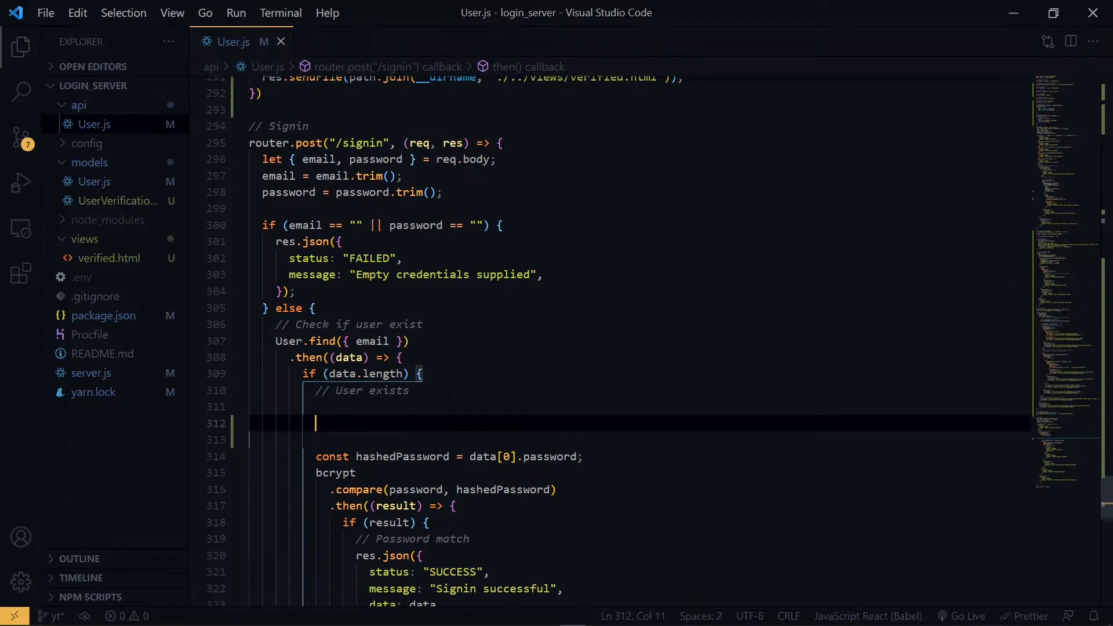
type("// check if")
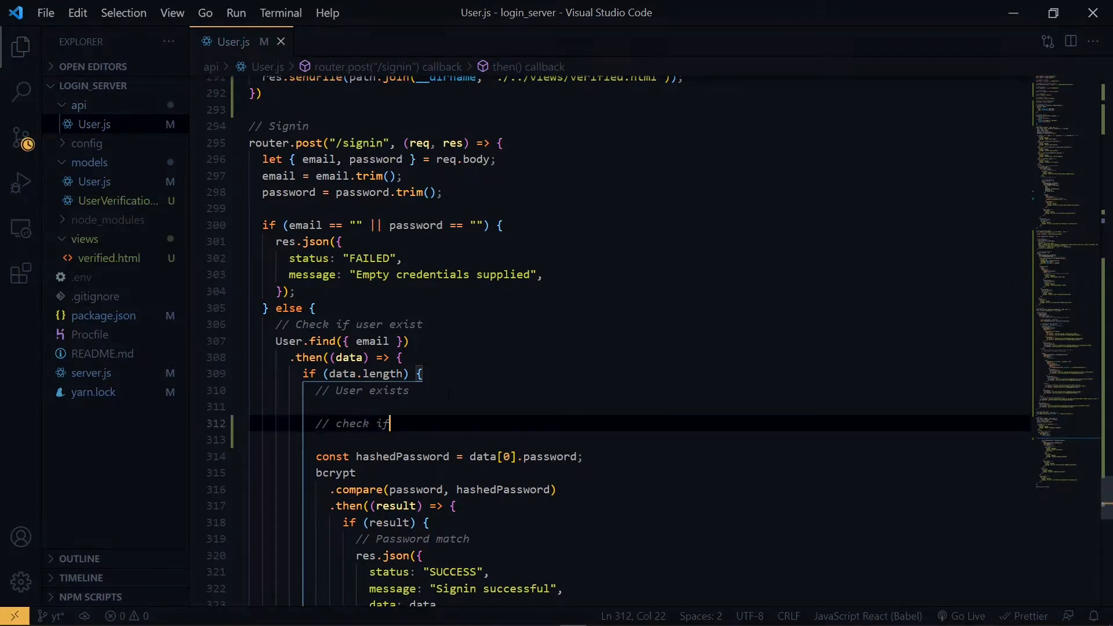
type("user is verifiec")
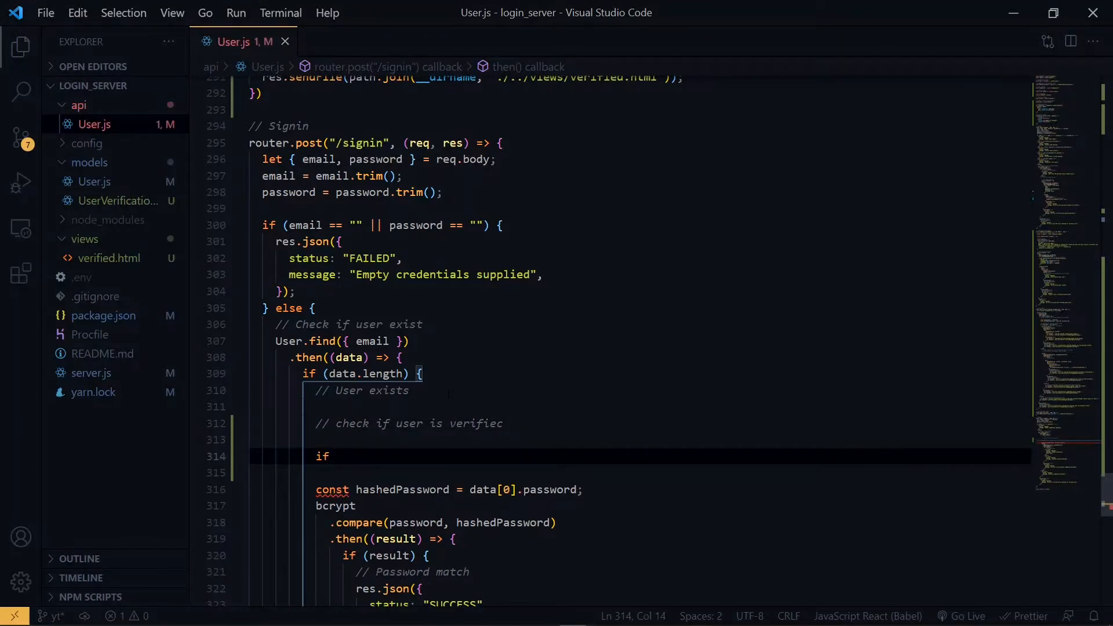
type("(!")
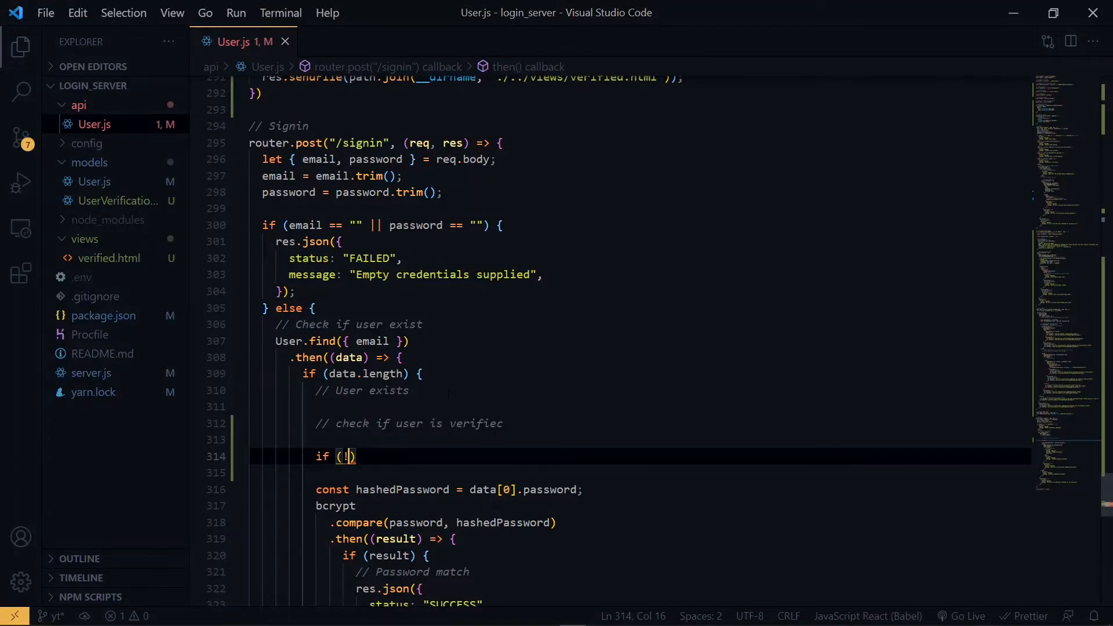
type("data[0].")
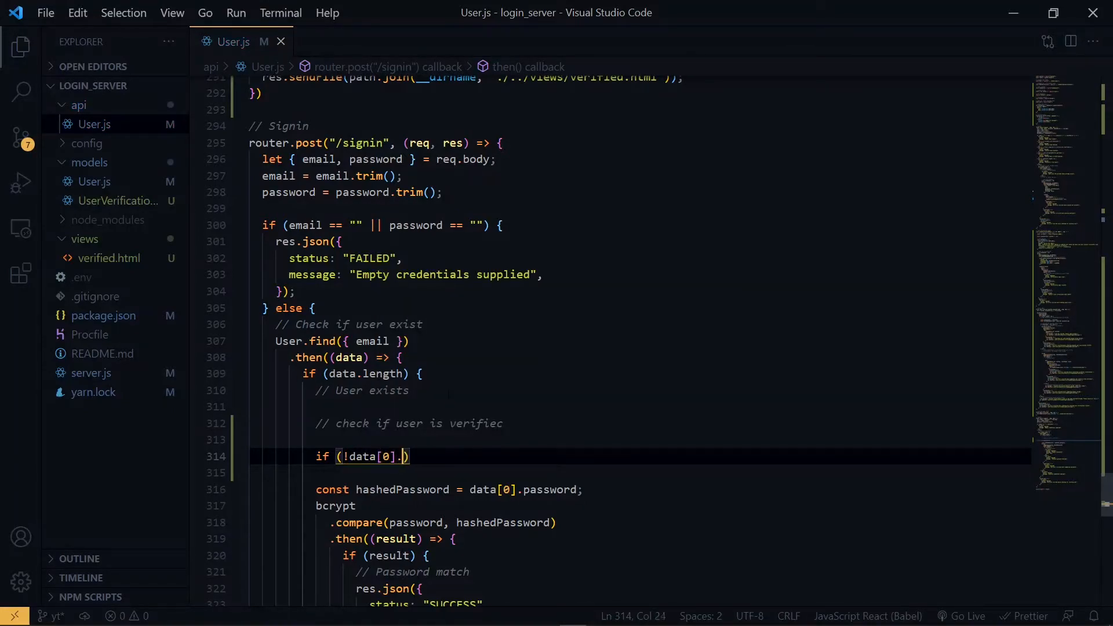
type("verified")
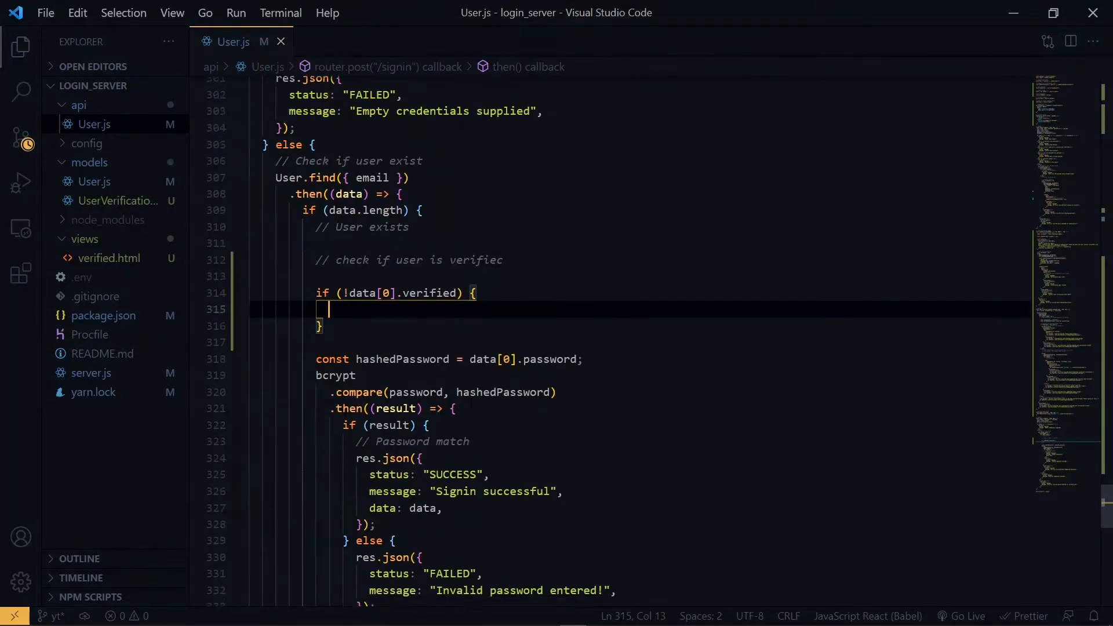
scroll("down", 3)
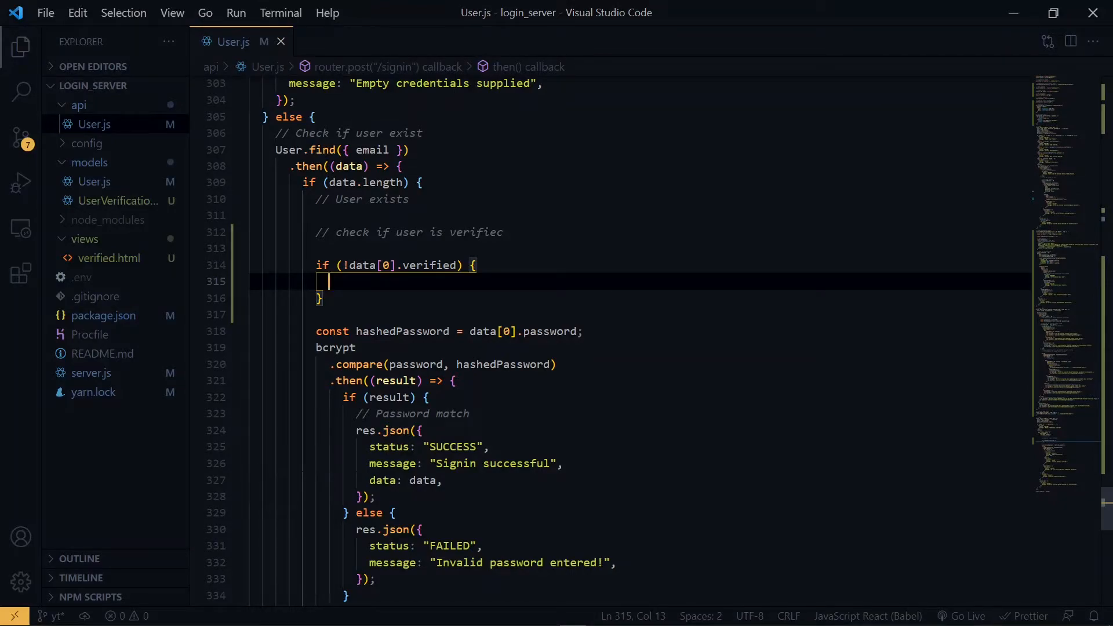
scroll("down", 3)
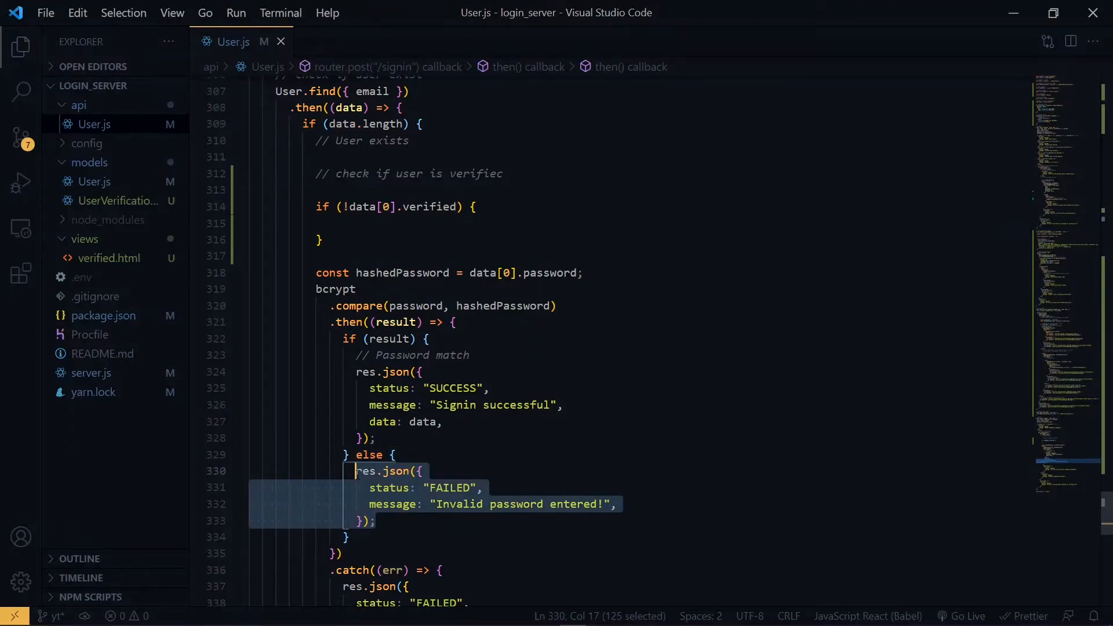
Step: Set the unverified-user message to "Email hasn't been verified yet. Check your inbox."
left_click(326, 223)
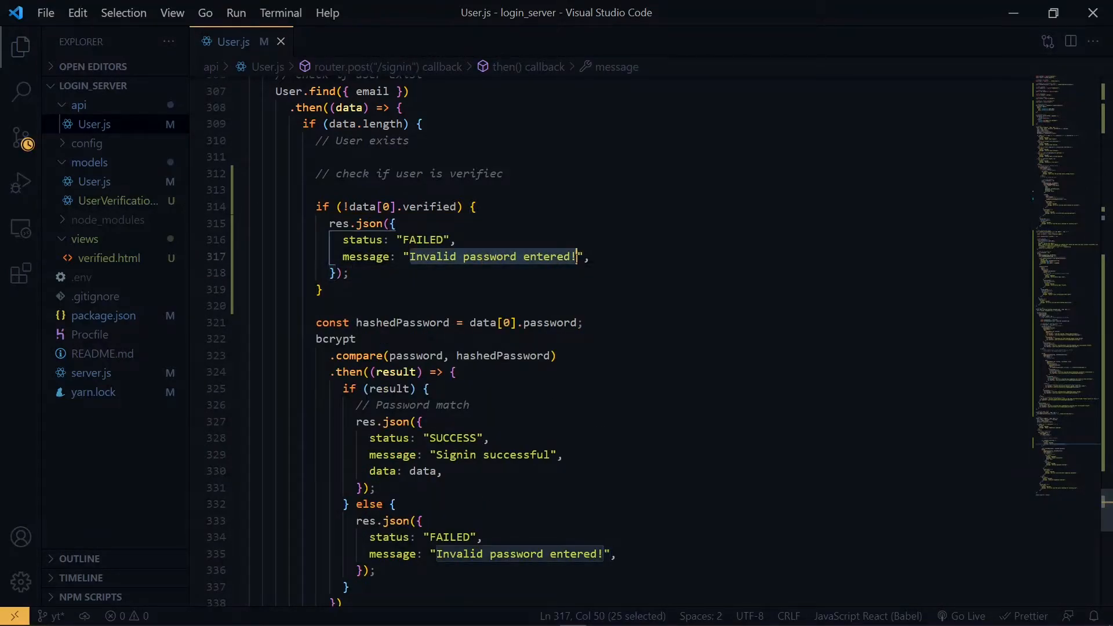
type("Email hasn't been verified \",")
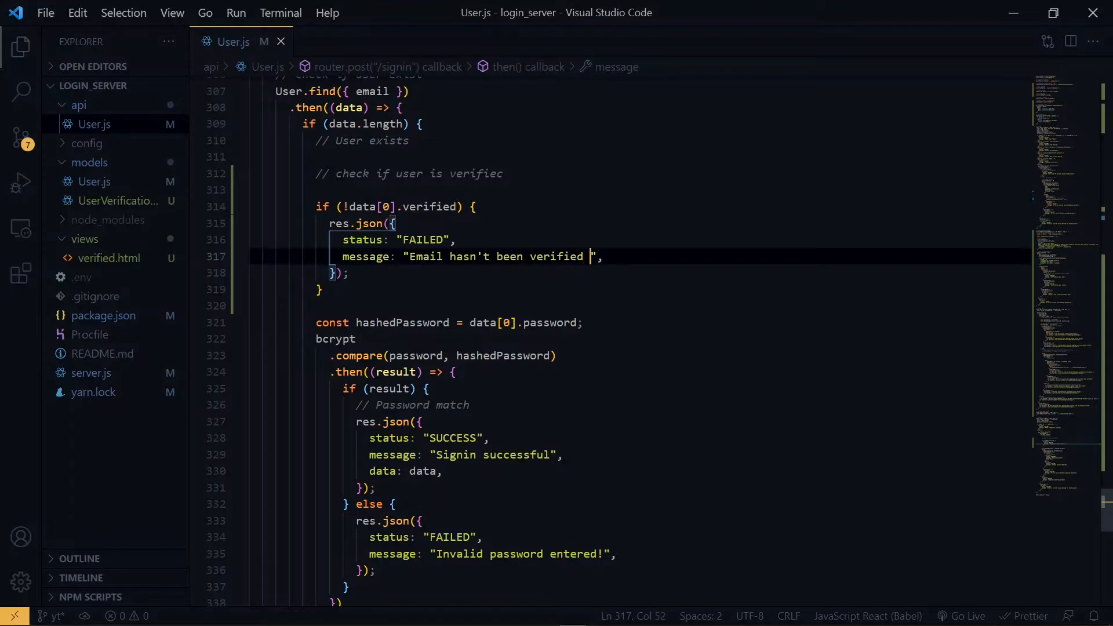
type("yet. Check")
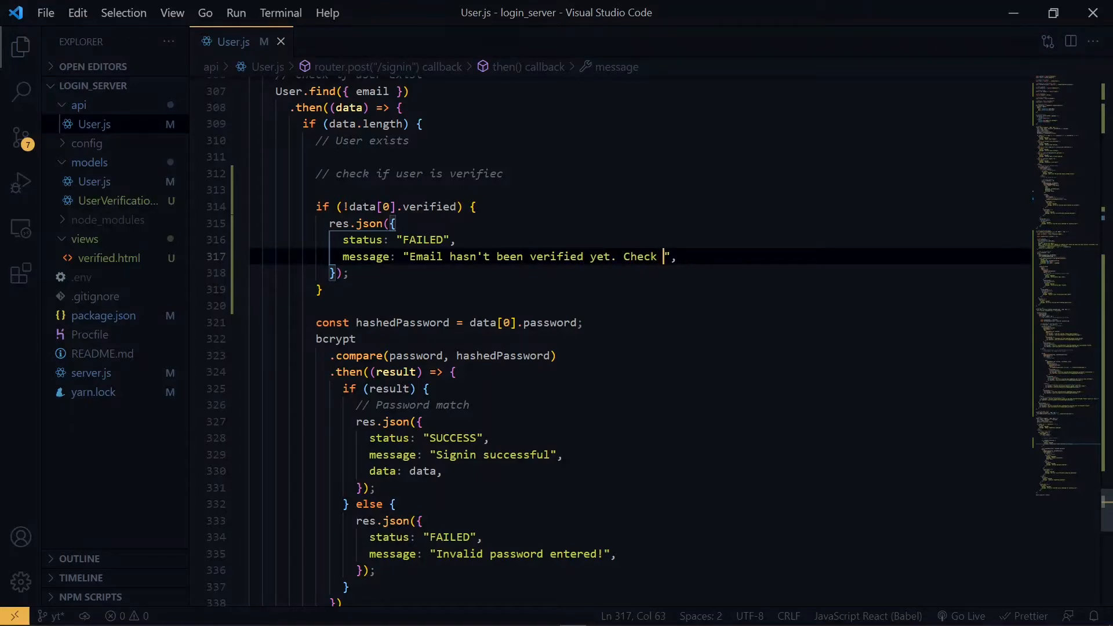
type("your inbox.")
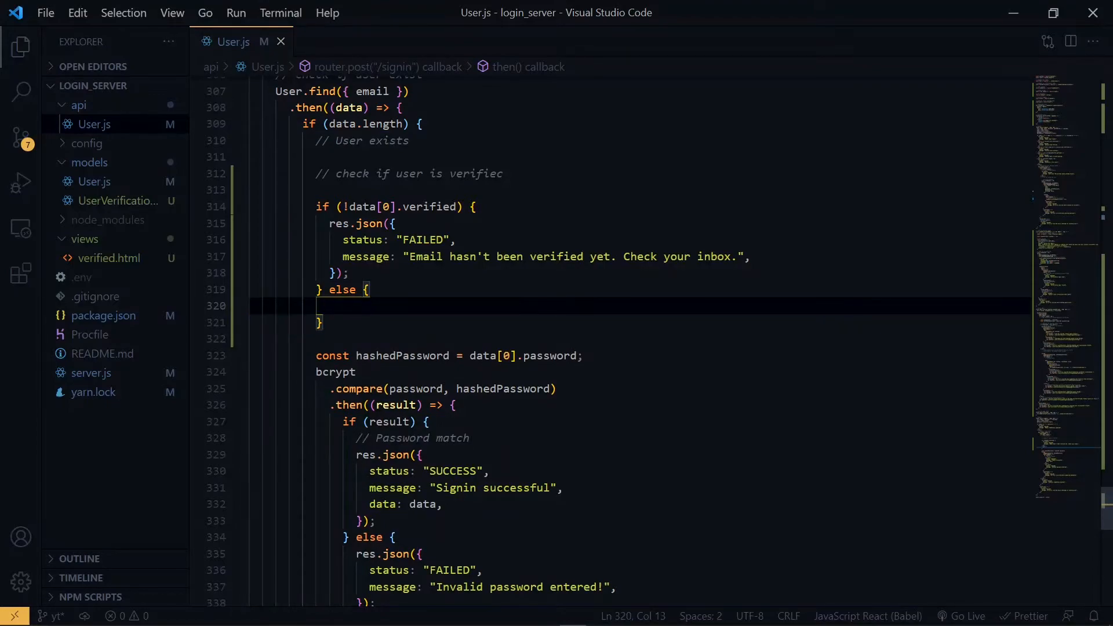
Step: Move the bcrypt password comparison into the else branch of the verified check
scroll("down", 3)
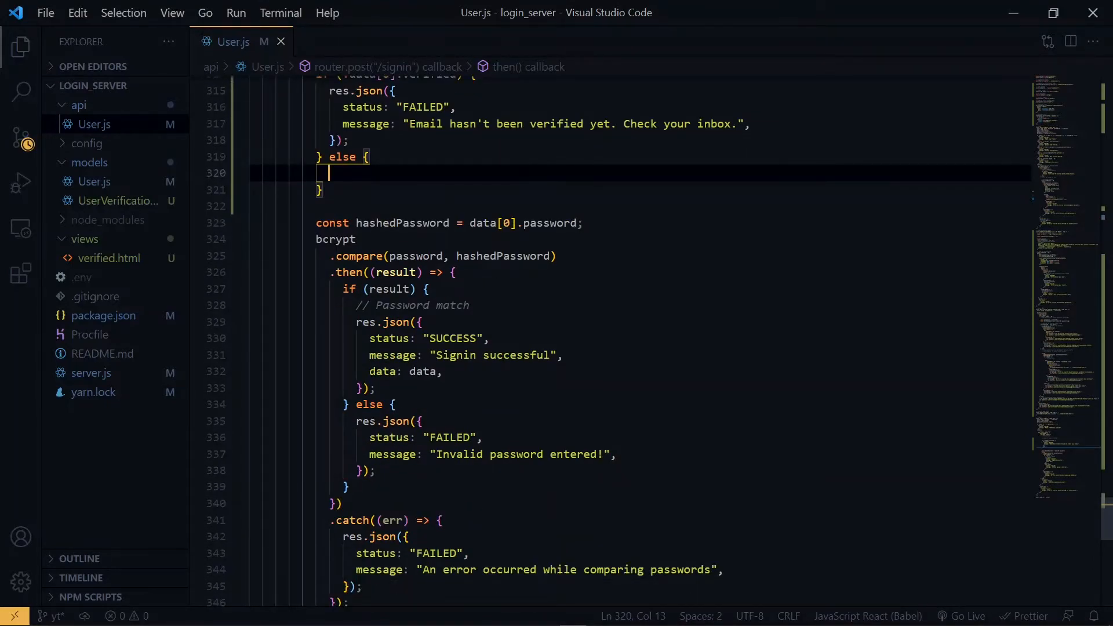
left_click(332, 222)
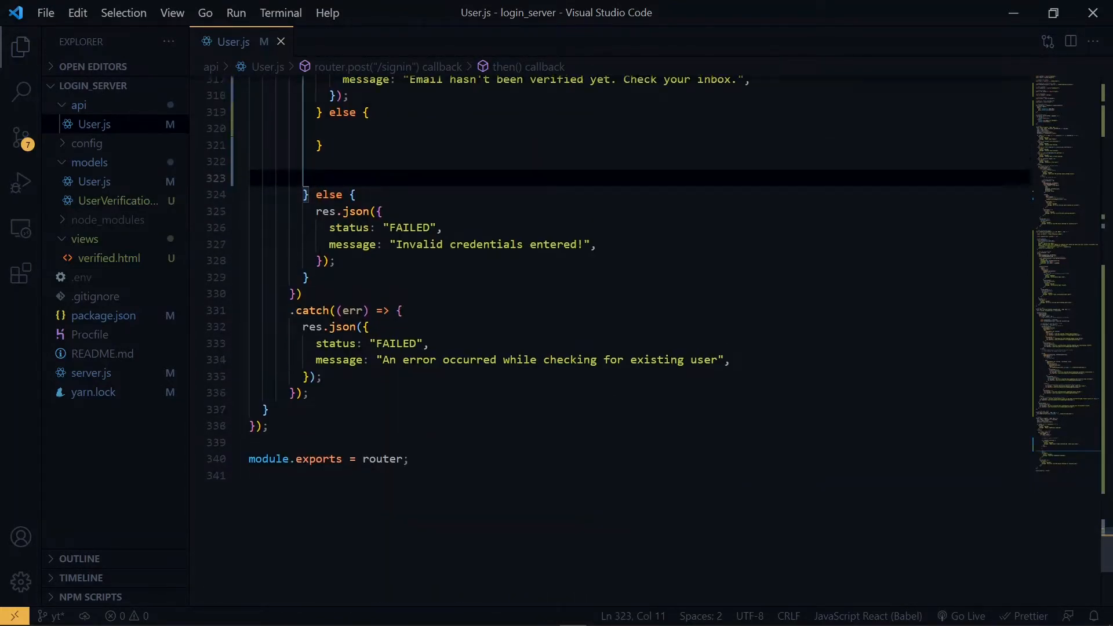
scroll("up", 3)
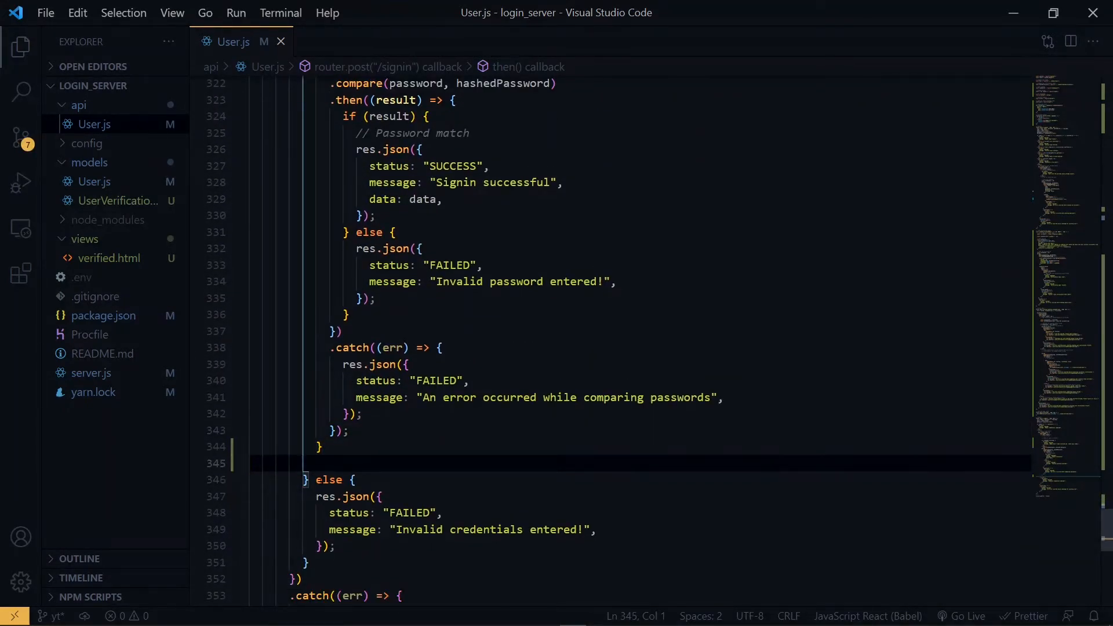
scroll("up", 3)
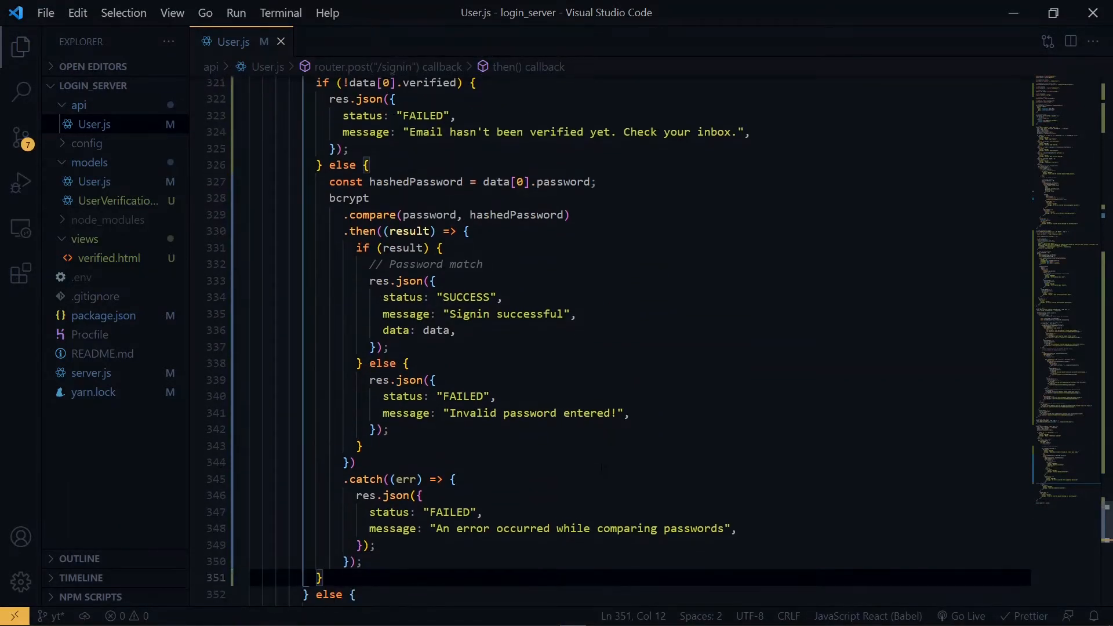
scroll("up", 3)
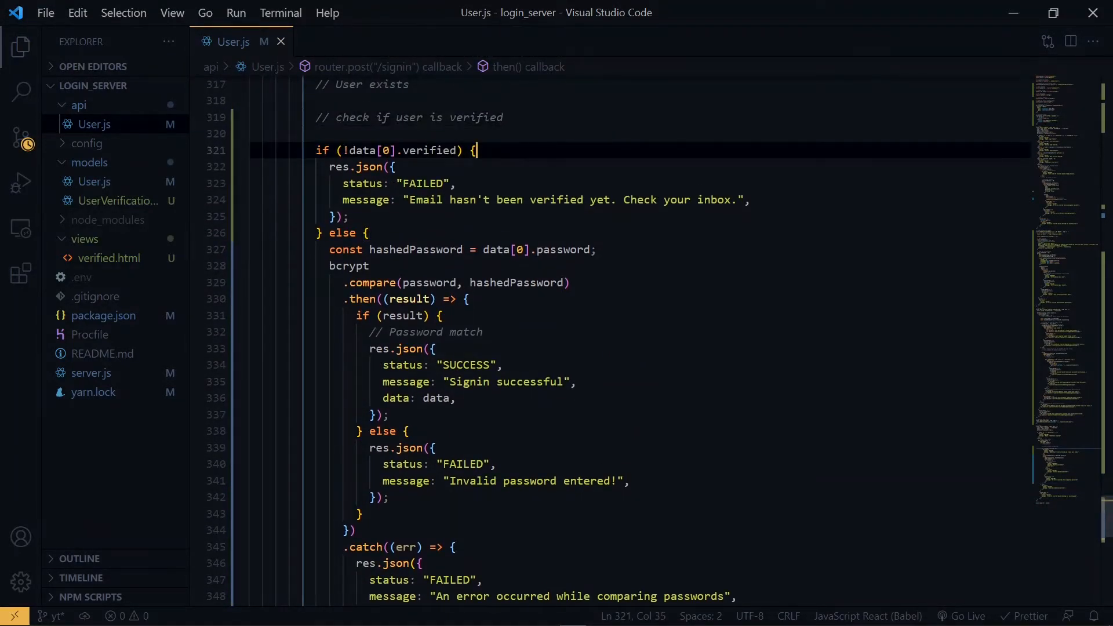
scroll("up", 3)
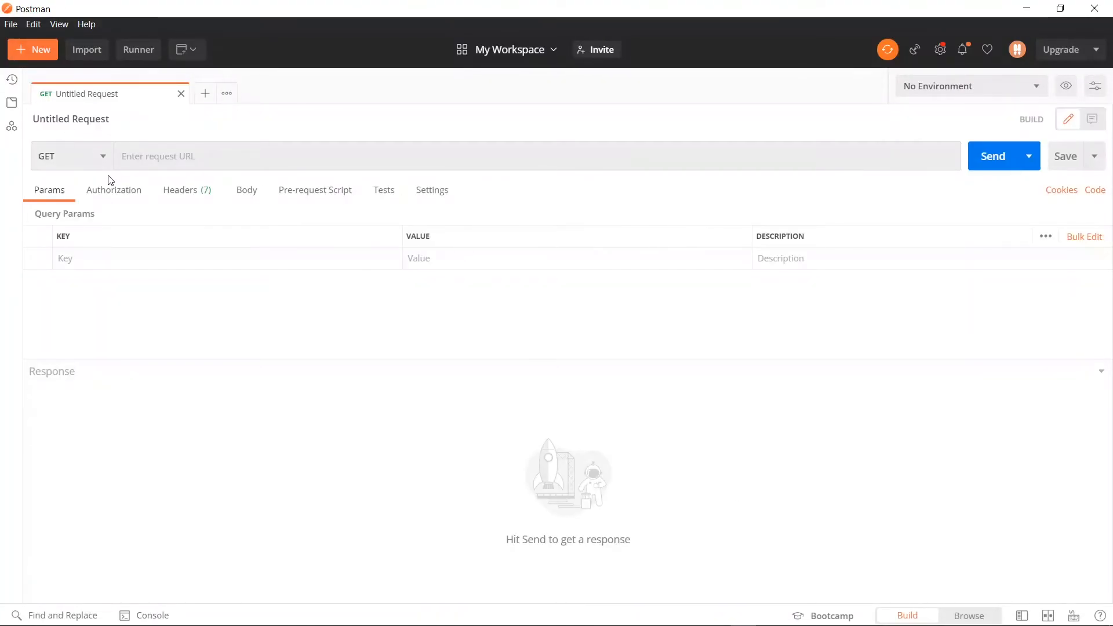
left_click(48, 155)
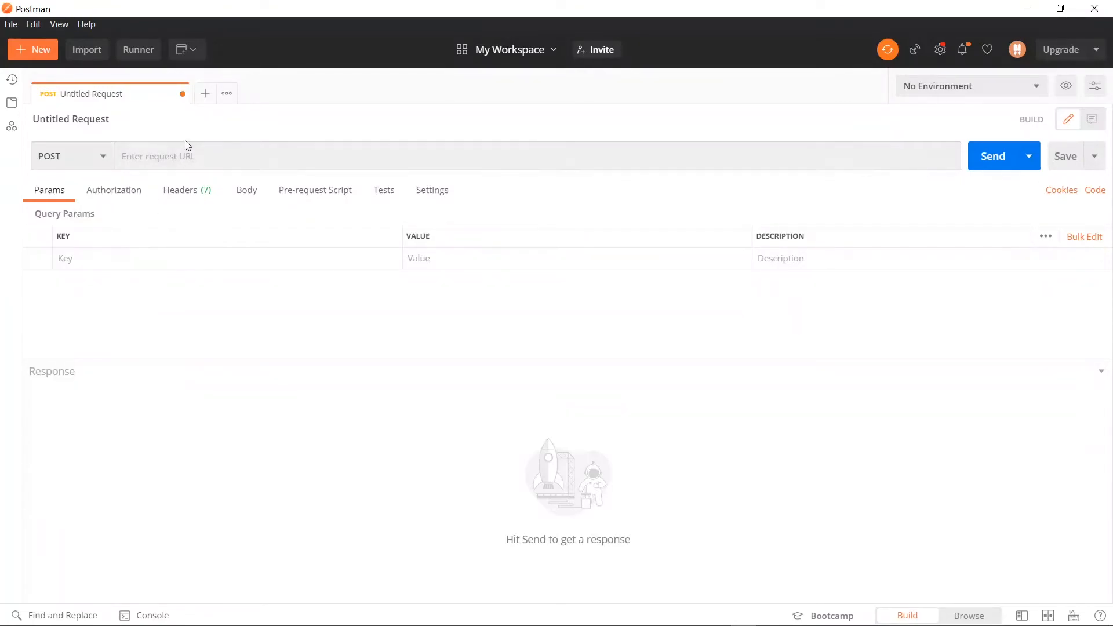
type("http")
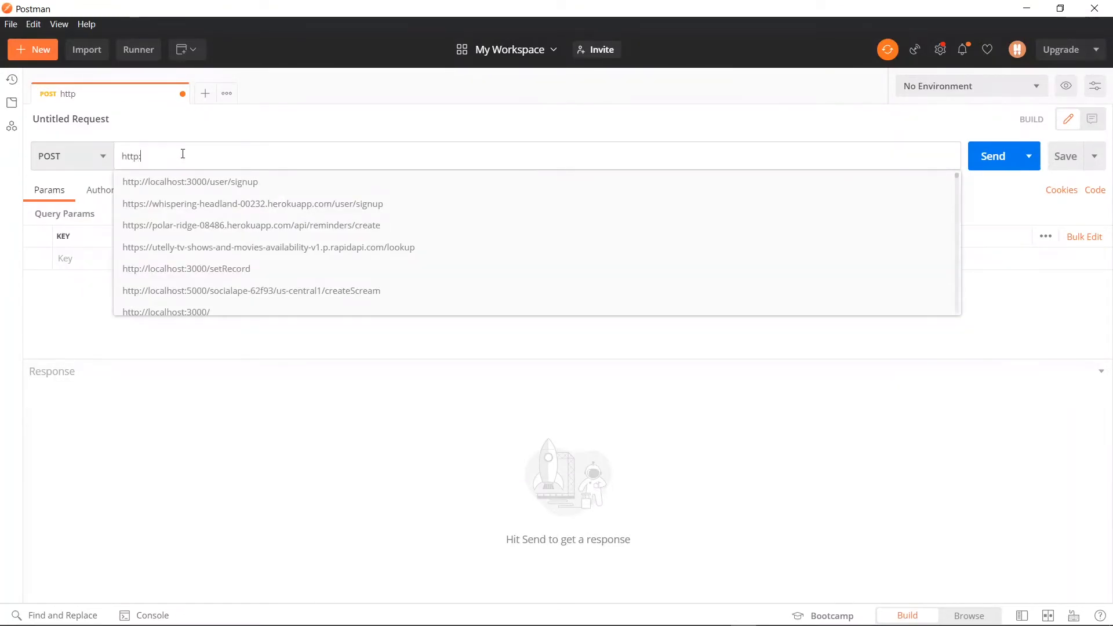
type("://localhost:5000")
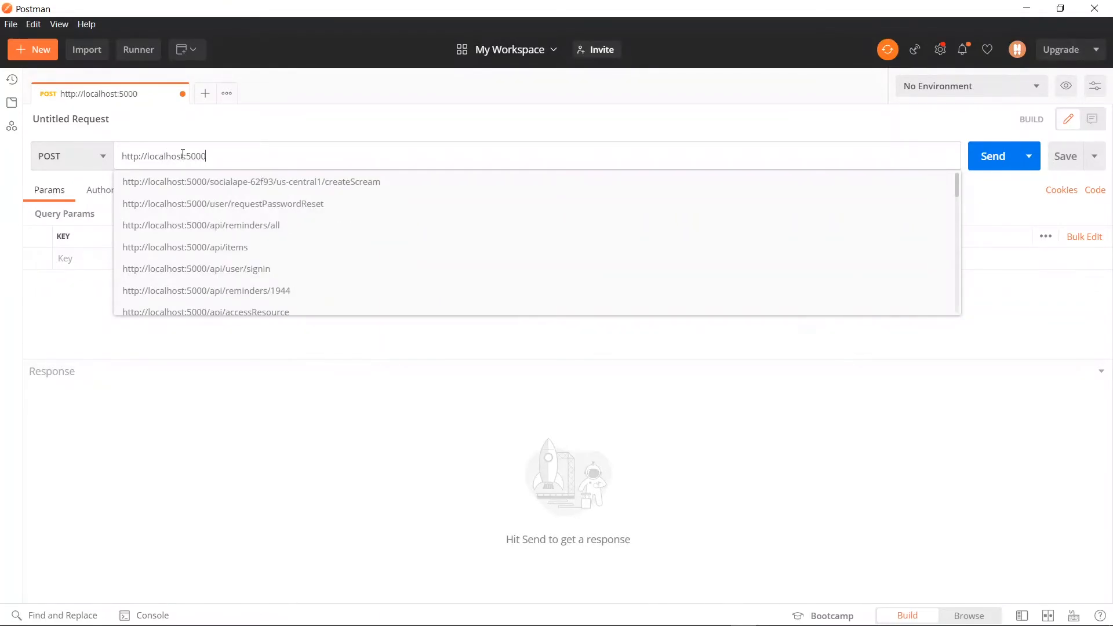
type("/user/signup")
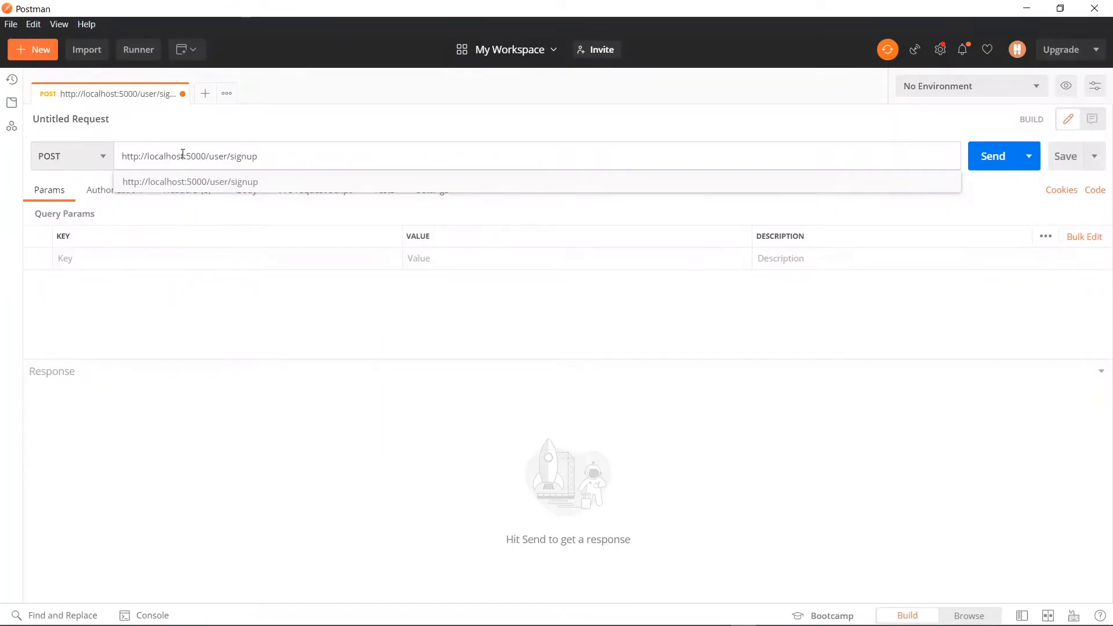
left_click(246, 189)
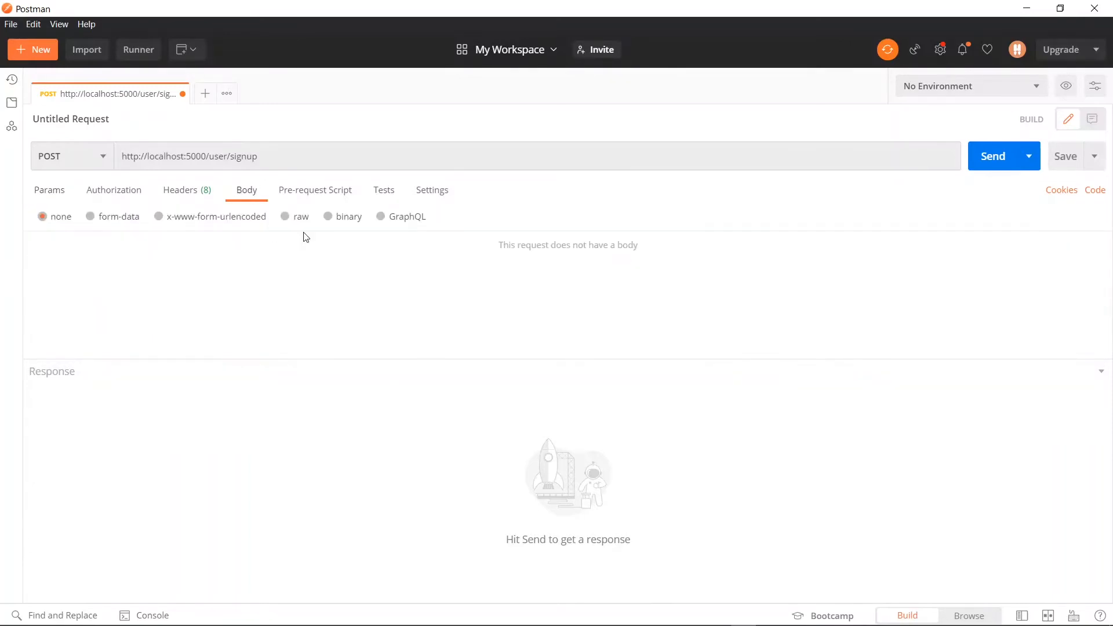
left_click(287, 216)
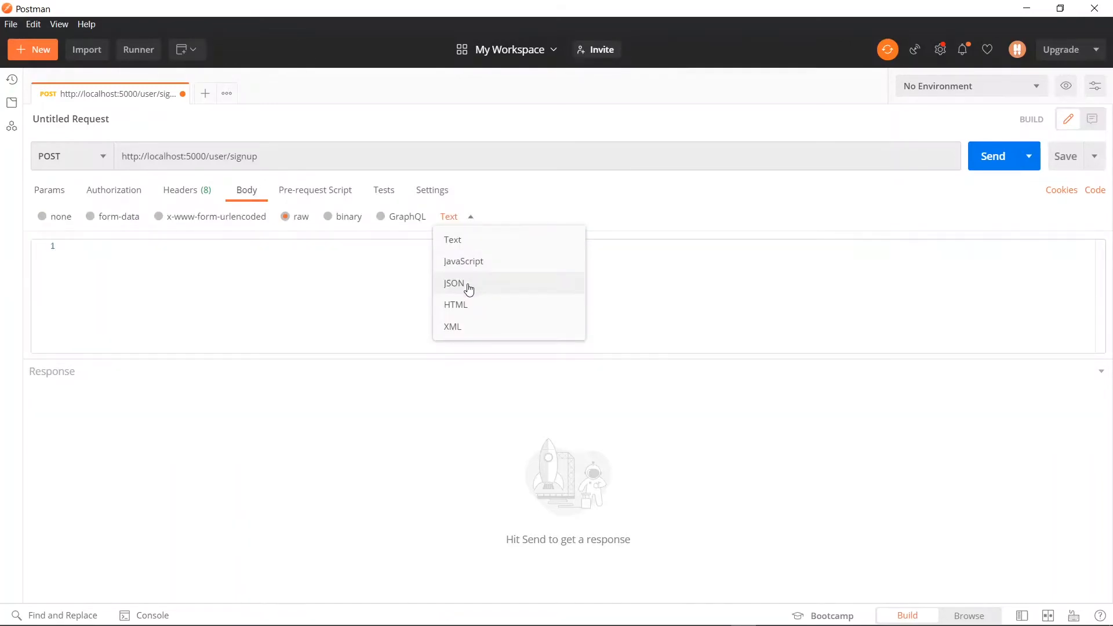
left_click(453, 282)
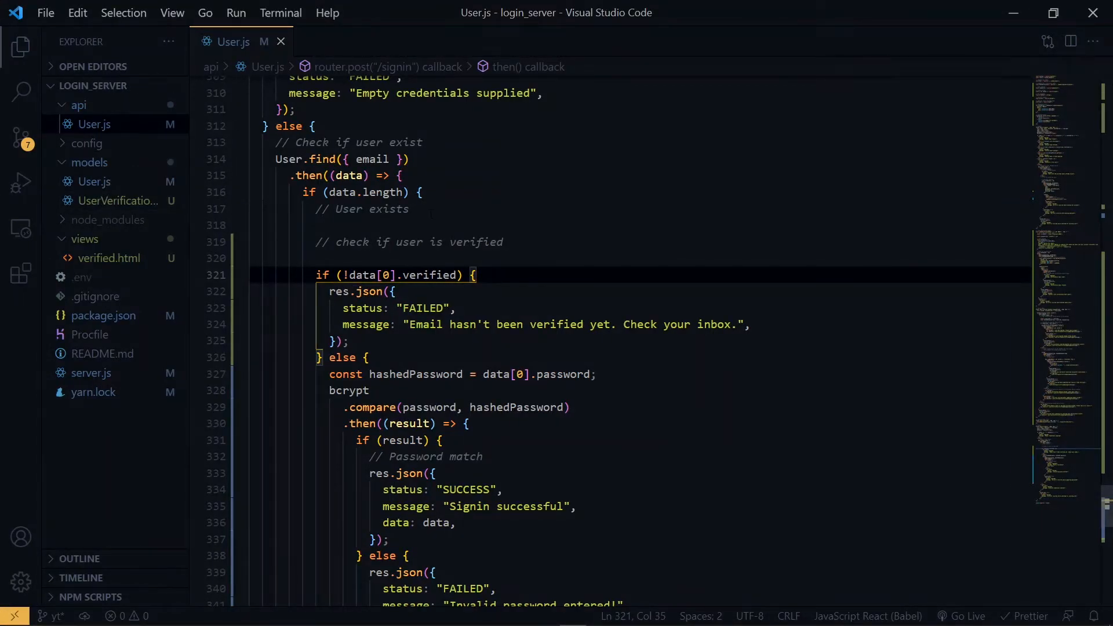
scroll("up", 3)
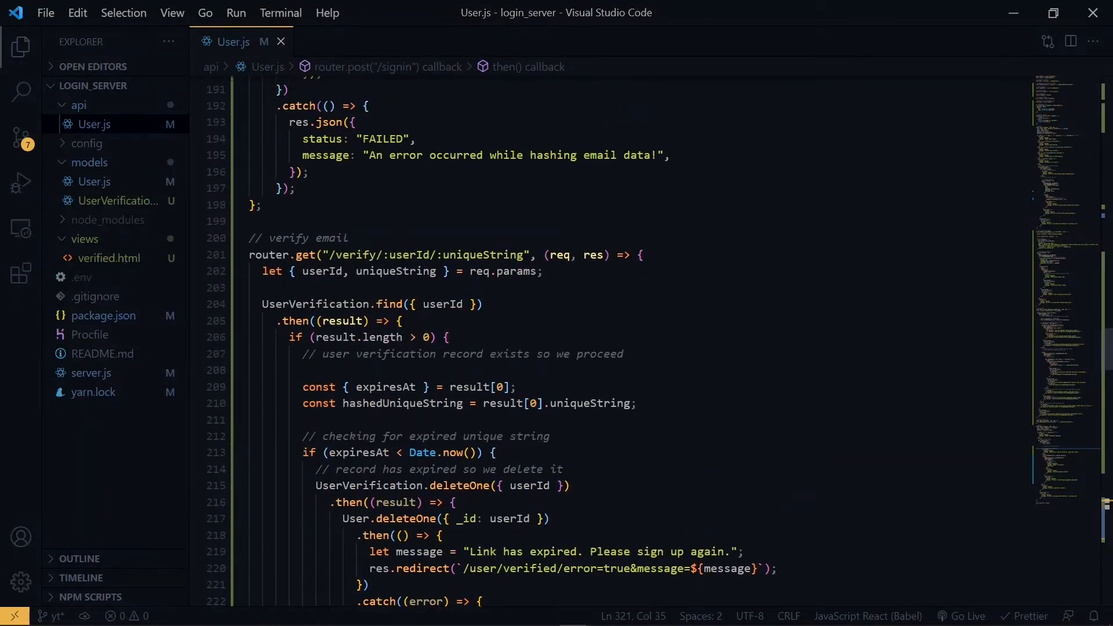
scroll("up", 3)
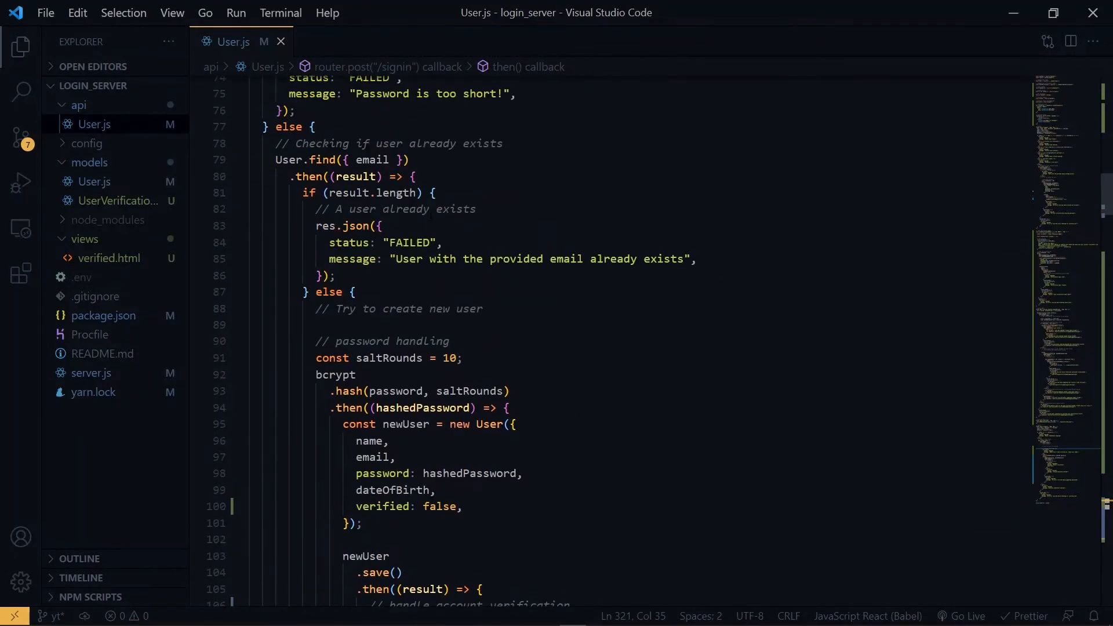
scroll("down", 3)
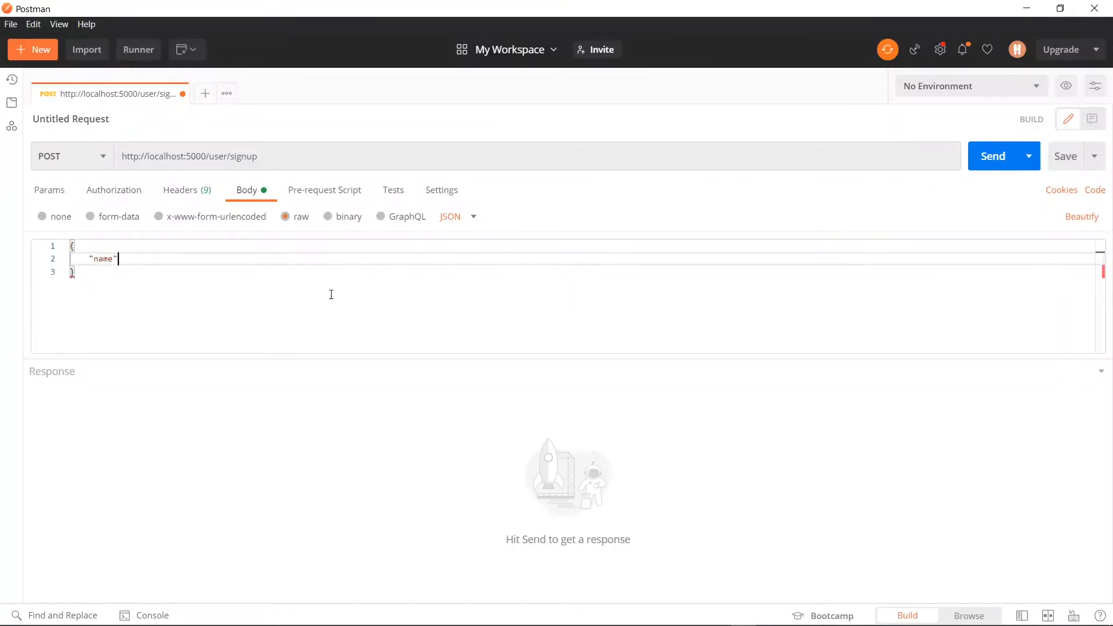
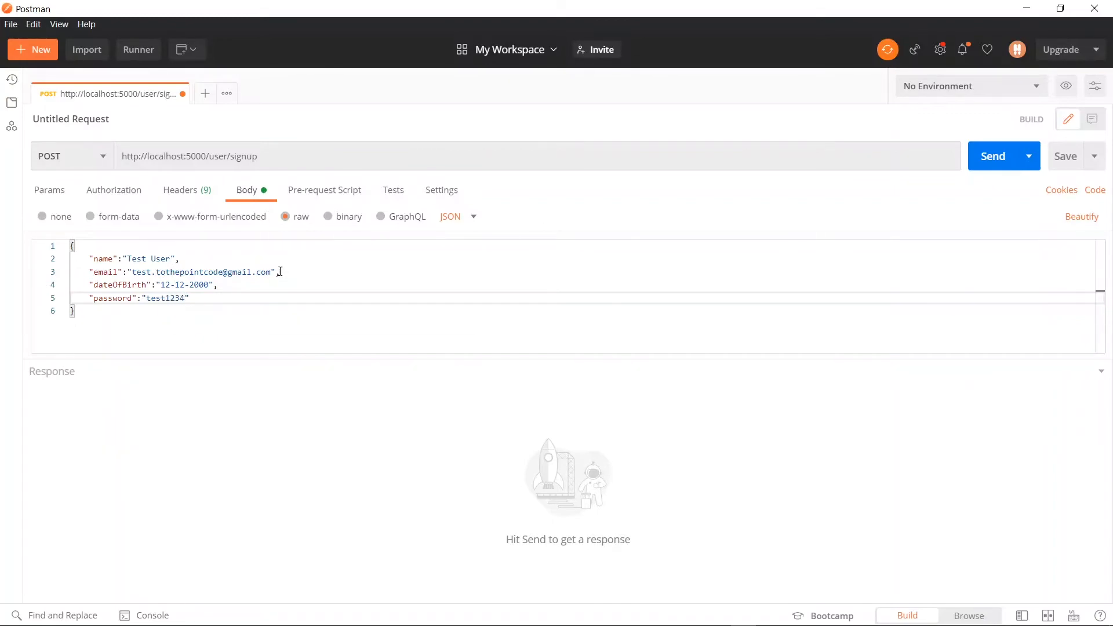
left_click(993, 156)
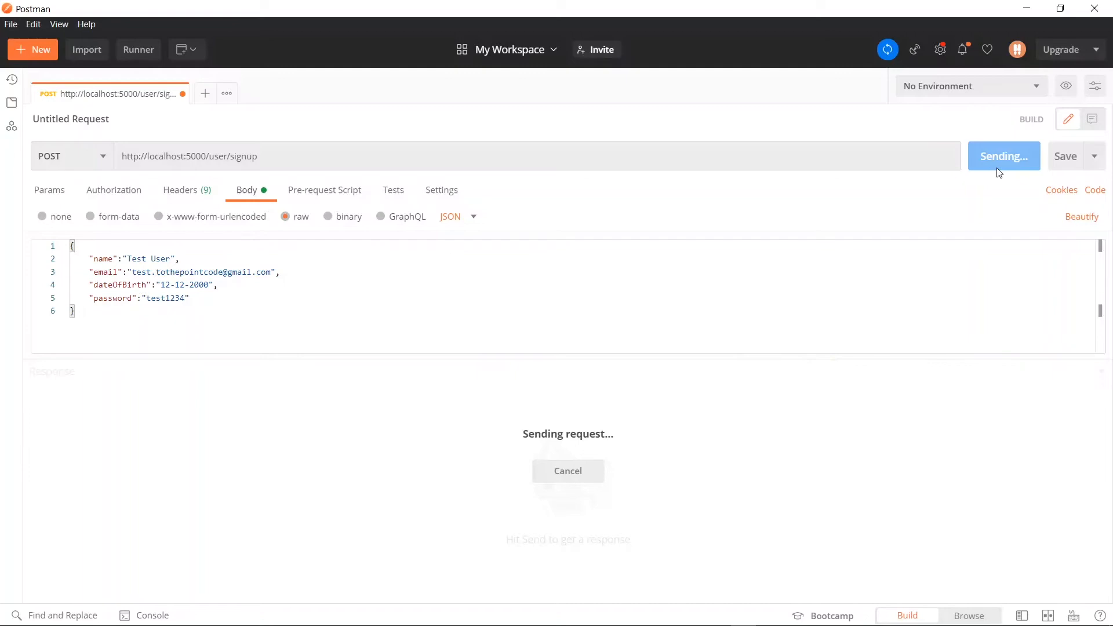
Step: Get a 200 OK response with status PENDING and 'Verification email sent'
left_click(1003, 156)
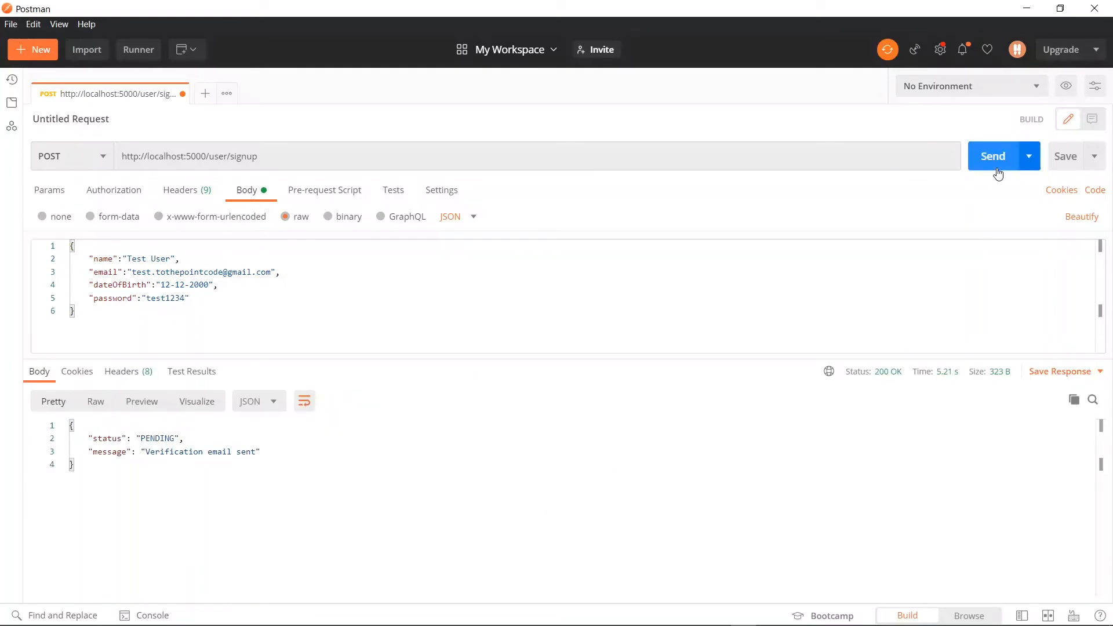
mouse_move(527, 306)
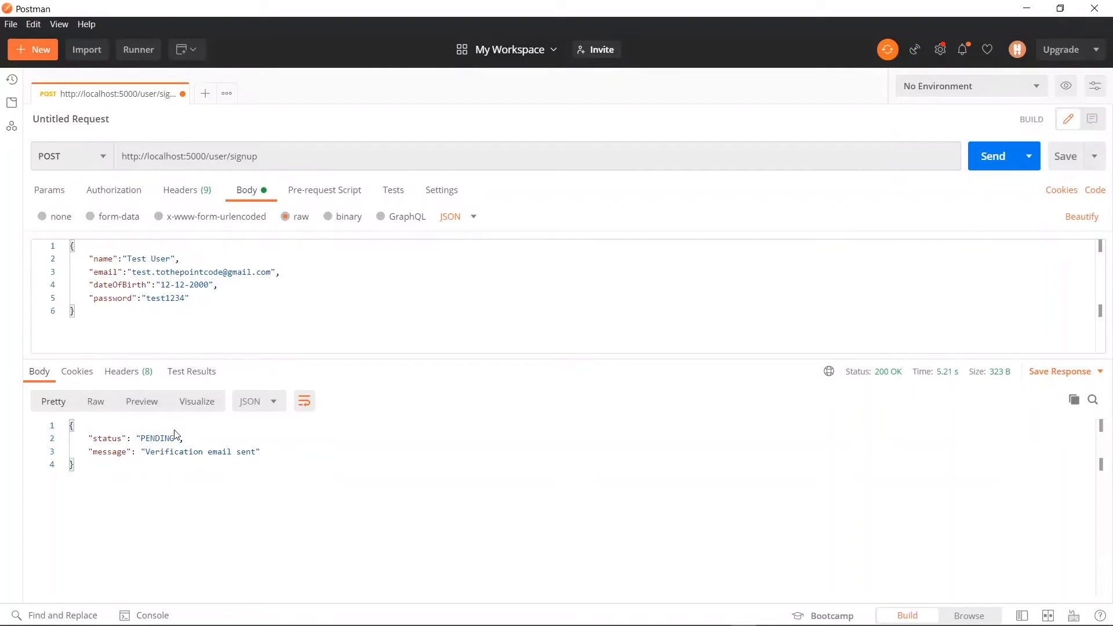
mouse_move(502, 595)
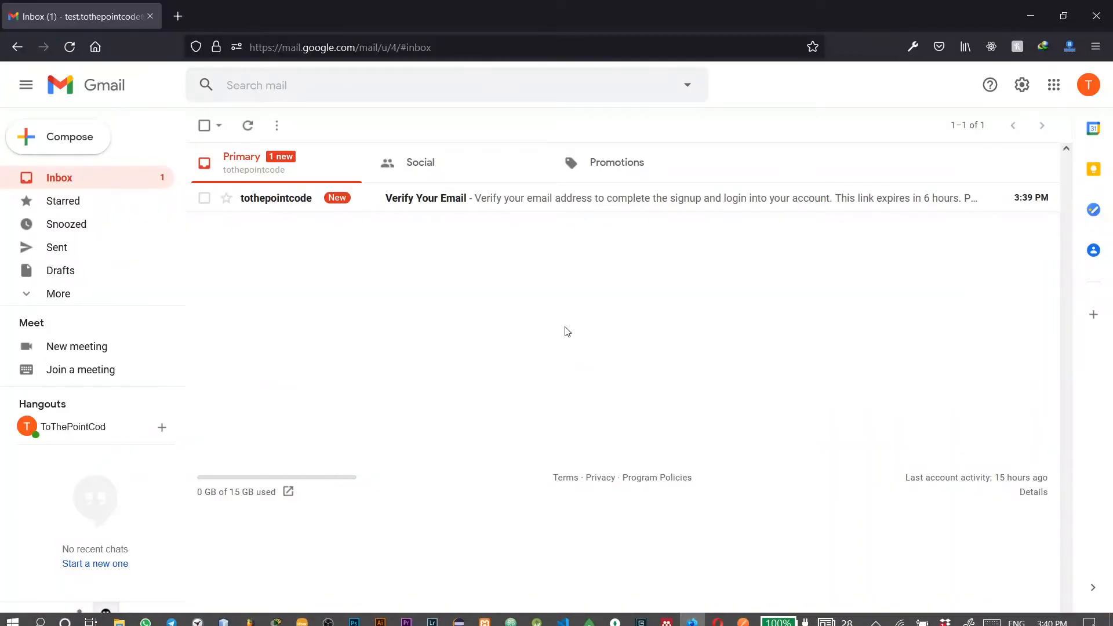
mouse_move(304, 210)
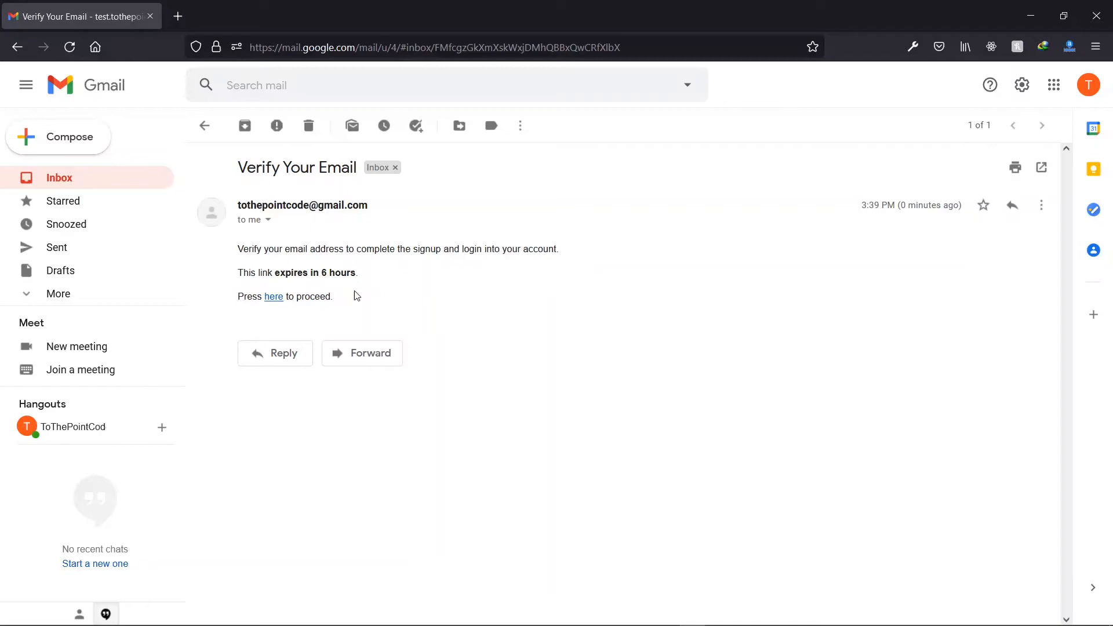
mouse_move(418, 317)
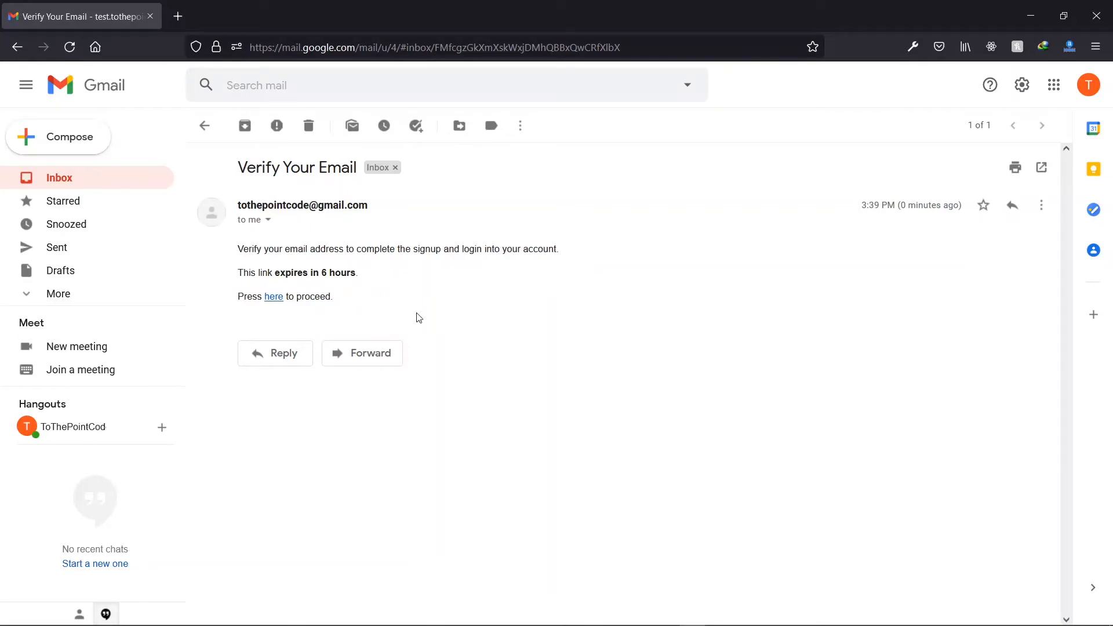
mouse_move(615, 613)
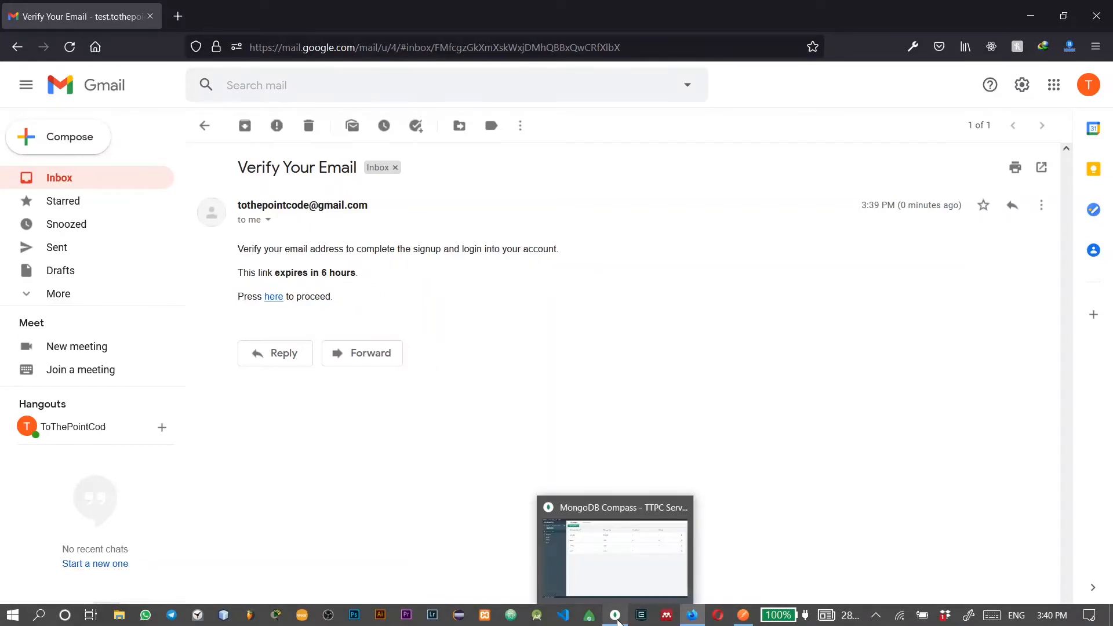
Step: In Compass, expand UserDB and view the new userverifications document
left_click(614, 547)
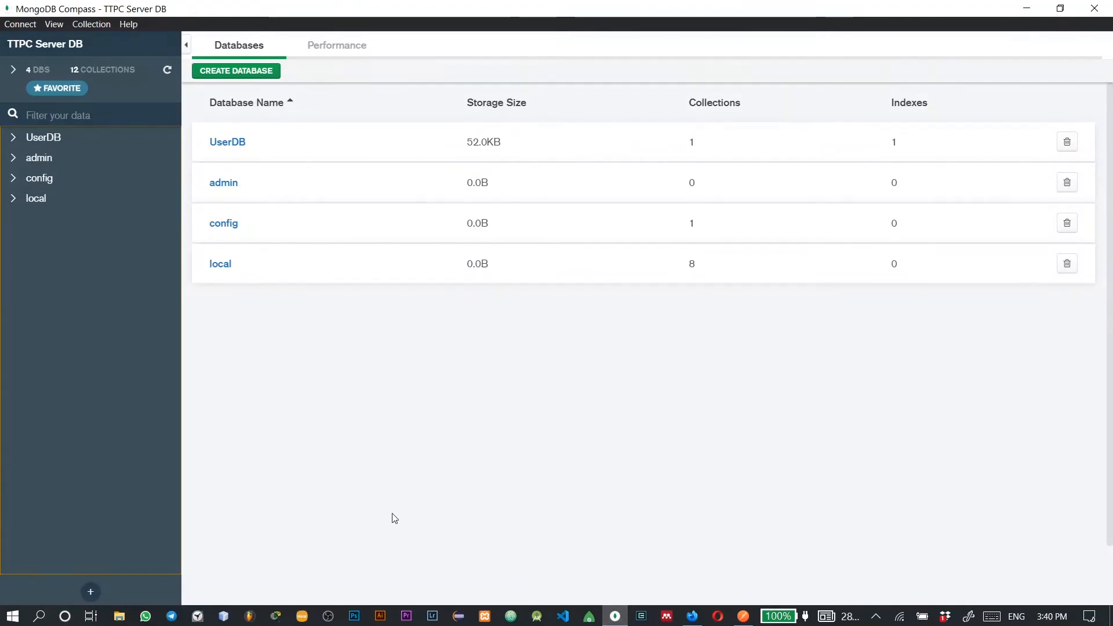
left_click(227, 142)
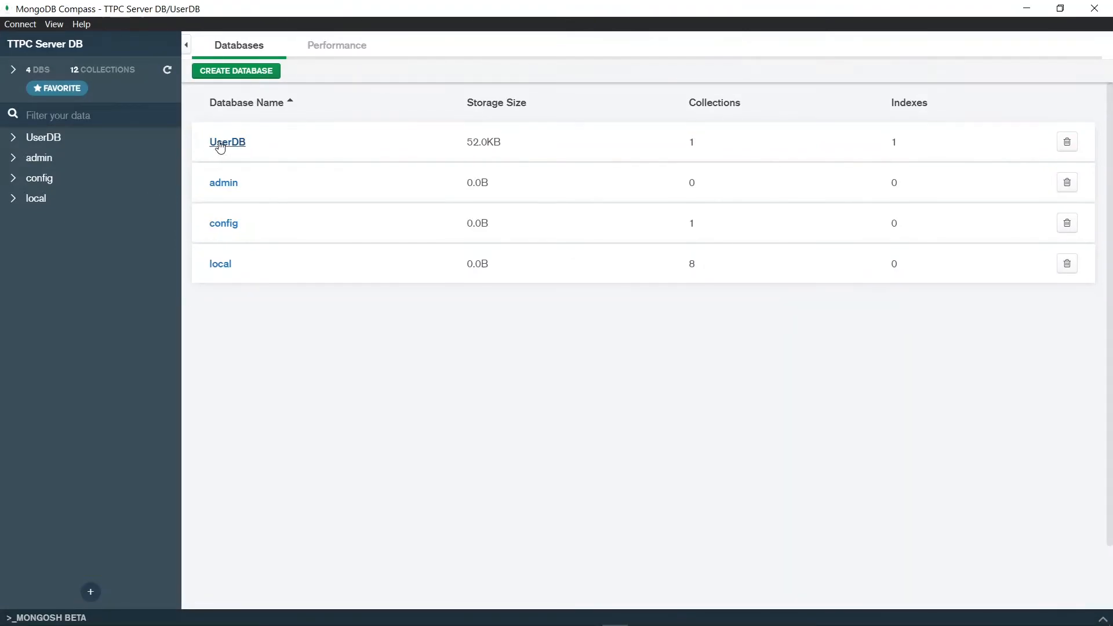
left_click(228, 142)
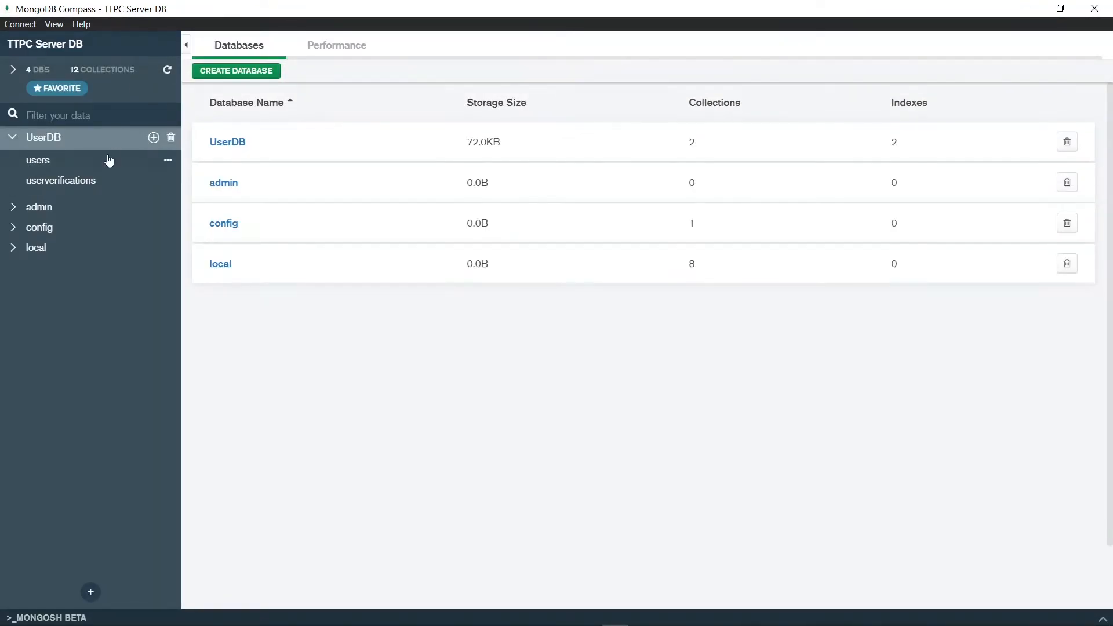
left_click(61, 181)
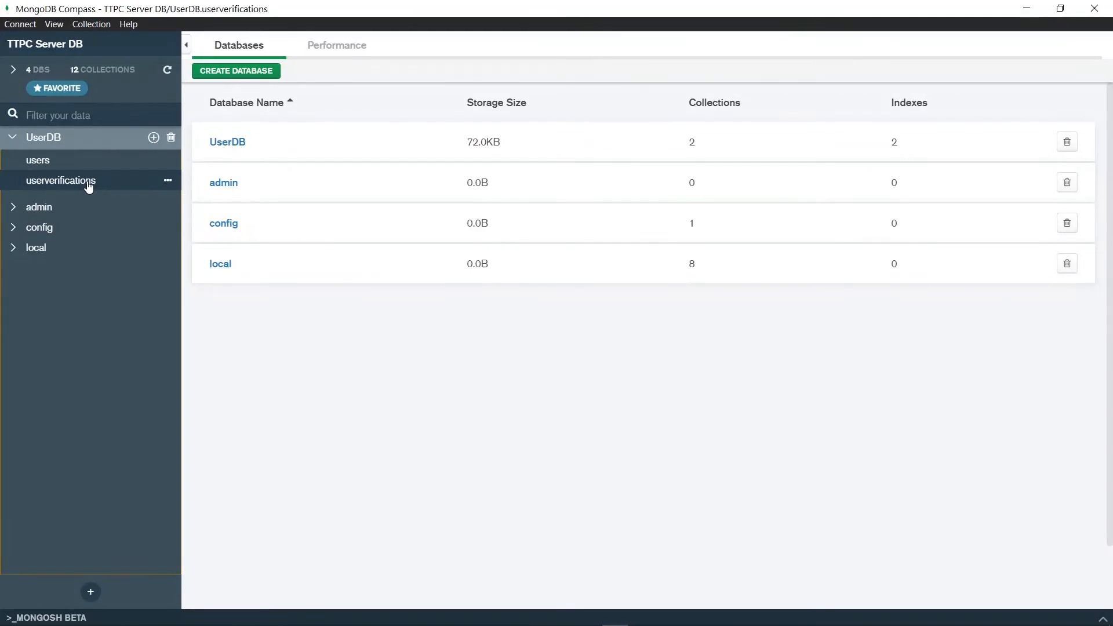
left_click(61, 180)
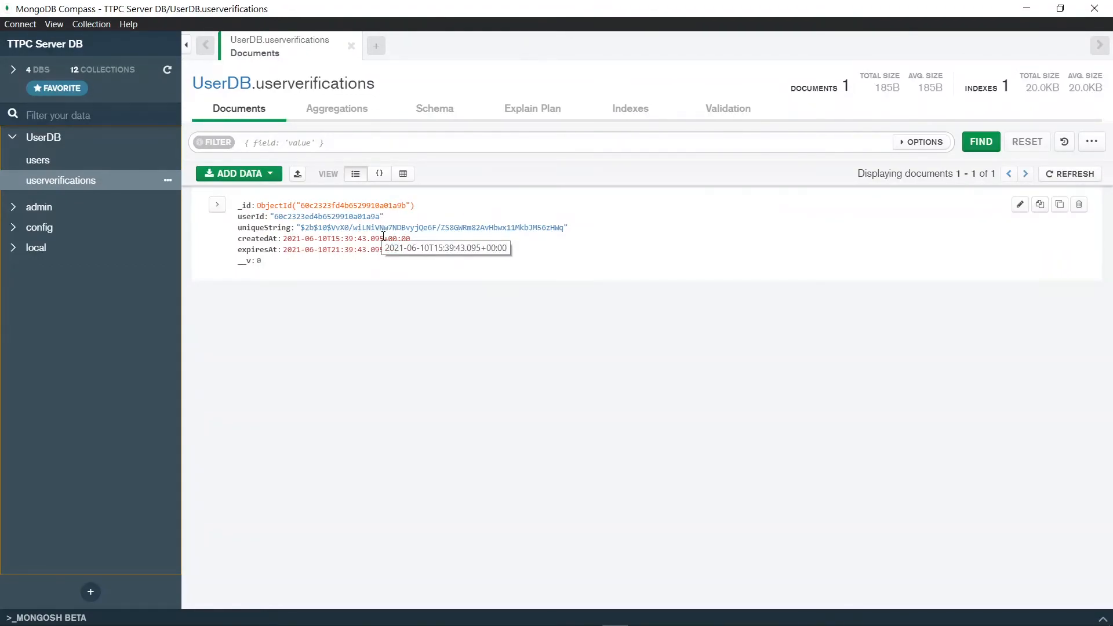
mouse_move(38, 160)
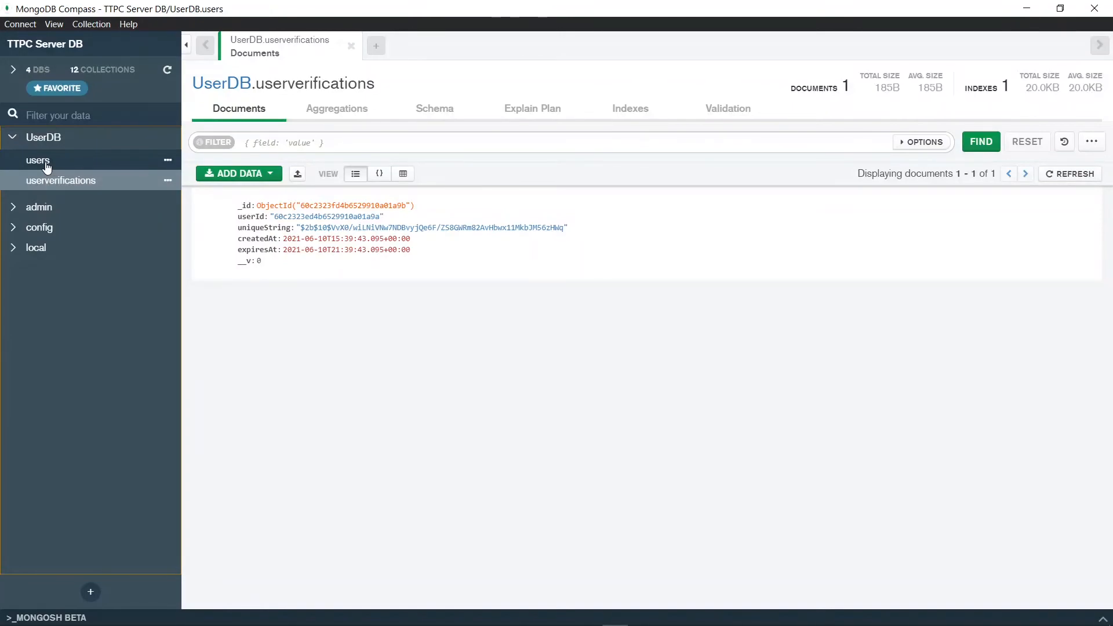
left_click(37, 160)
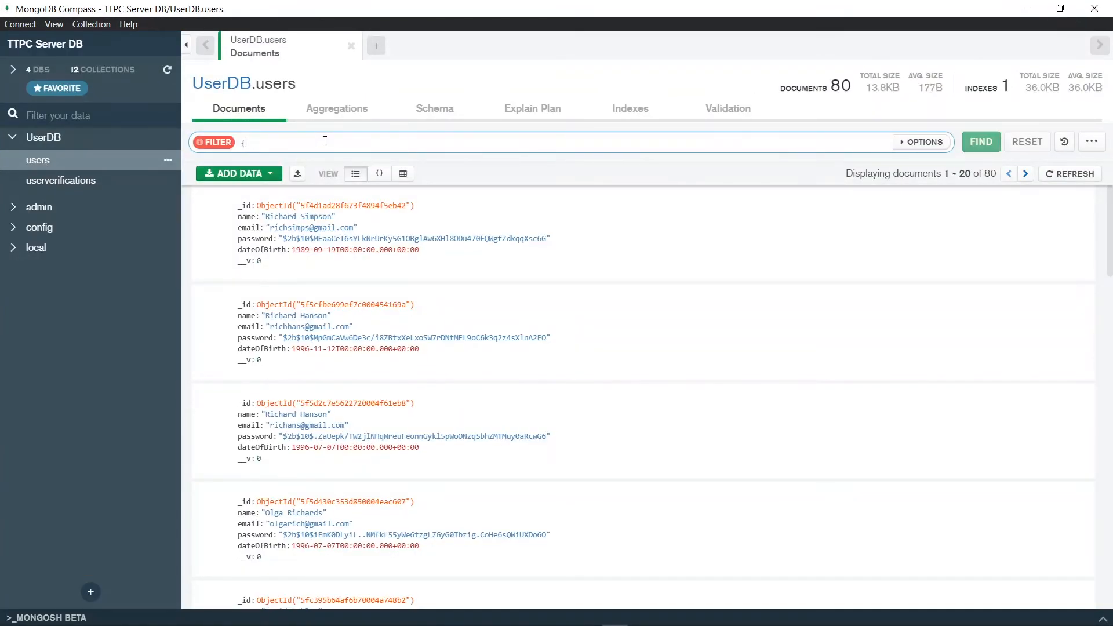
type("email: \"")
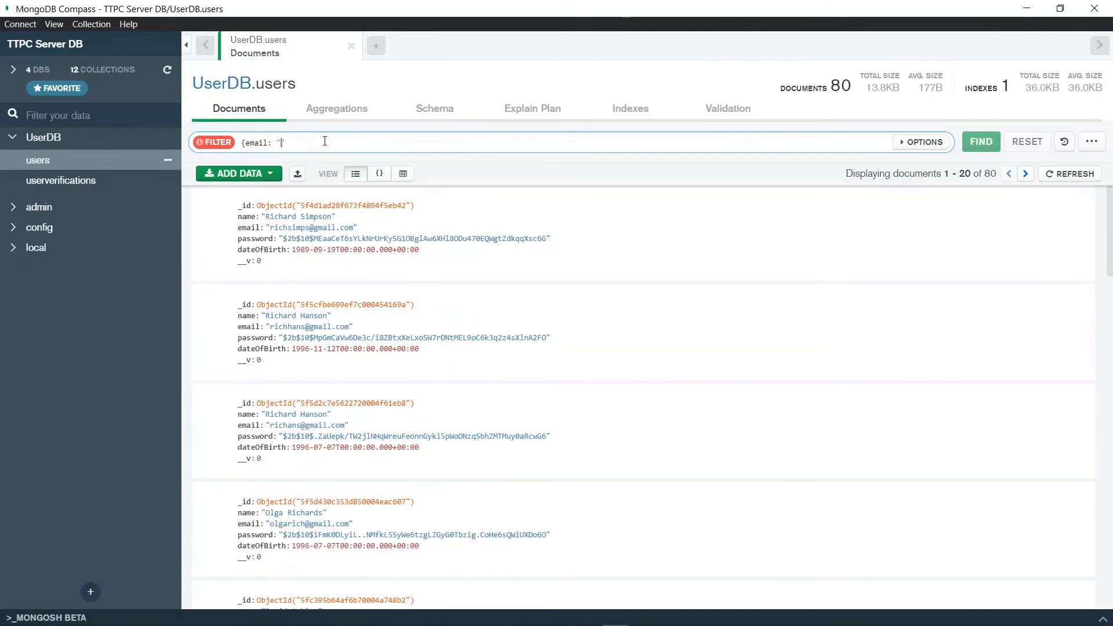
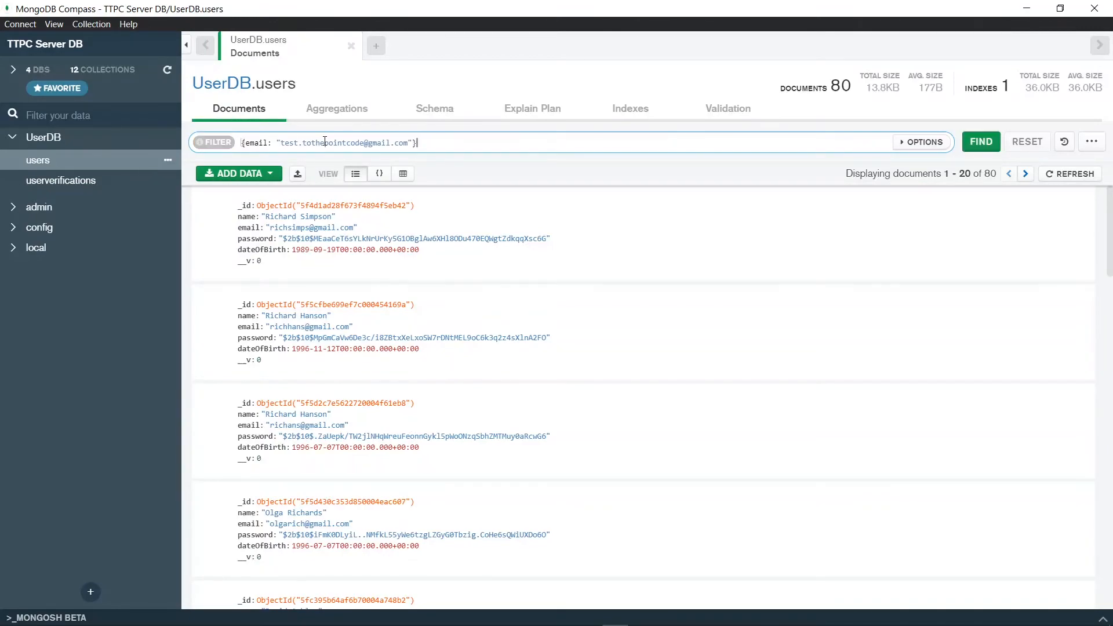
left_click(980, 142)
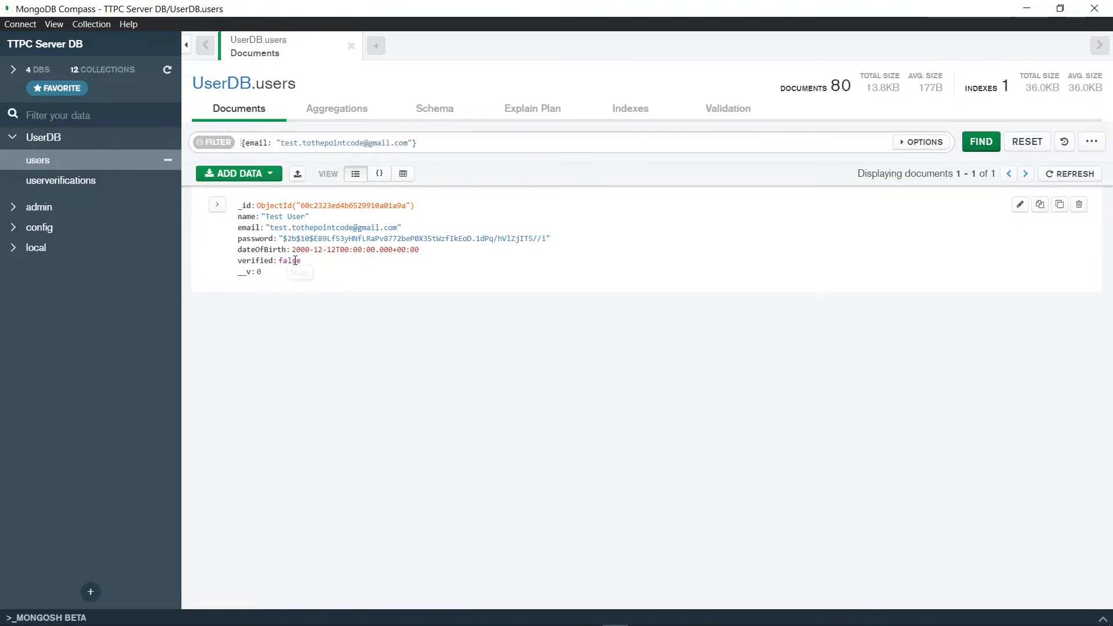
mouse_move(796, 289)
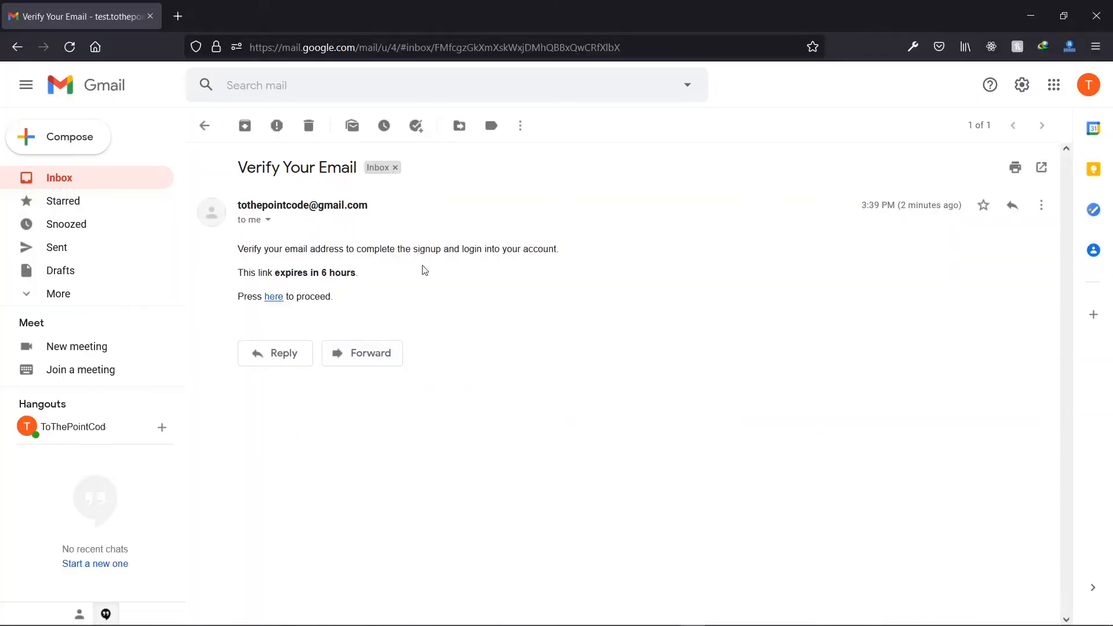
Step: Follow the emailed 'here' link to the 'Email has been verified' page, then Alt+Tab away
left_click(273, 297)
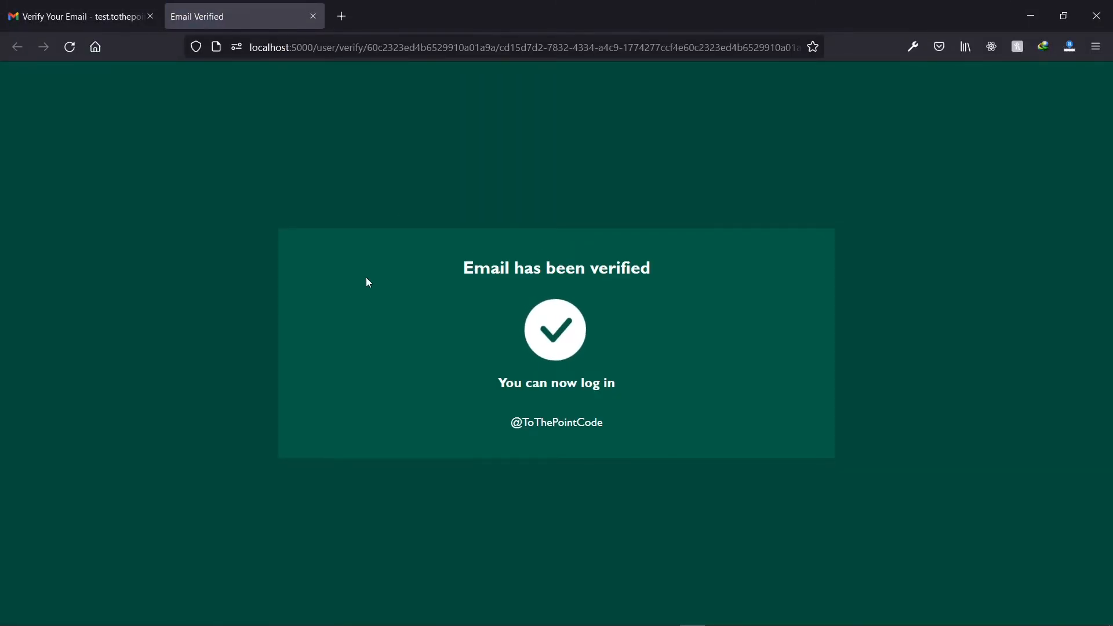
mouse_move(507, 423)
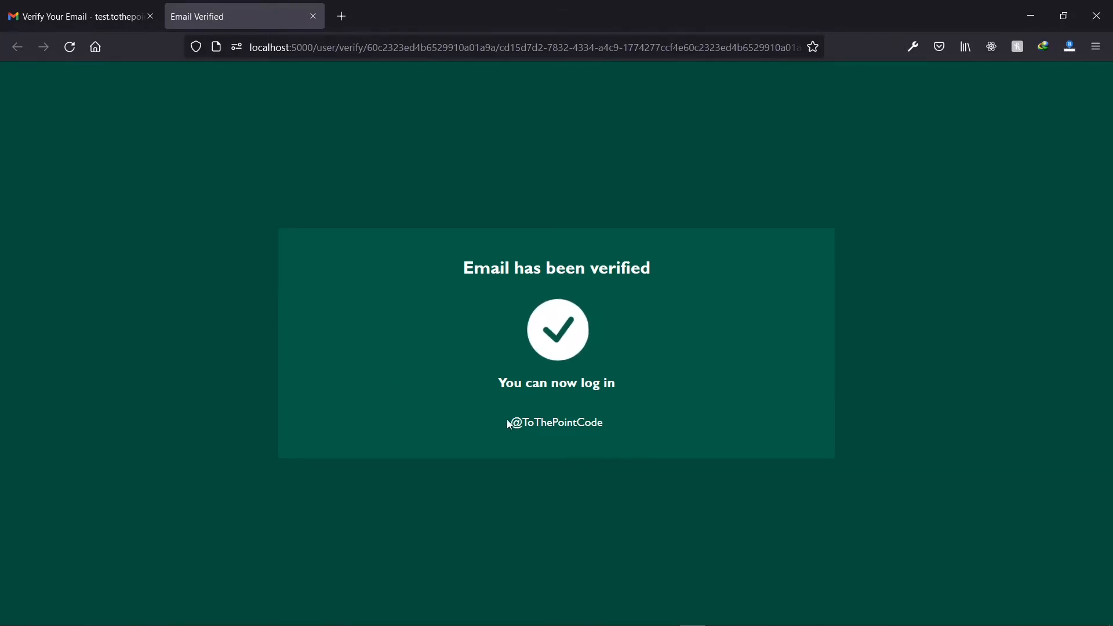
mouse_move(477, 393)
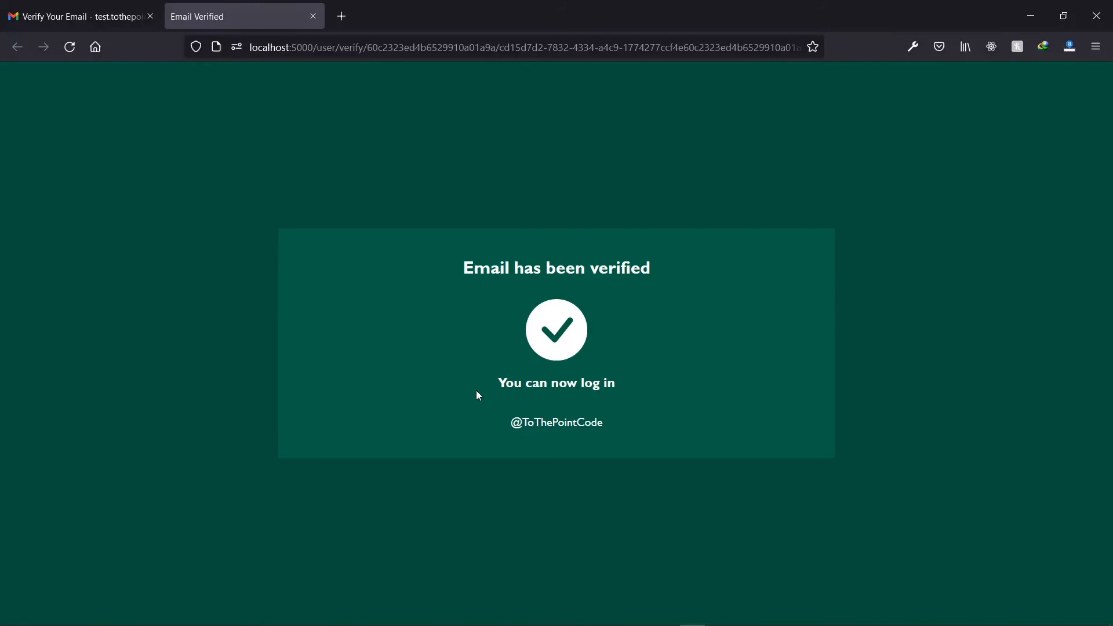
key("alt+tab")
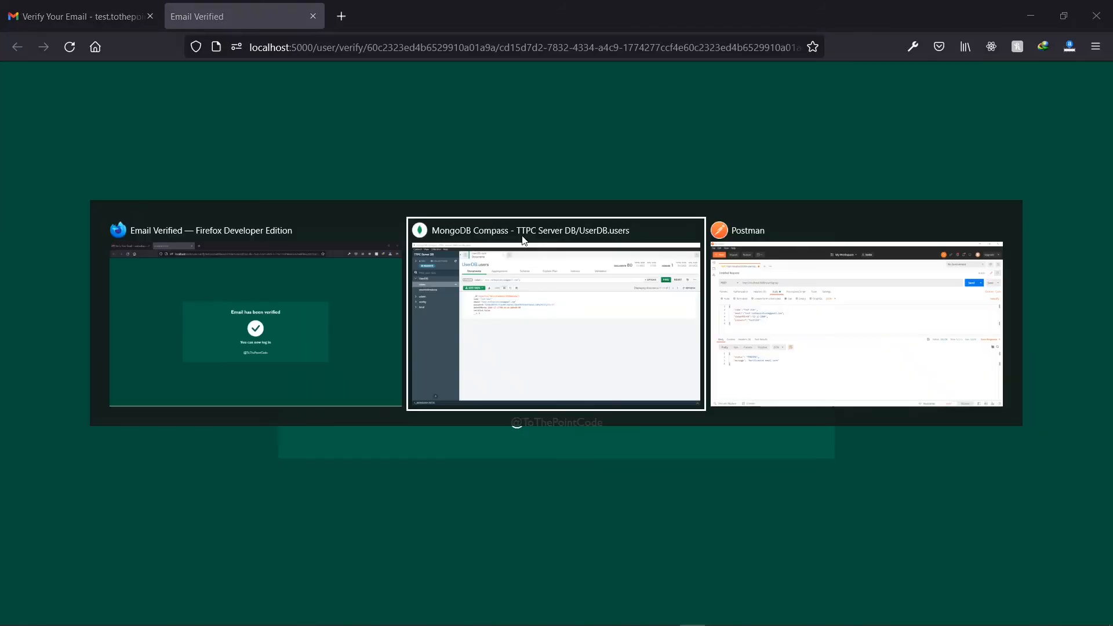
Step: In Compass, confirm Test User shows verified true and userverifications is empty
left_click(555, 313)
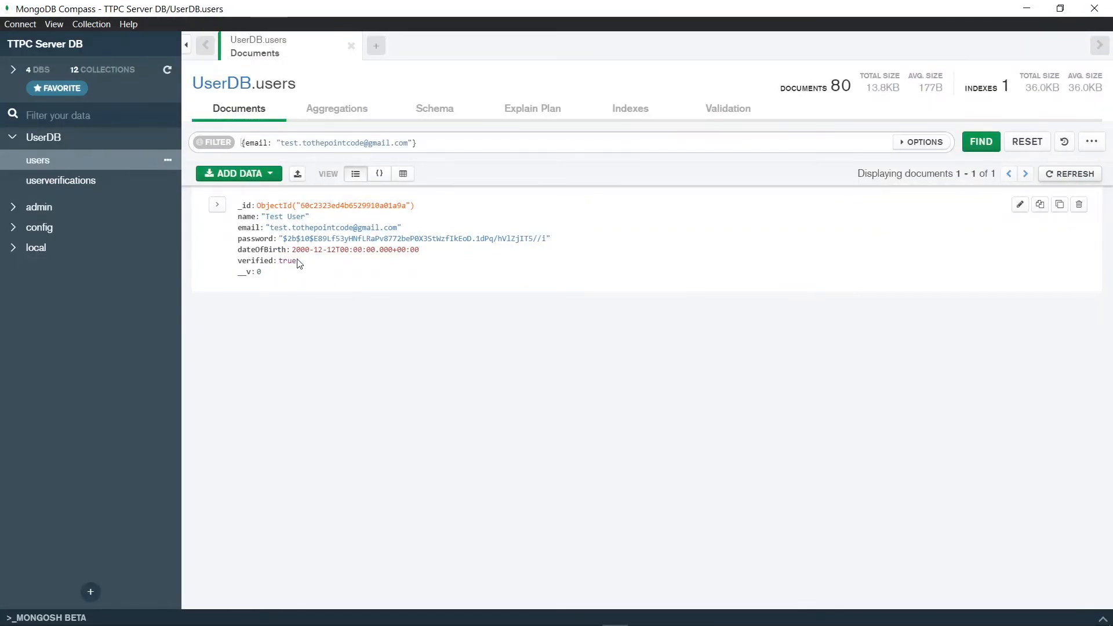
left_click(62, 179)
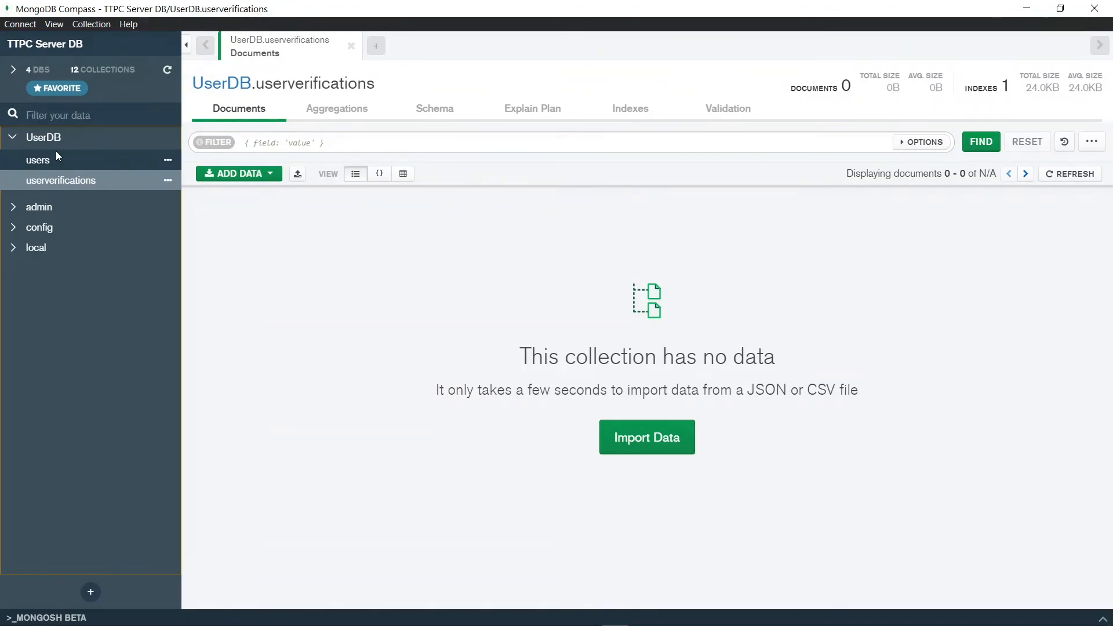
mouse_move(375, 288)
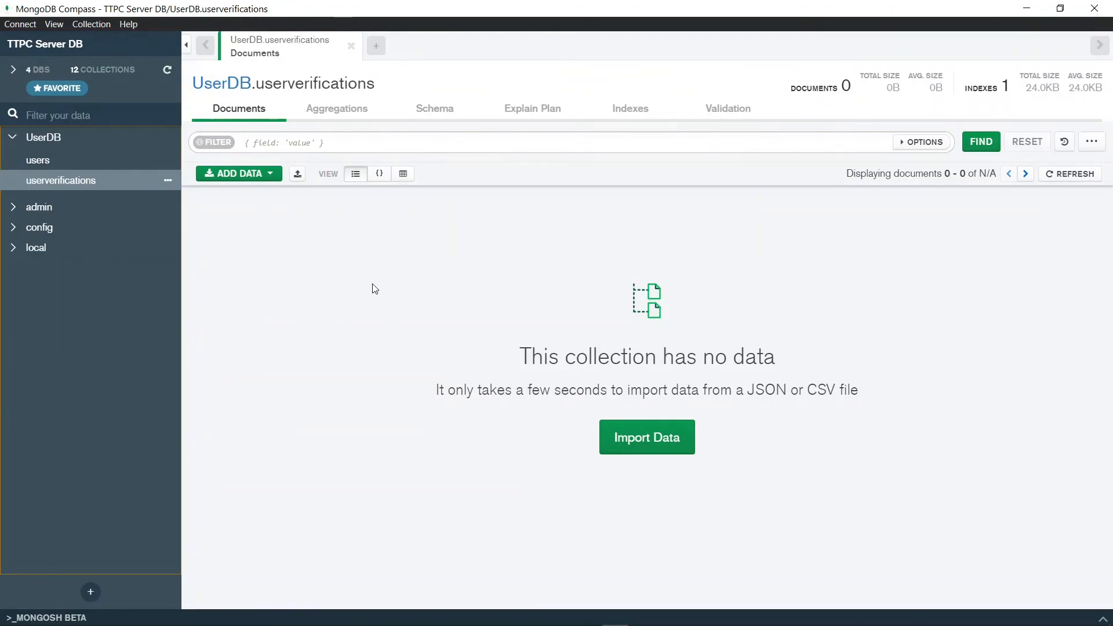